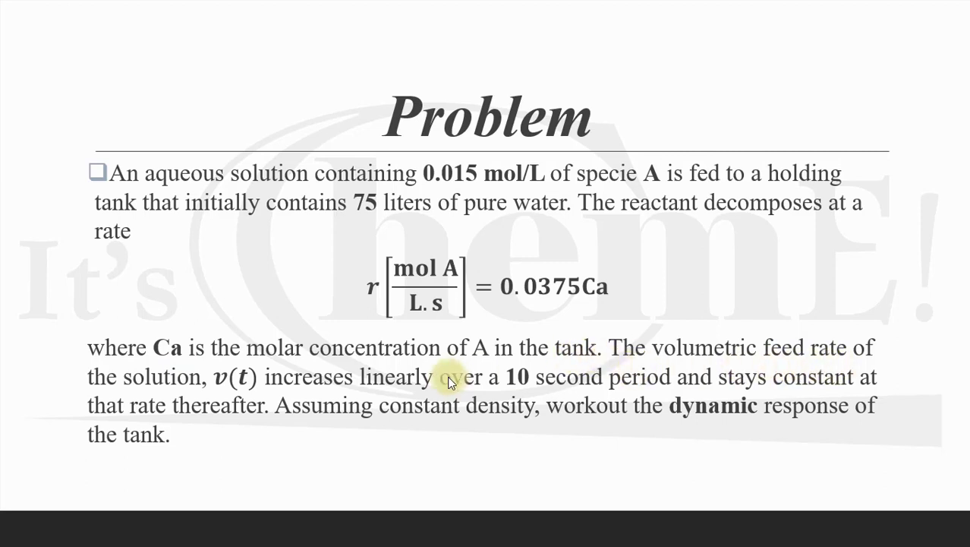
pyautogui.moveTo(452, 431)
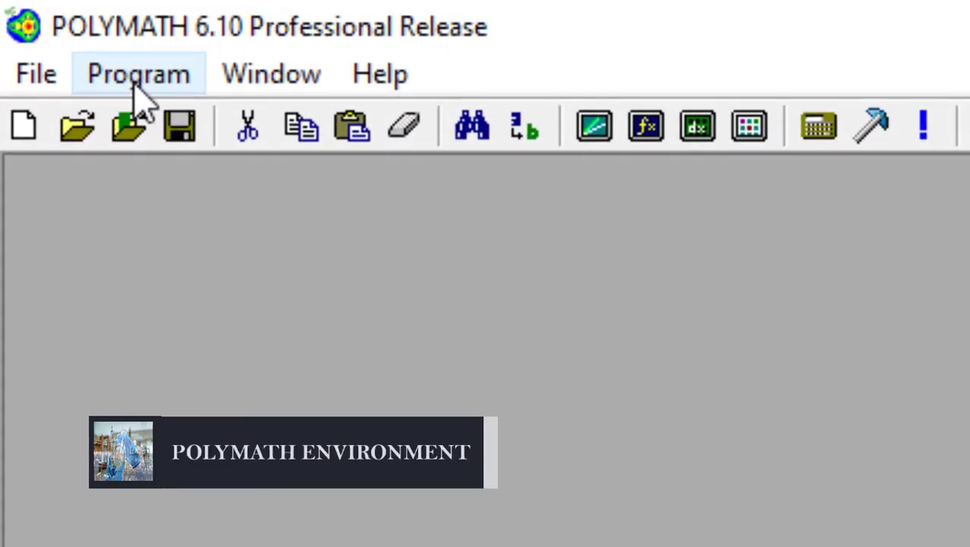
# Step: Start the ODE solver program, keep RKF45 integration and enable tabulated output
pyautogui.click(137, 73)
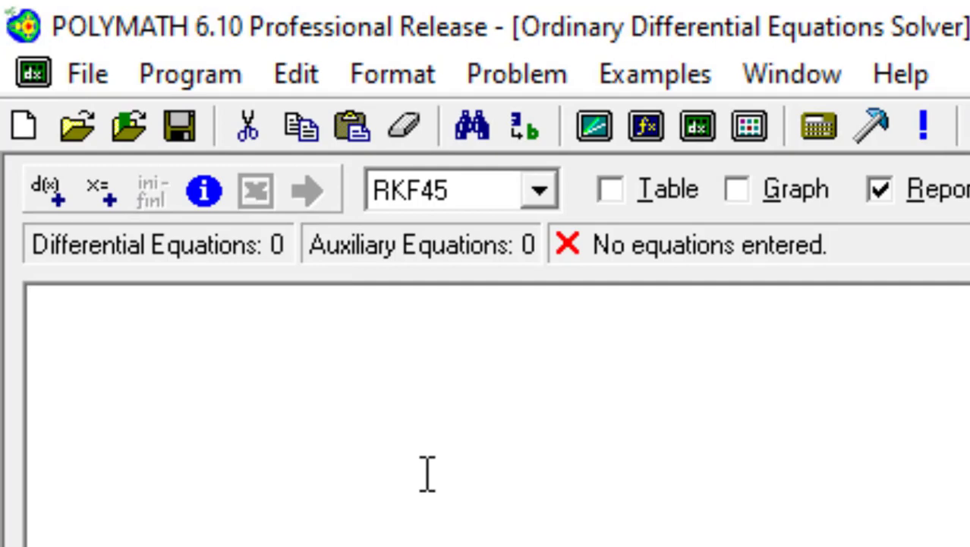
pyautogui.click(539, 190)
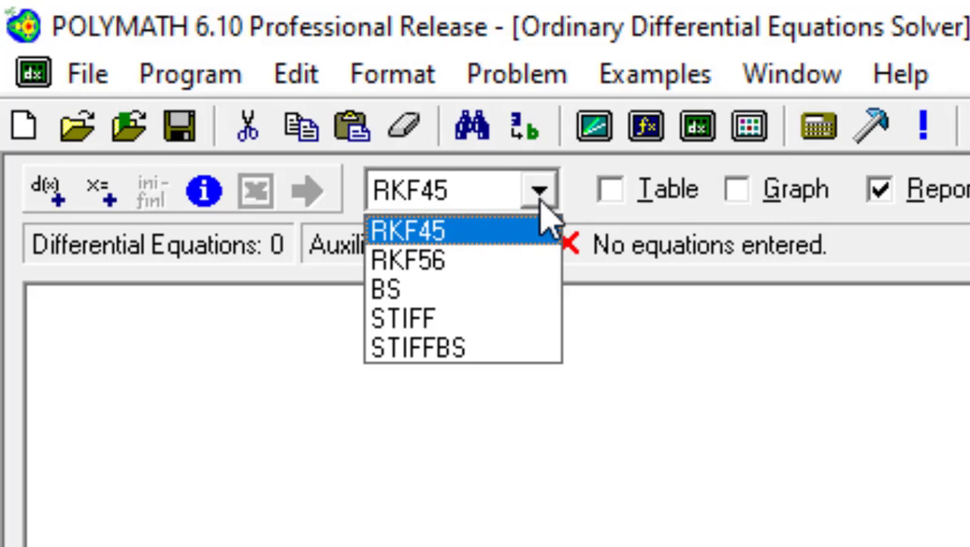
pyautogui.click(410, 231)
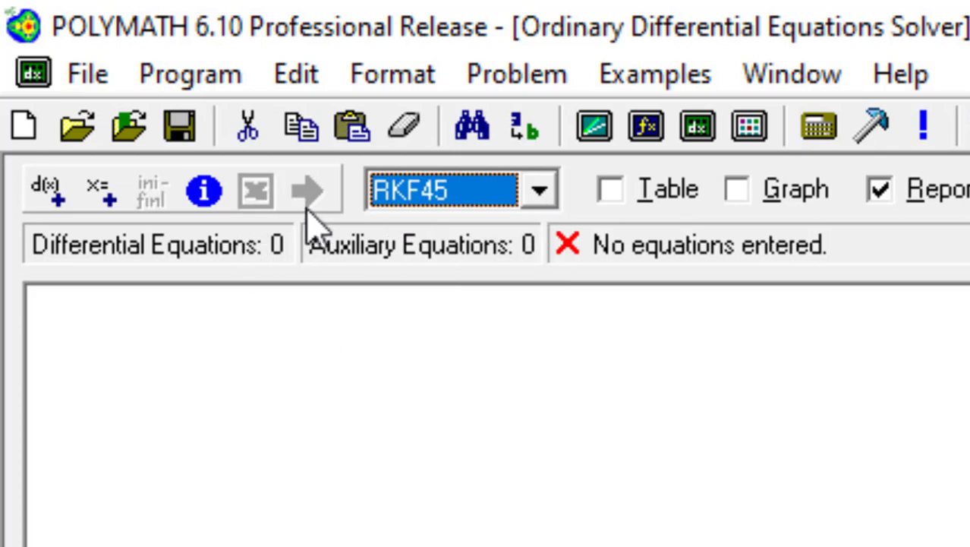
pyautogui.moveTo(310, 190)
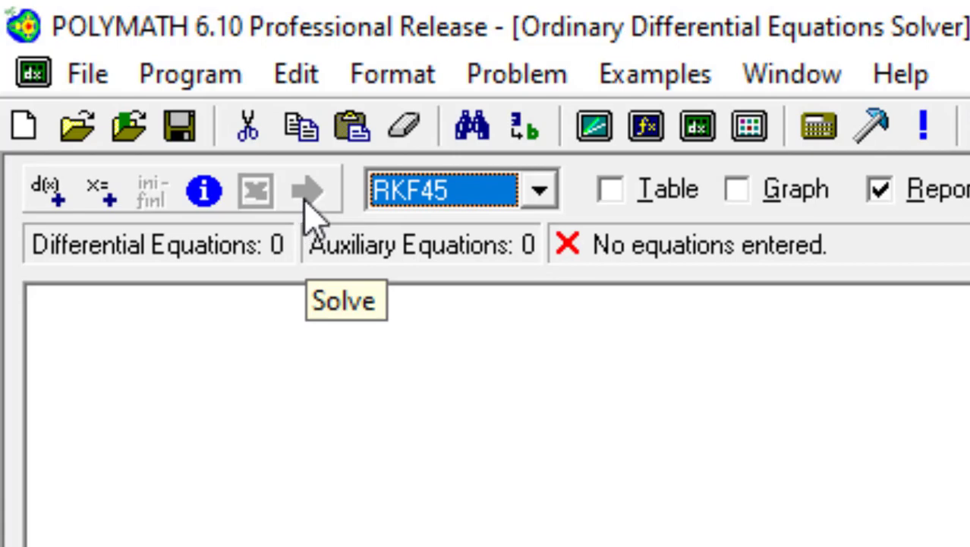
pyautogui.moveTo(623, 228)
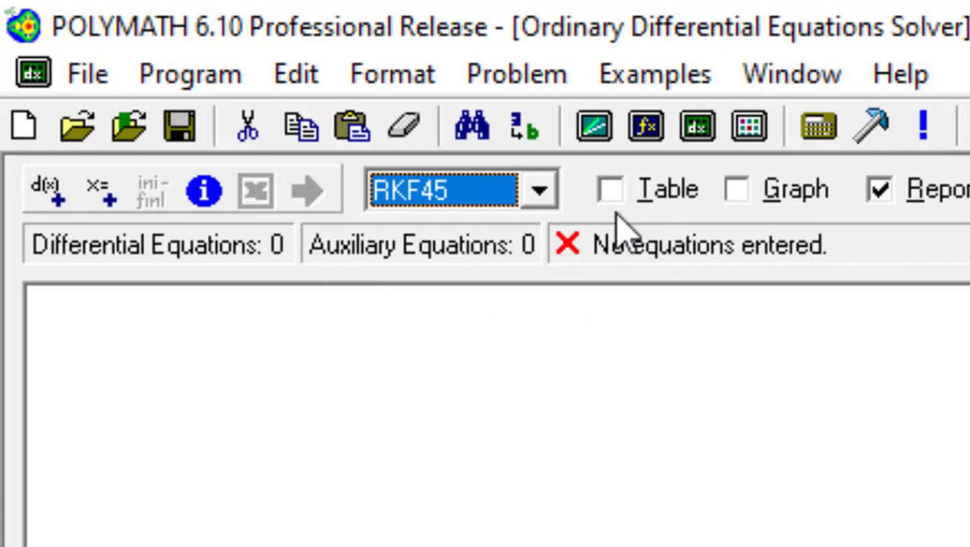
pyautogui.moveTo(759, 224)
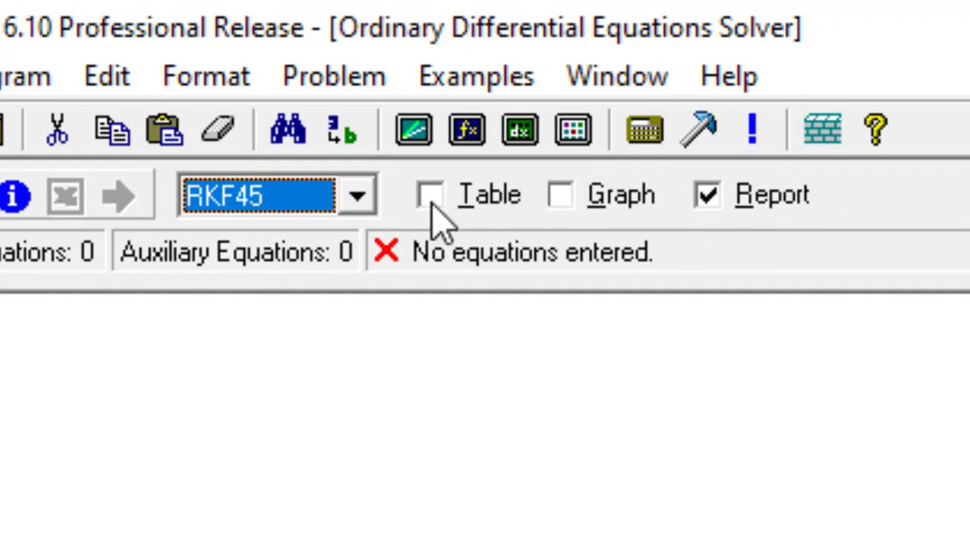
pyautogui.click(562, 194)
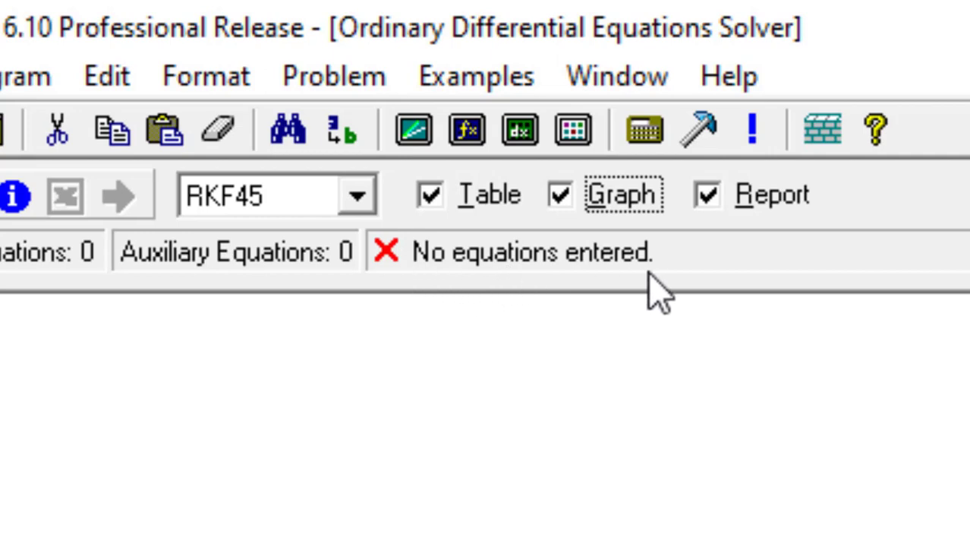
pyautogui.moveTo(452, 296)
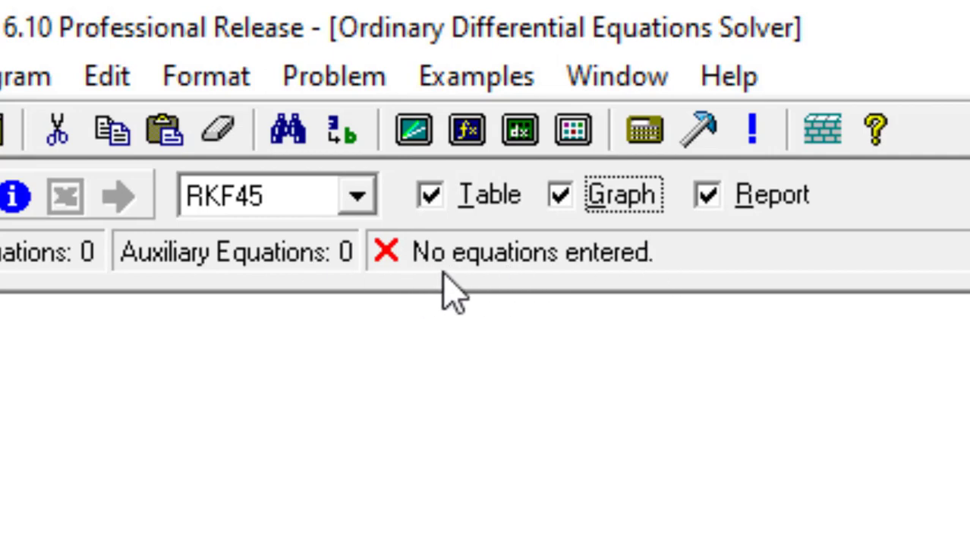
pyautogui.moveTo(422, 303)
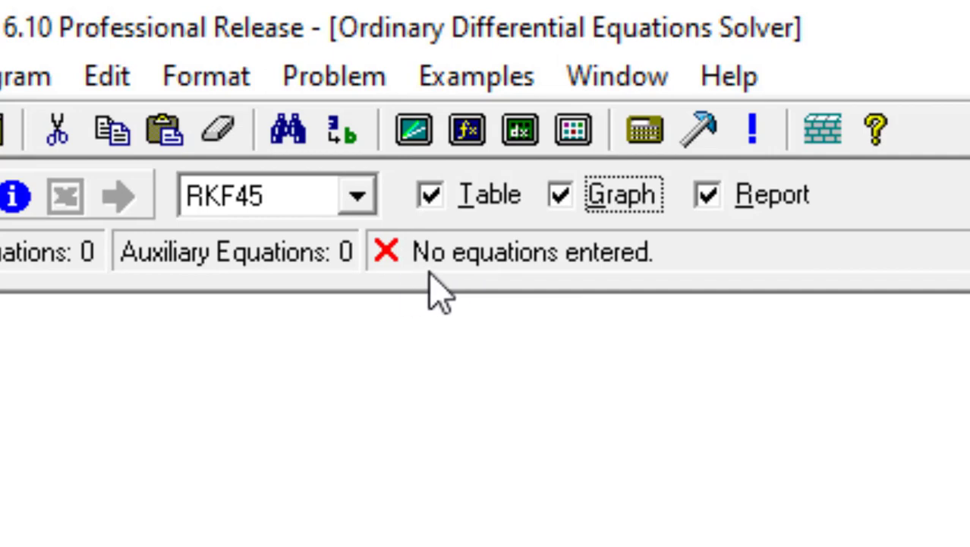
pyautogui.moveTo(553, 292)
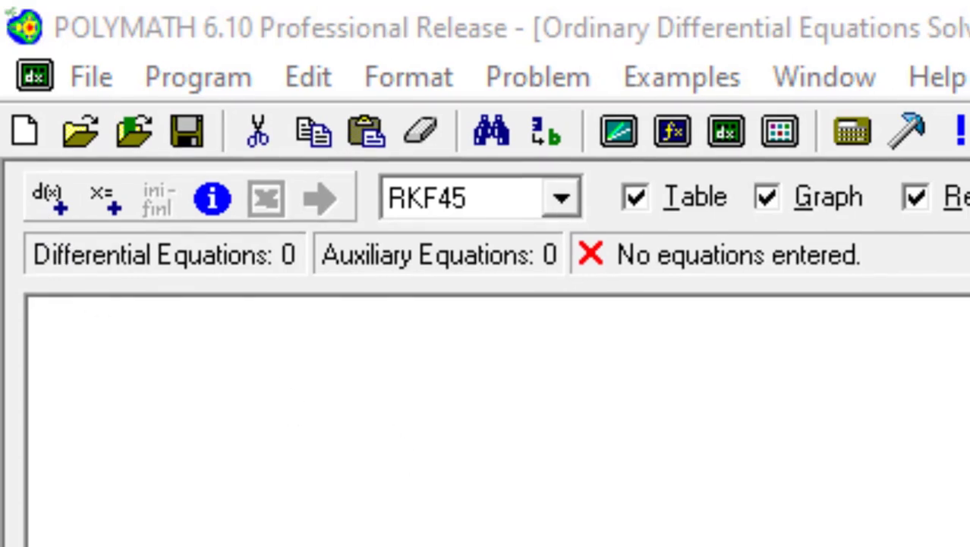
# Step: Enter d(V)/d(t) = v with V(0) = 75 and comment 'Volume of the tank'
pyautogui.click(47, 196)
pyautogui.write('V')
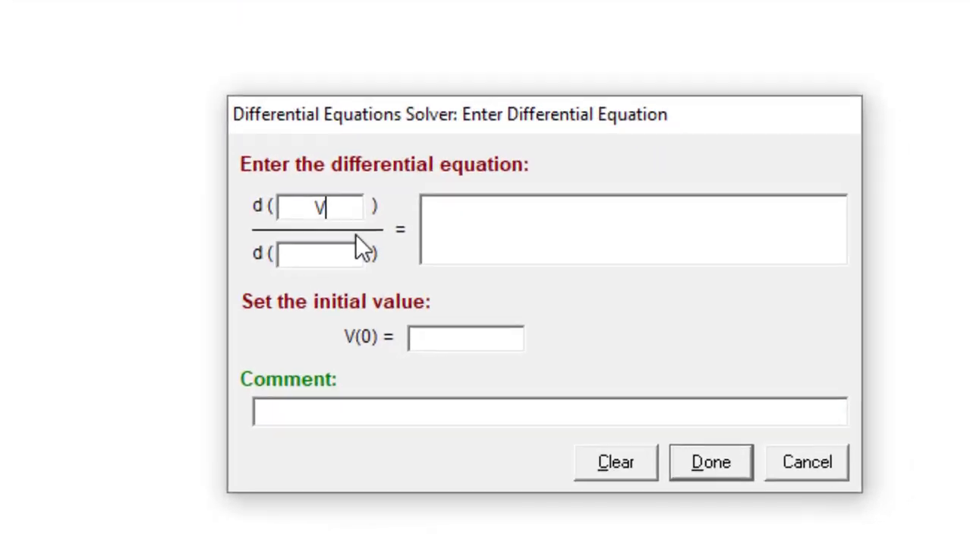
pyautogui.moveTo(448, 114); pyautogui.dragTo(356, 64)
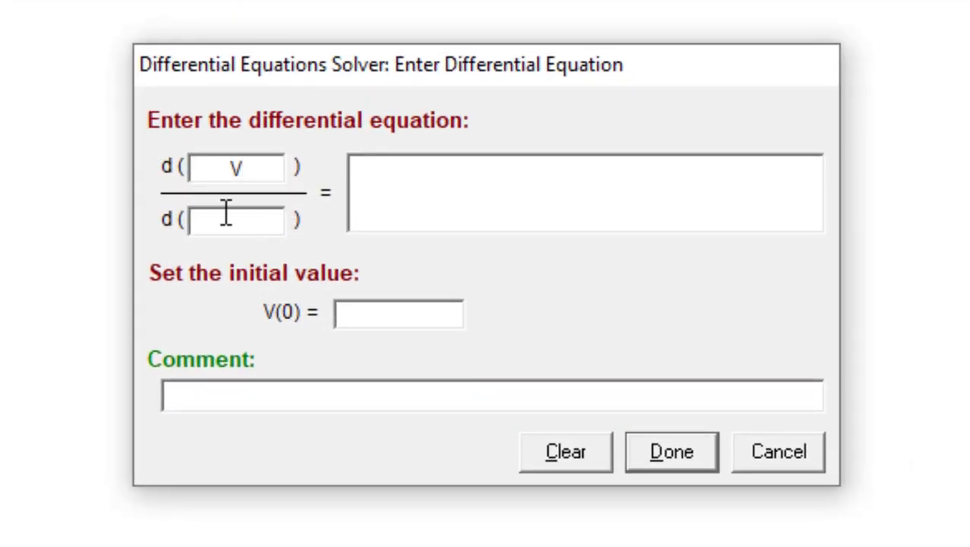
pyautogui.write('t')
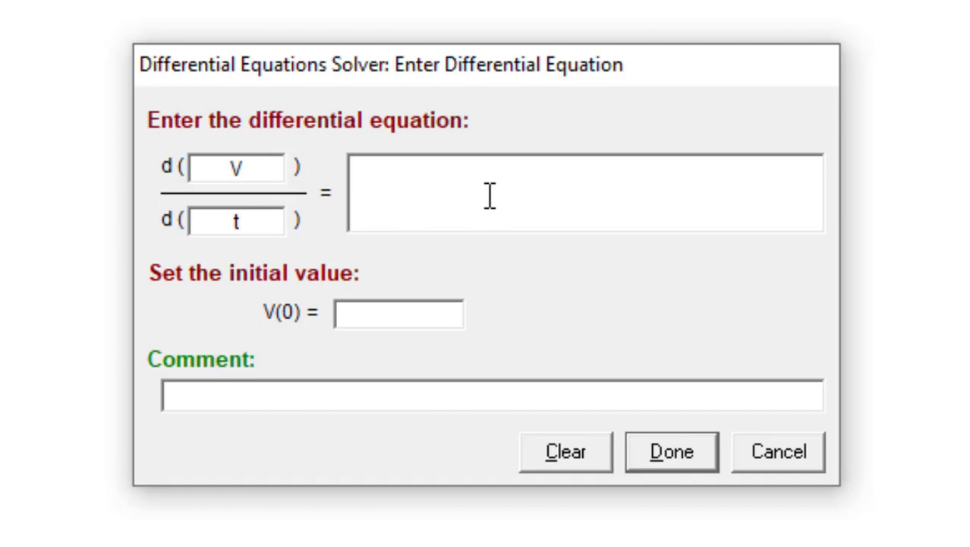
pyautogui.write('v')
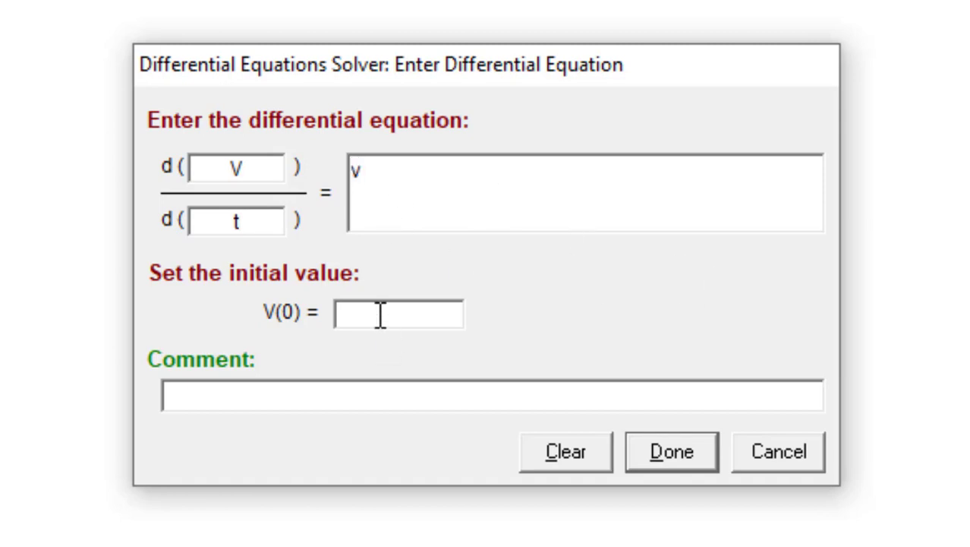
pyautogui.moveTo(662, 295)
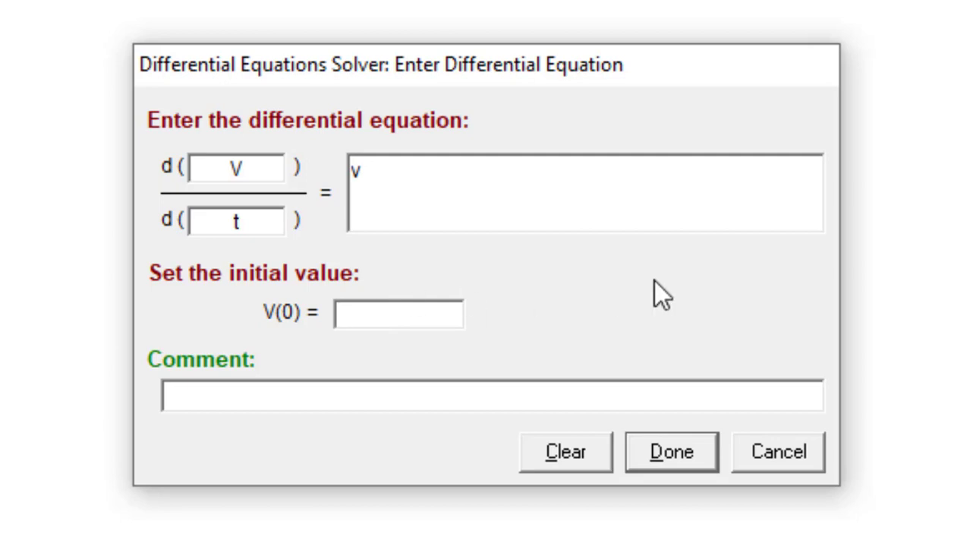
pyautogui.write('75')
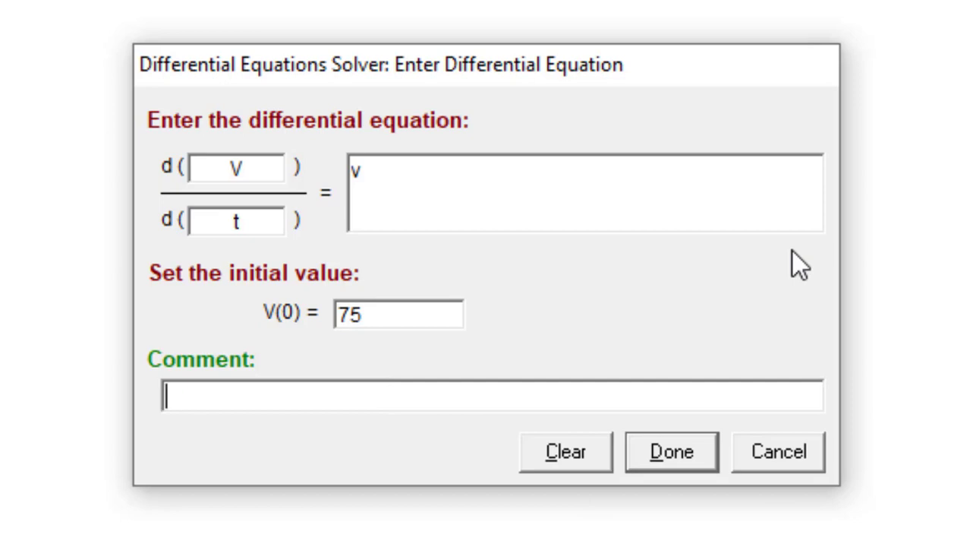
pyautogui.write('Volume')
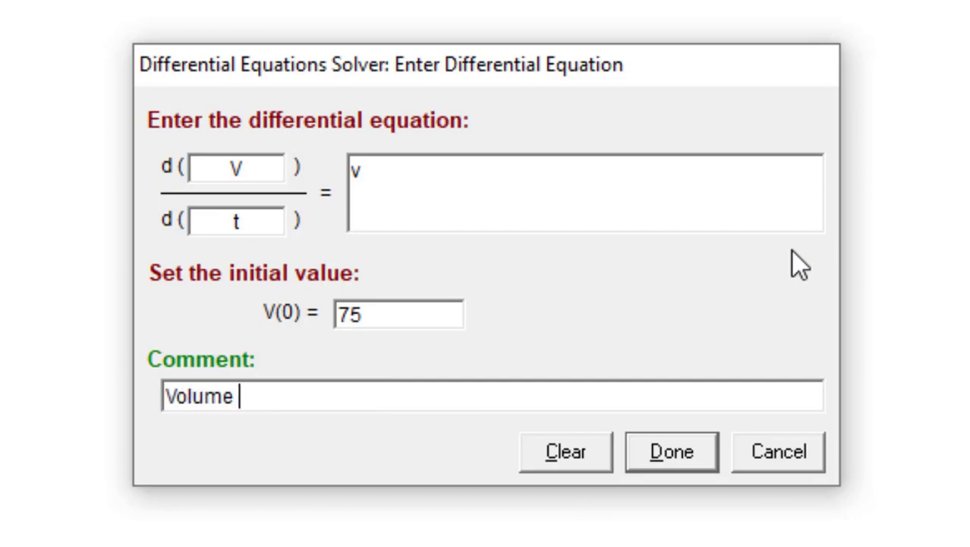
pyautogui.write('of the t')
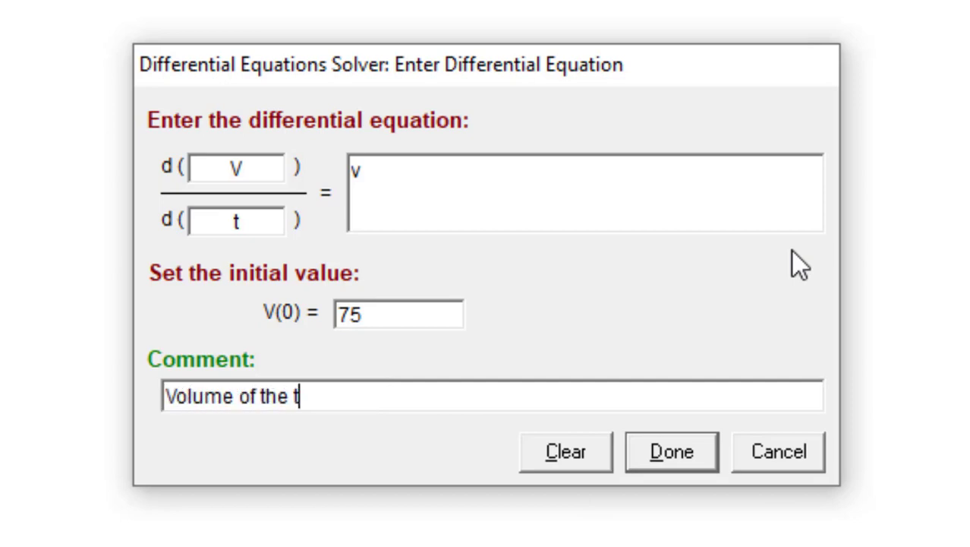
pyautogui.write('ank')
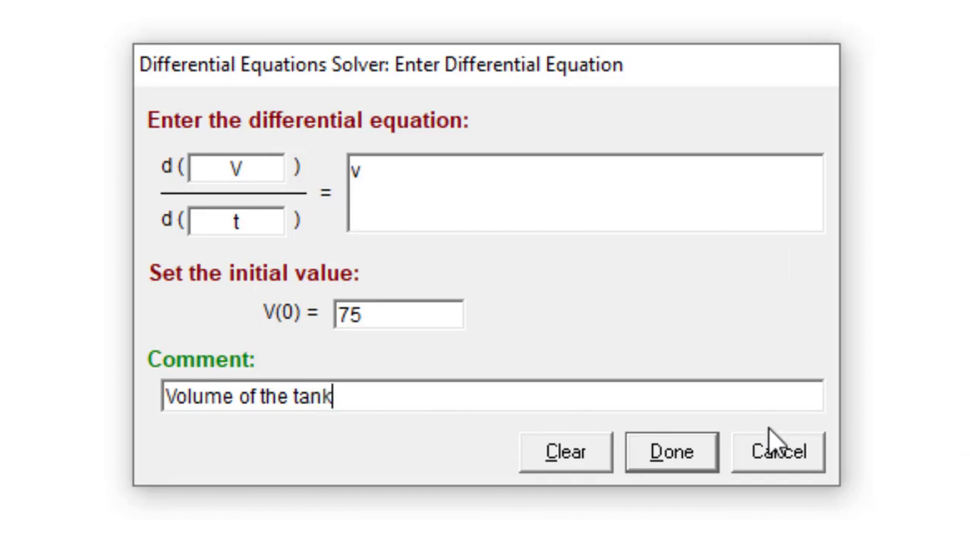
pyautogui.click(669, 450)
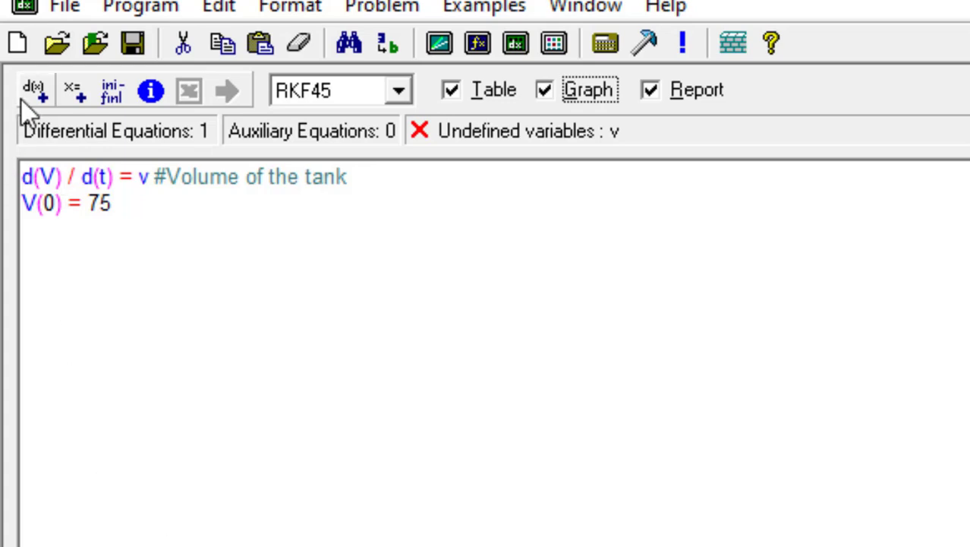
# Step: Enter the Ca balance d(Ca)/d(t) = (v/V)*(0.015-Ca)-0.0375*Ca
pyautogui.click(33, 90)
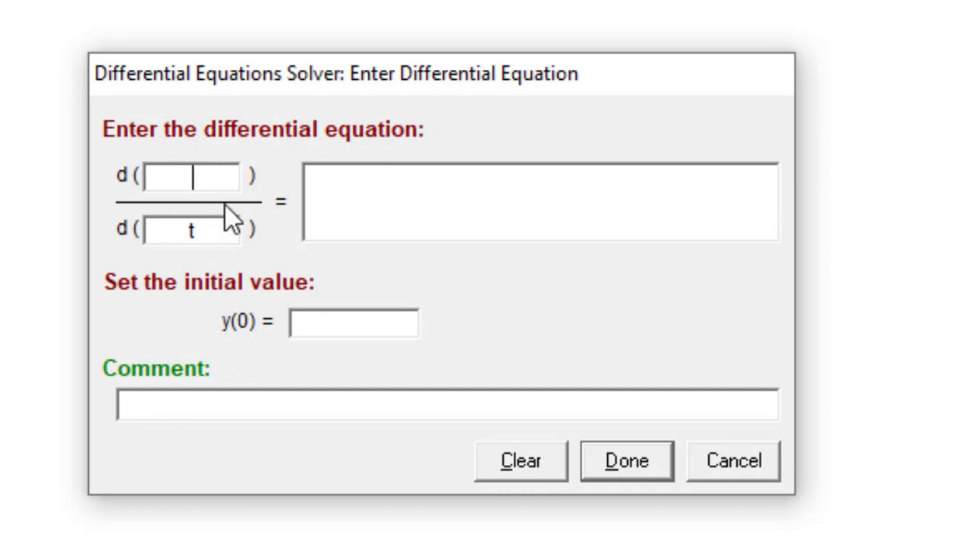
pyautogui.write('C')
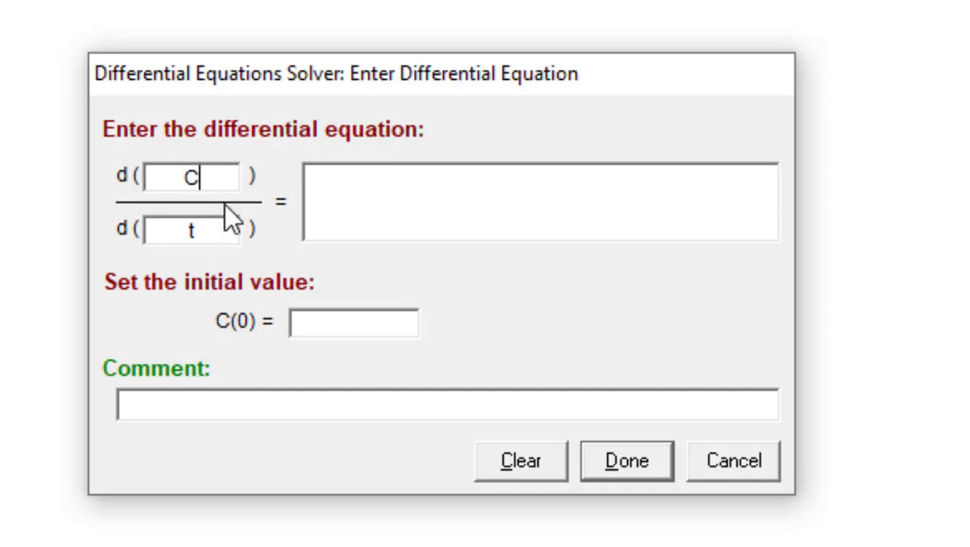
pyautogui.write('a')
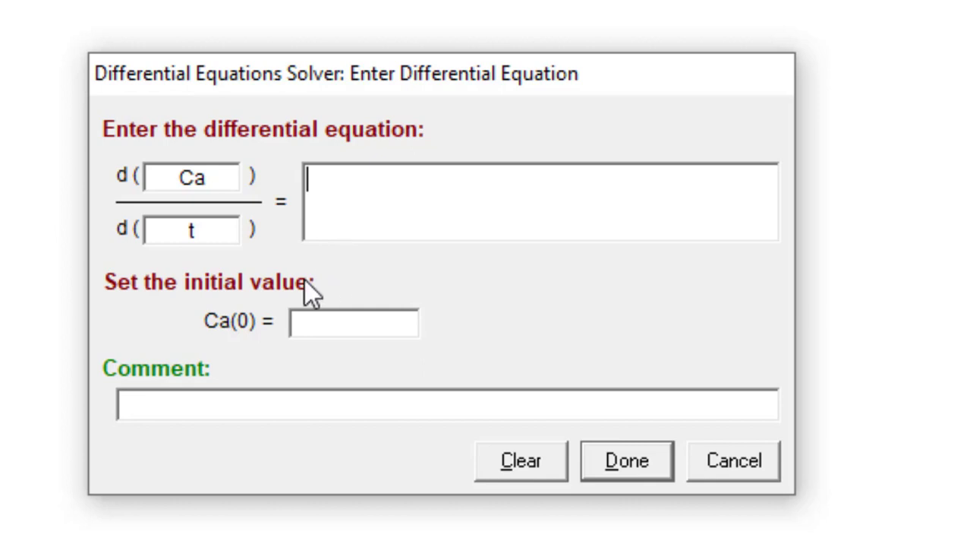
pyautogui.moveTo(431, 236)
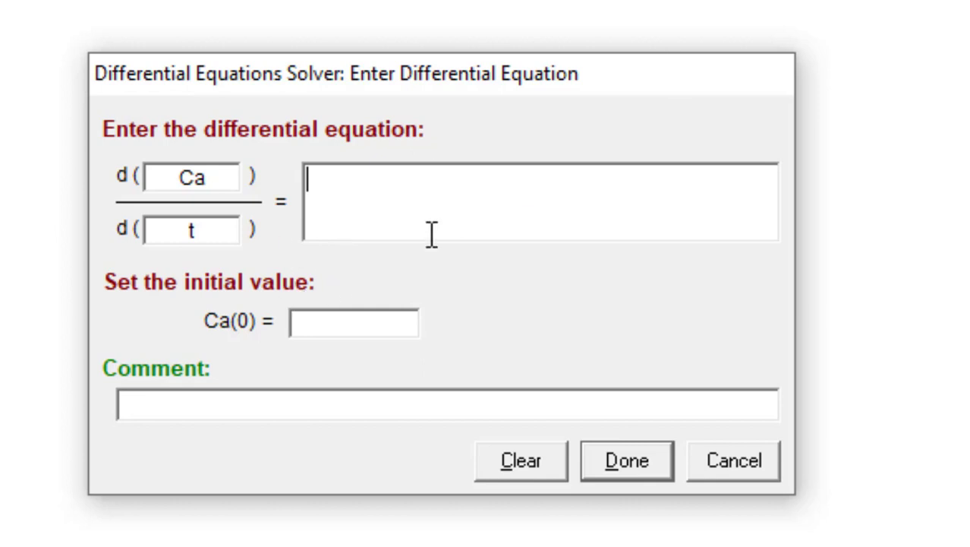
pyautogui.write('(')
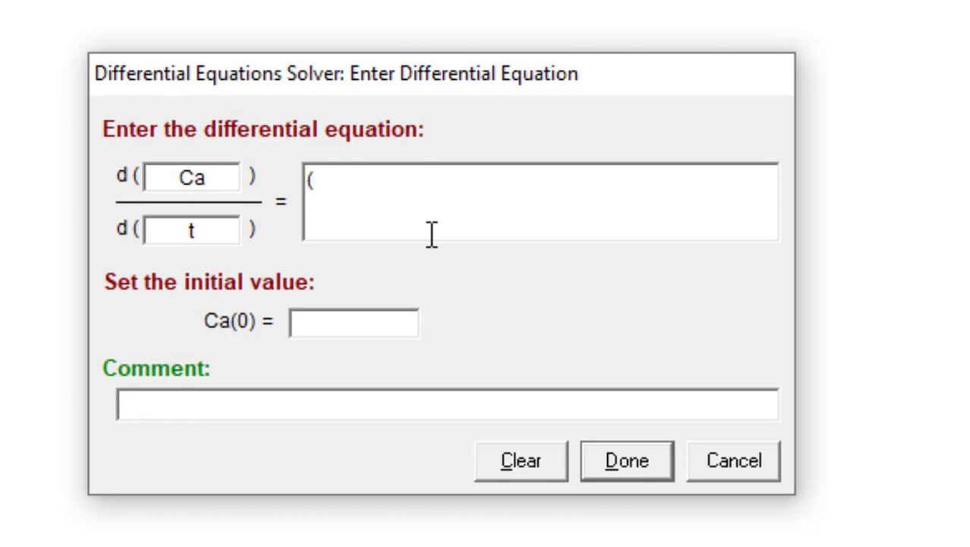
pyautogui.write('v')
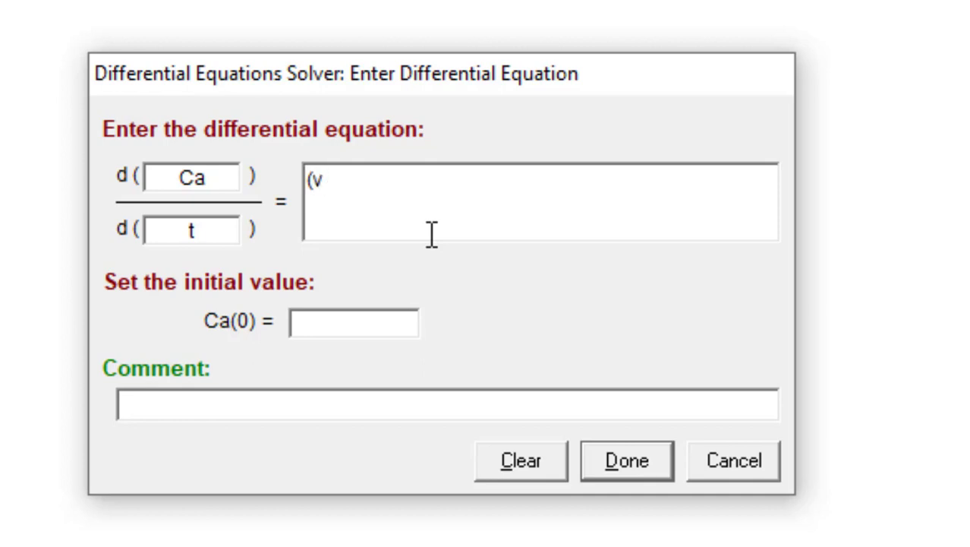
pyautogui.write('/')
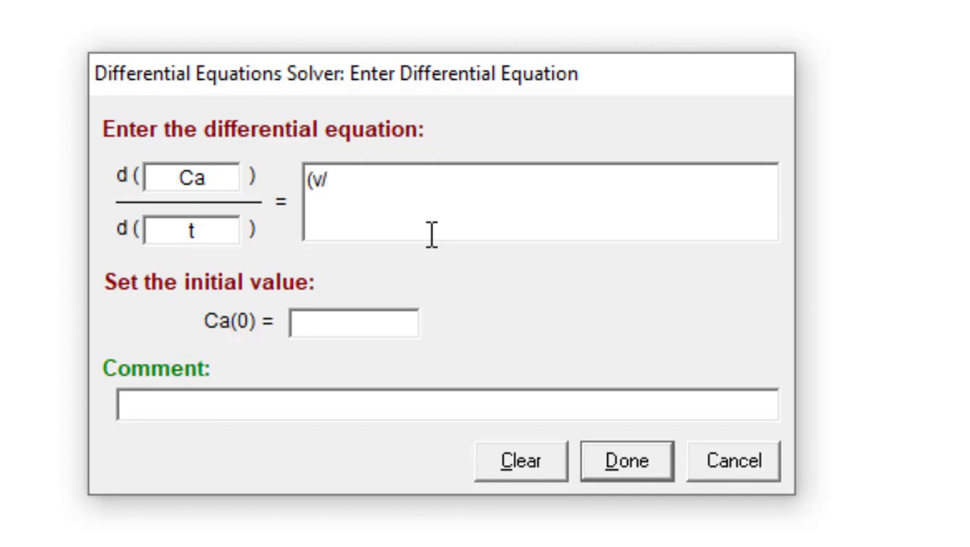
pyautogui.write('V)')
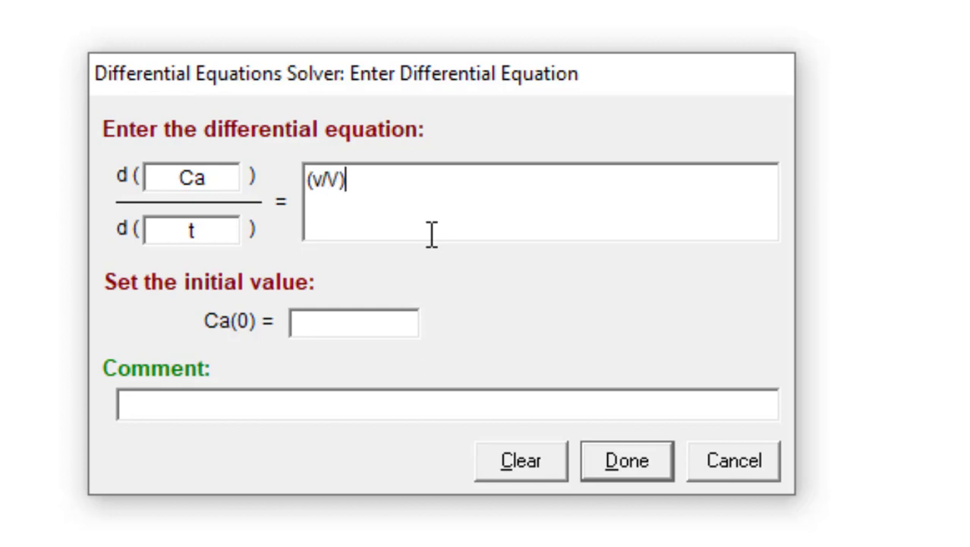
pyautogui.write('*')
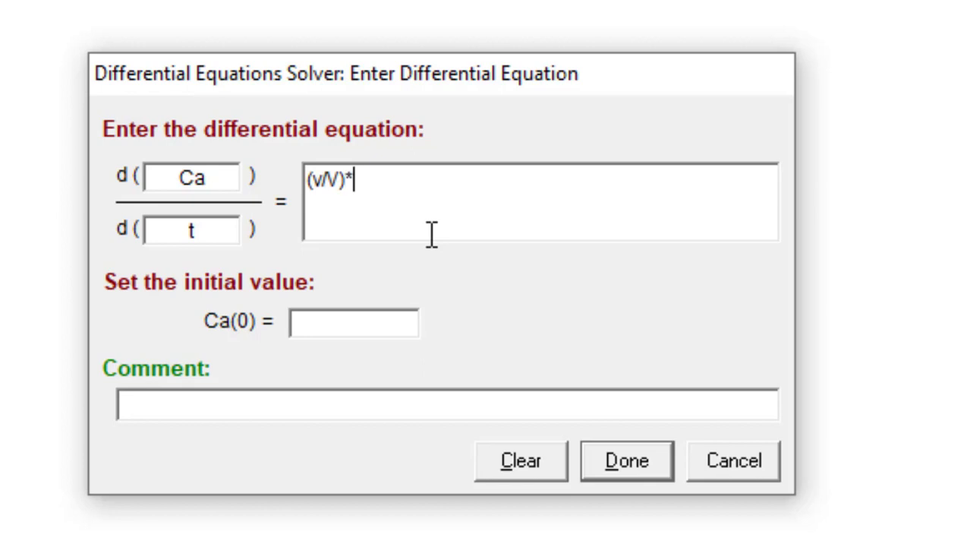
pyautogui.write('(')
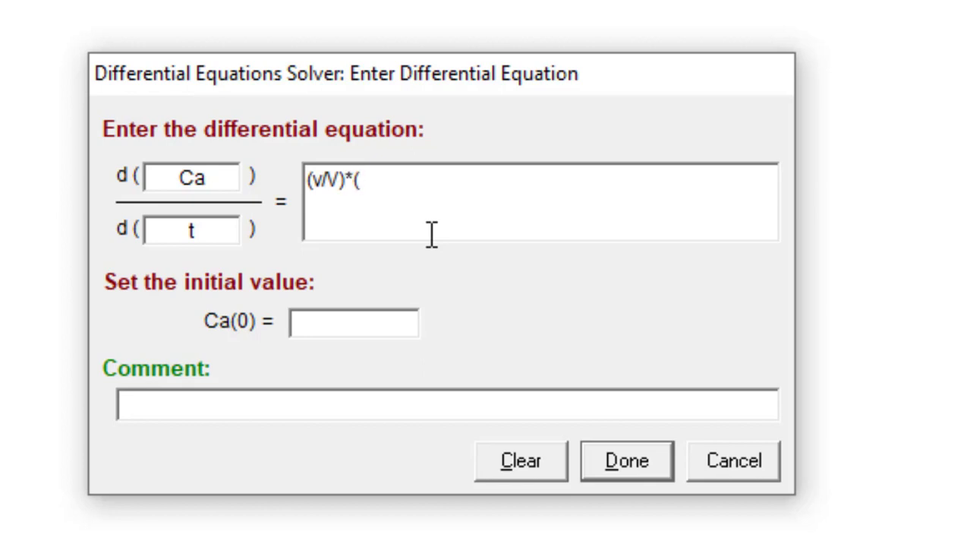
pyautogui.write('0.015-')
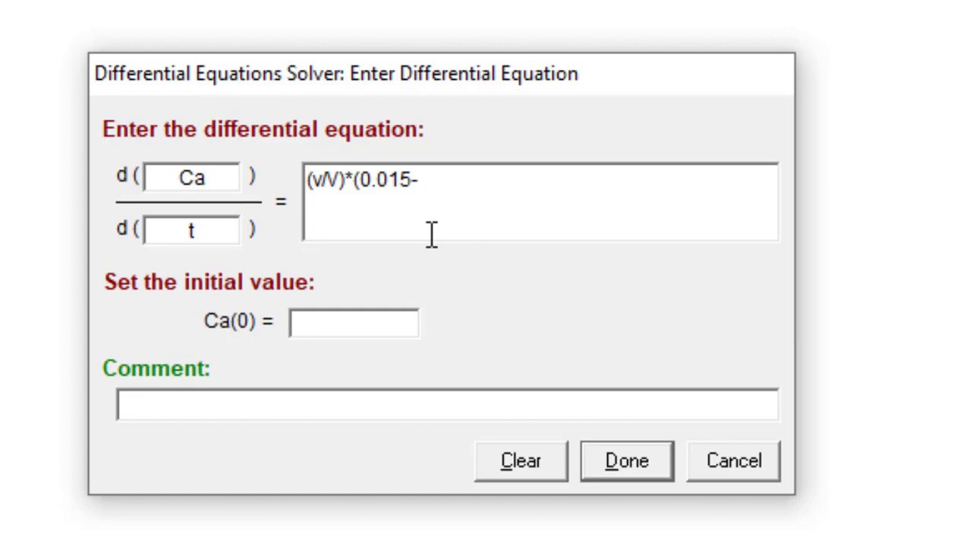
pyautogui.write('C')
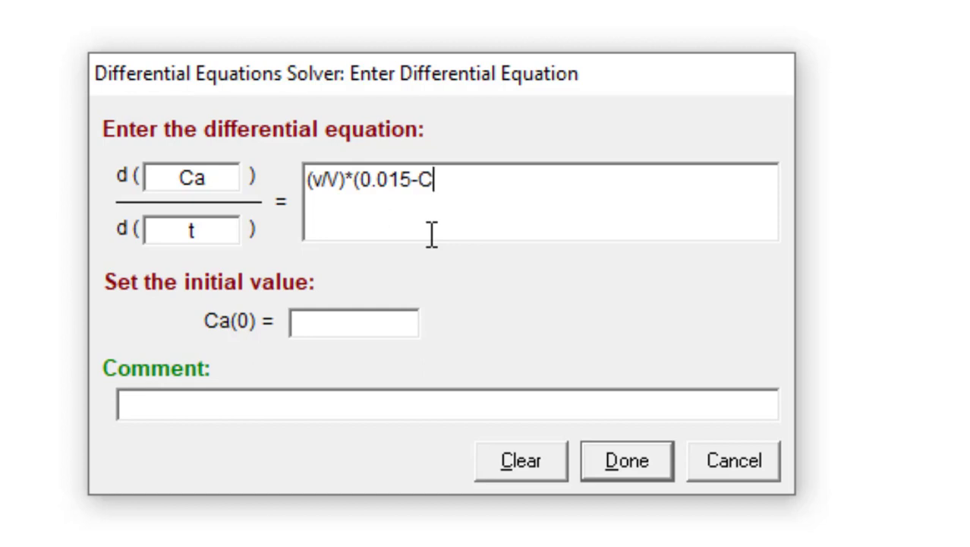
pyautogui.write('a')
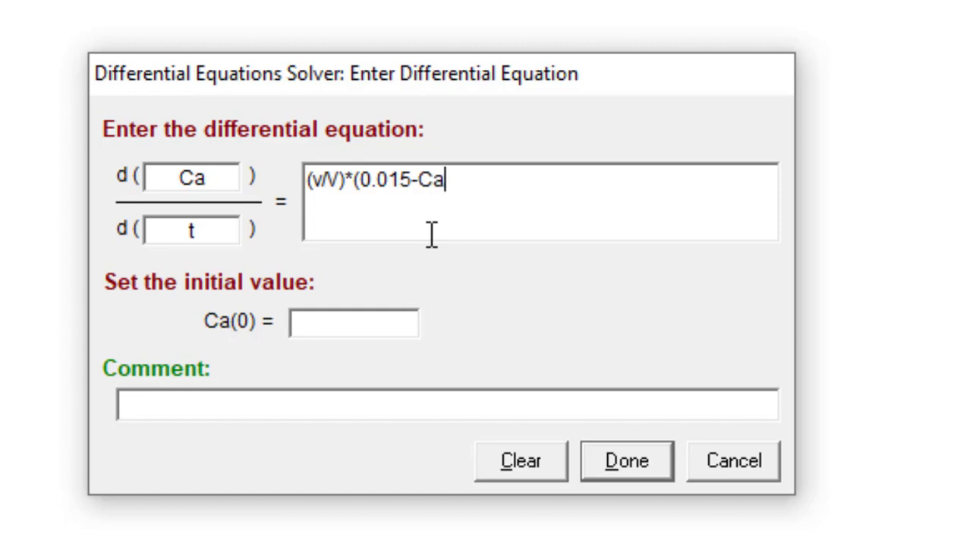
pyautogui.write(')')
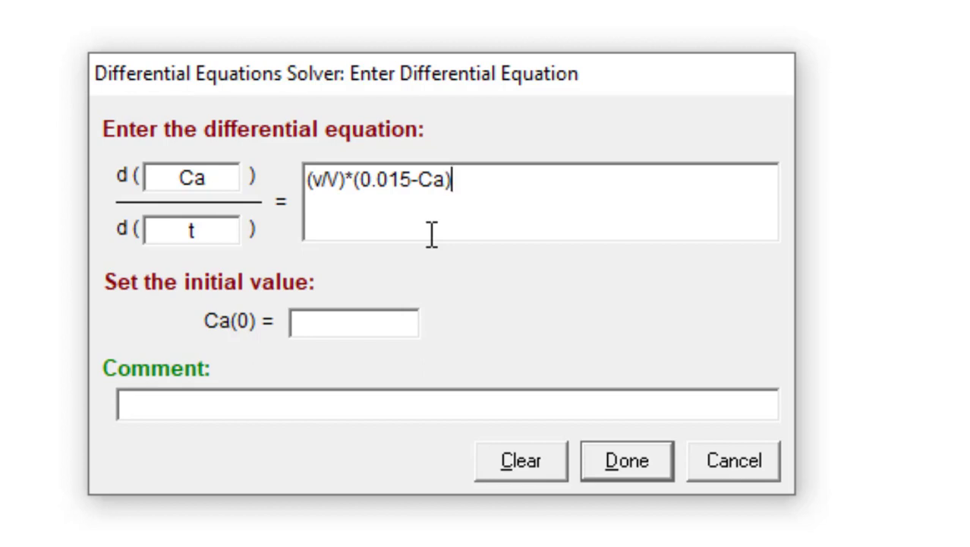
pyautogui.write('-')
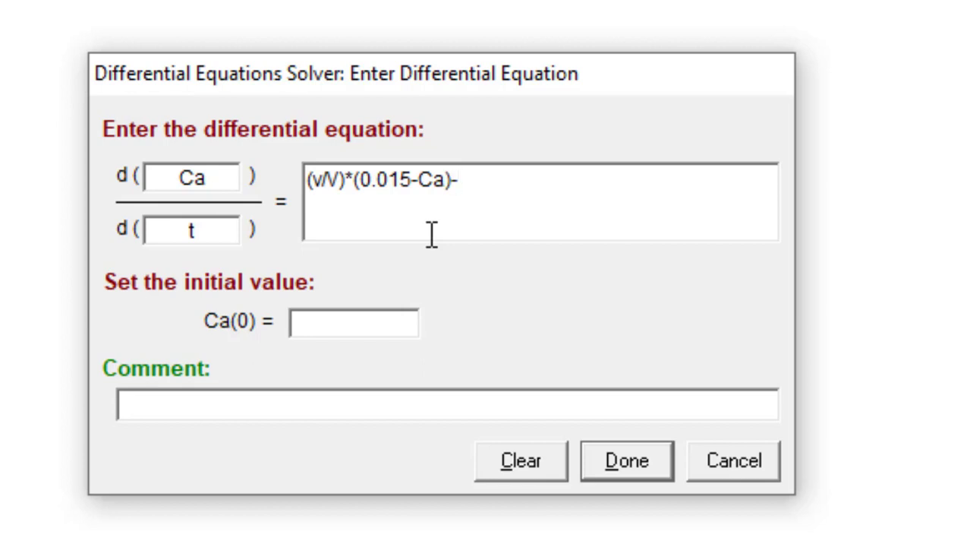
pyautogui.write('0.0')
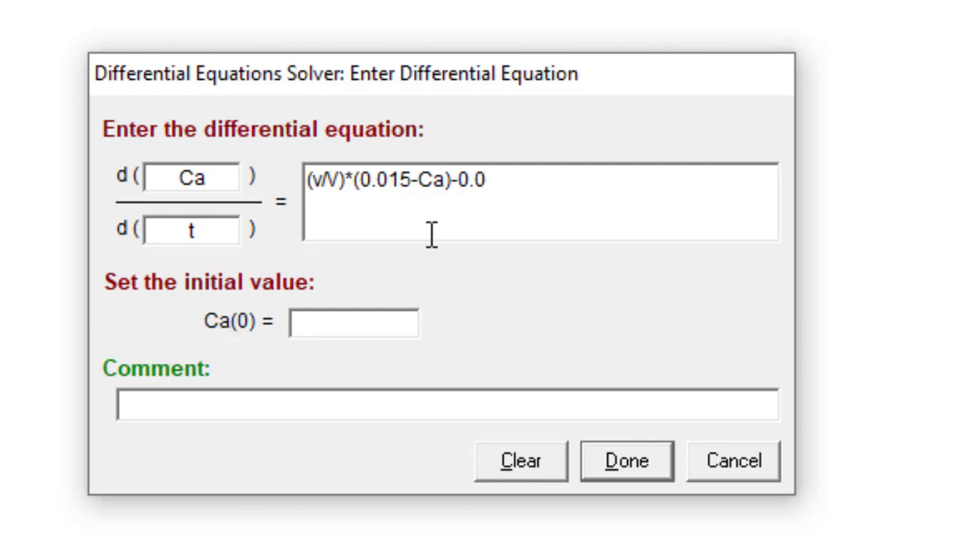
pyautogui.write('375')
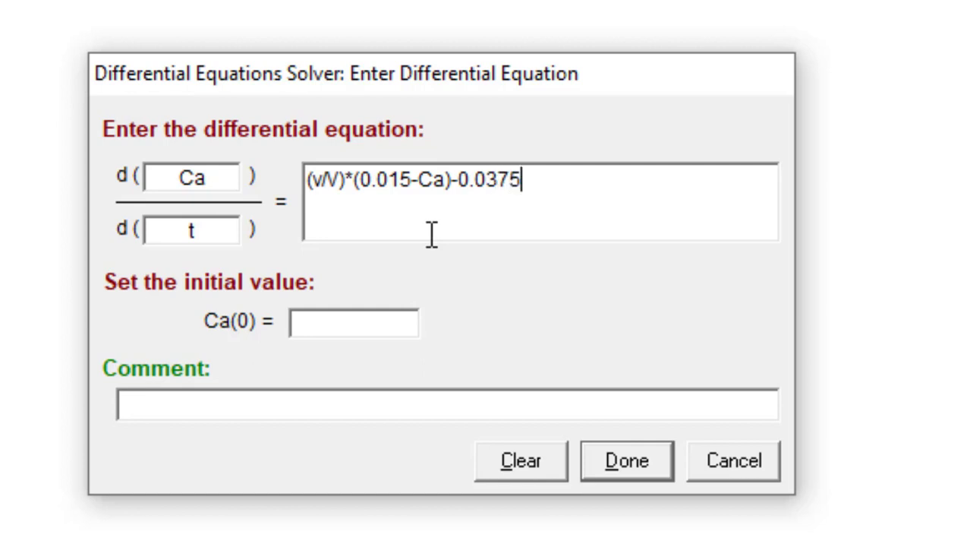
pyautogui.write('*')
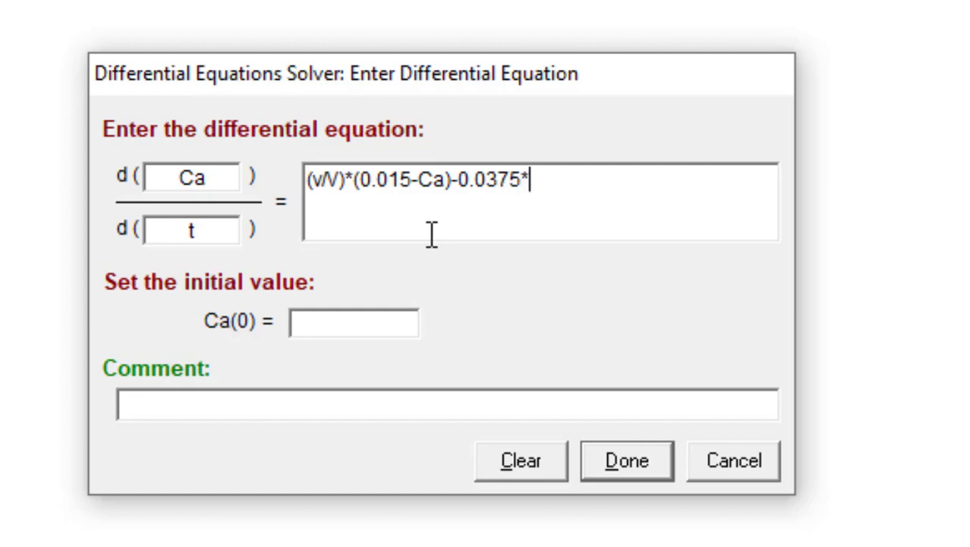
pyautogui.write('Ca')
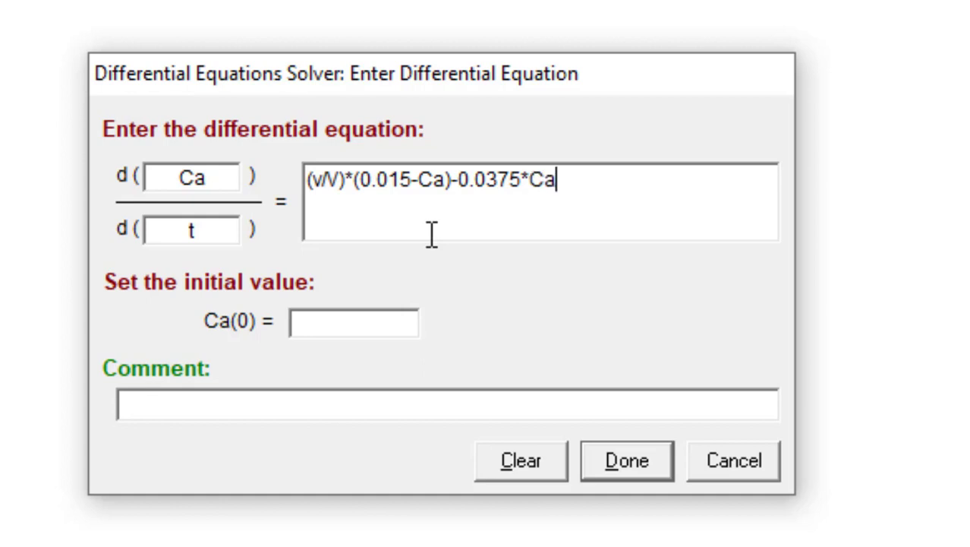
# Step: Set Ca(0) = 0, comment it 'Concentration of Specie A' and add the equation
pyautogui.click(353, 322)
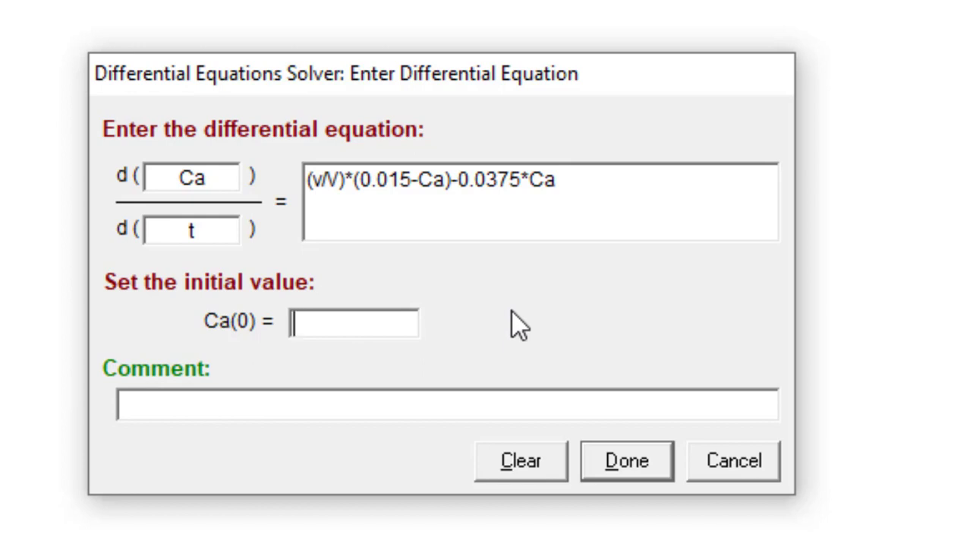
pyautogui.write('0')
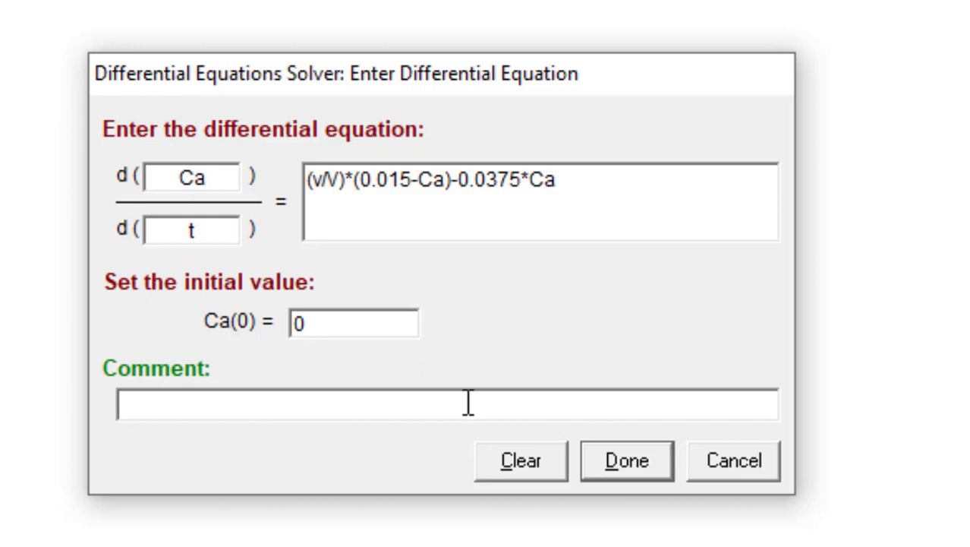
pyautogui.write('Concentr')
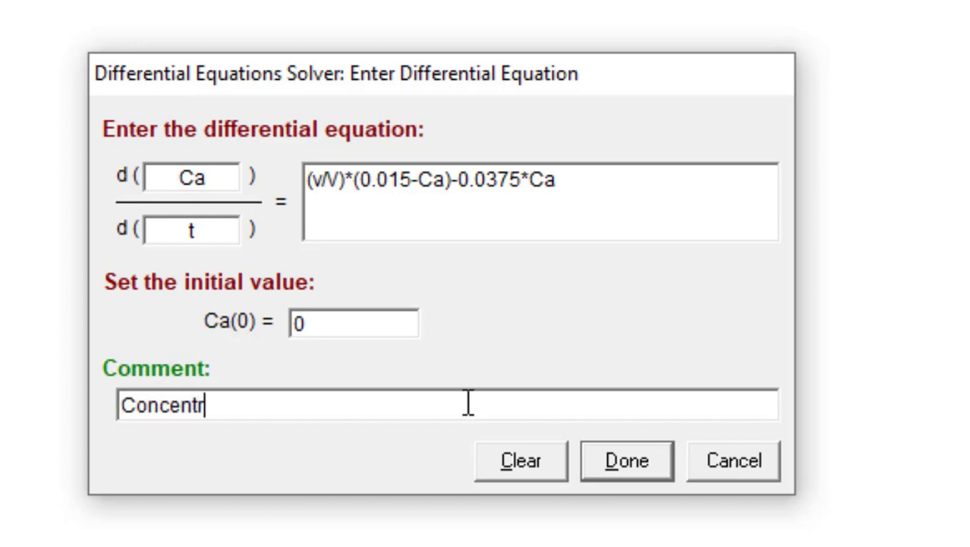
pyautogui.write('ation o')
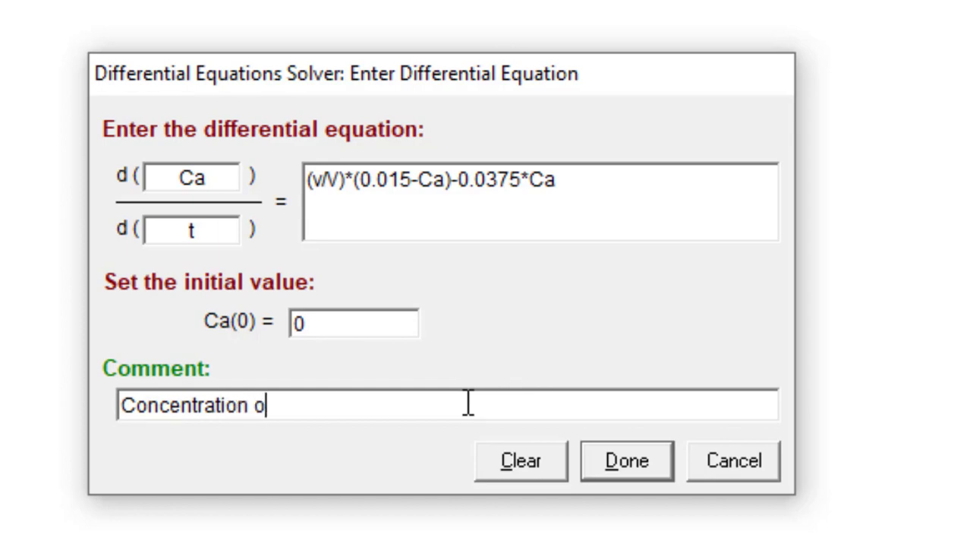
pyautogui.write('f Spe')
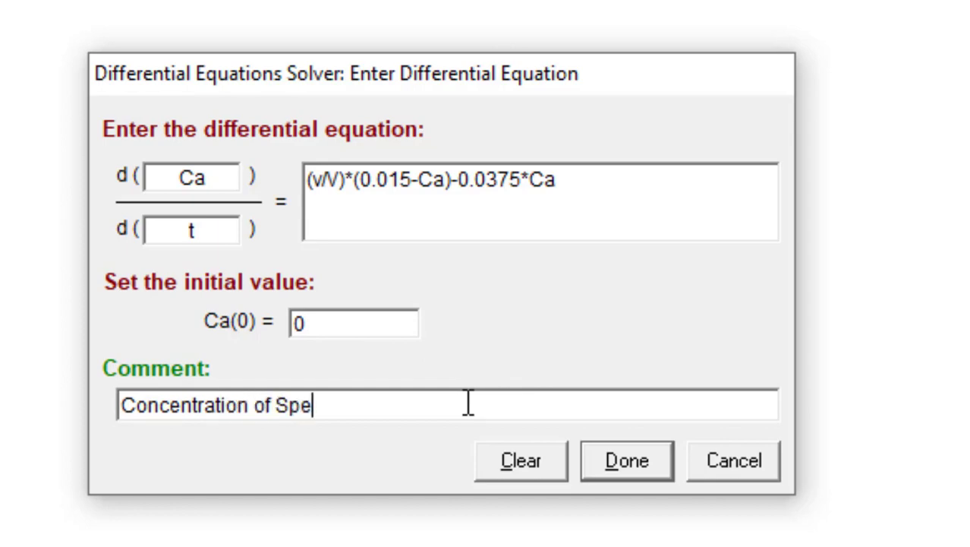
pyautogui.write('cie')
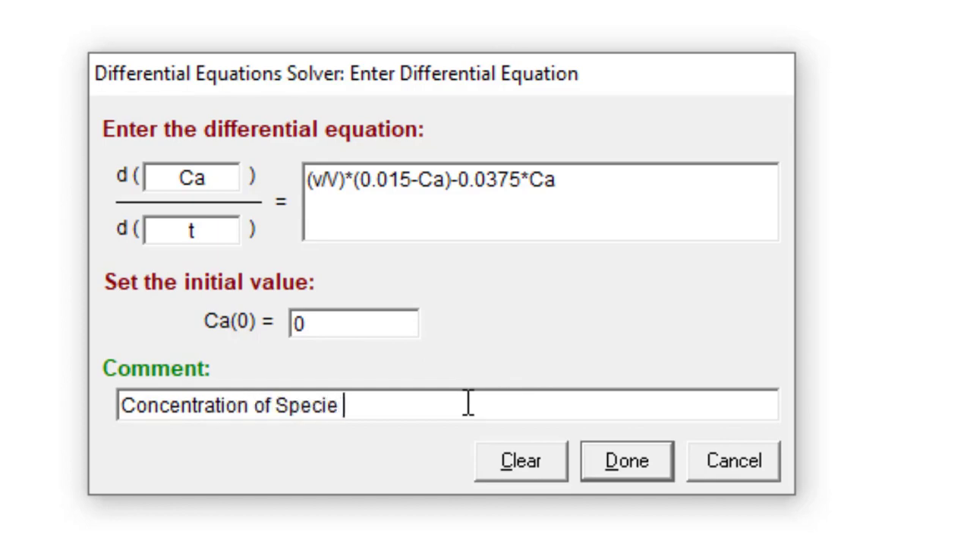
pyautogui.write('A')
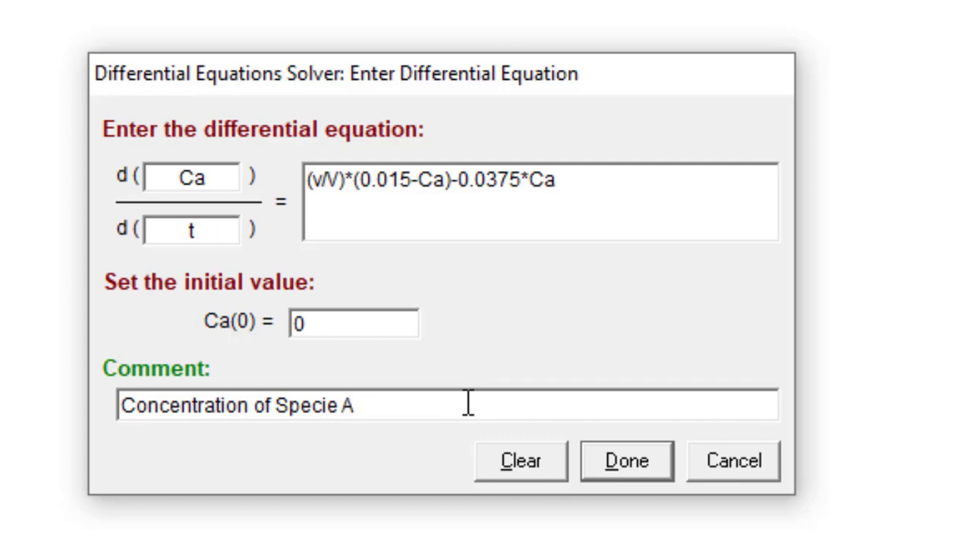
pyautogui.click(626, 460)
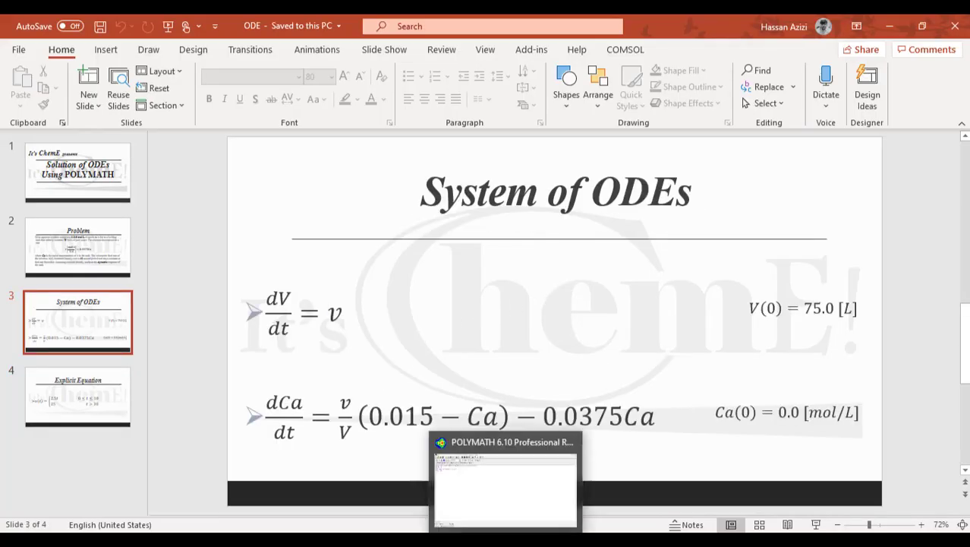
# Step: Switch from PowerPoint back to the POLYMATH solver window
pyautogui.press('alt+tab')
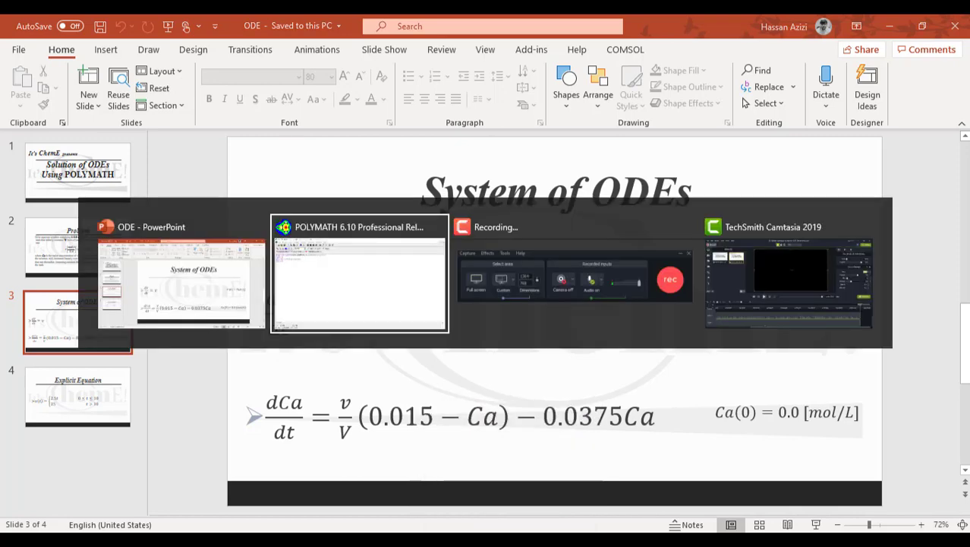
pyautogui.click(358, 227)
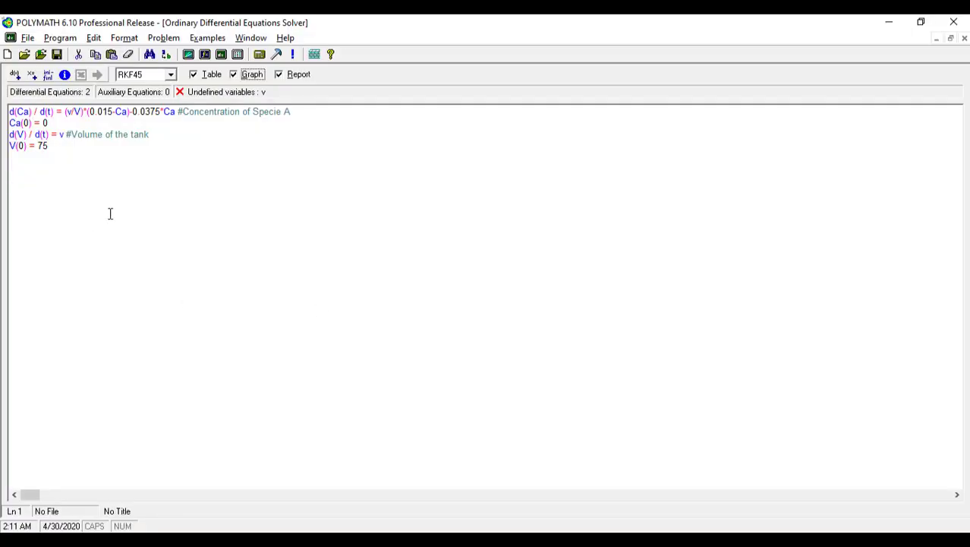
pyautogui.moveTo(91, 166)
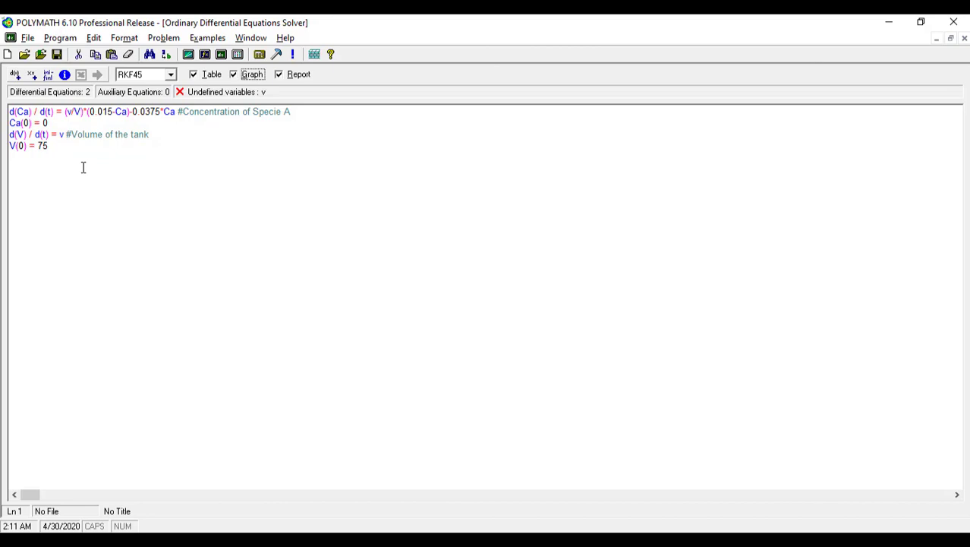
pyautogui.moveTo(87, 185)
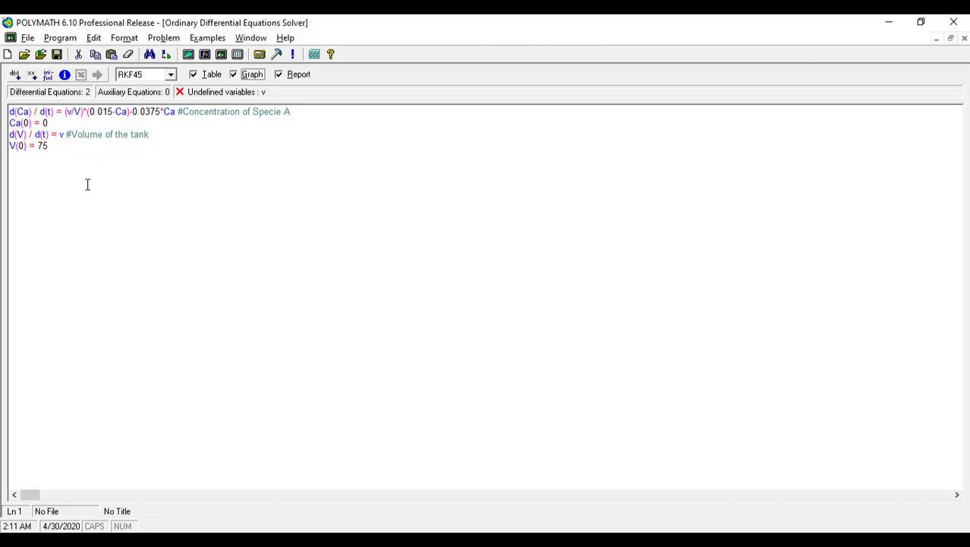
pyautogui.moveTo(85, 178)
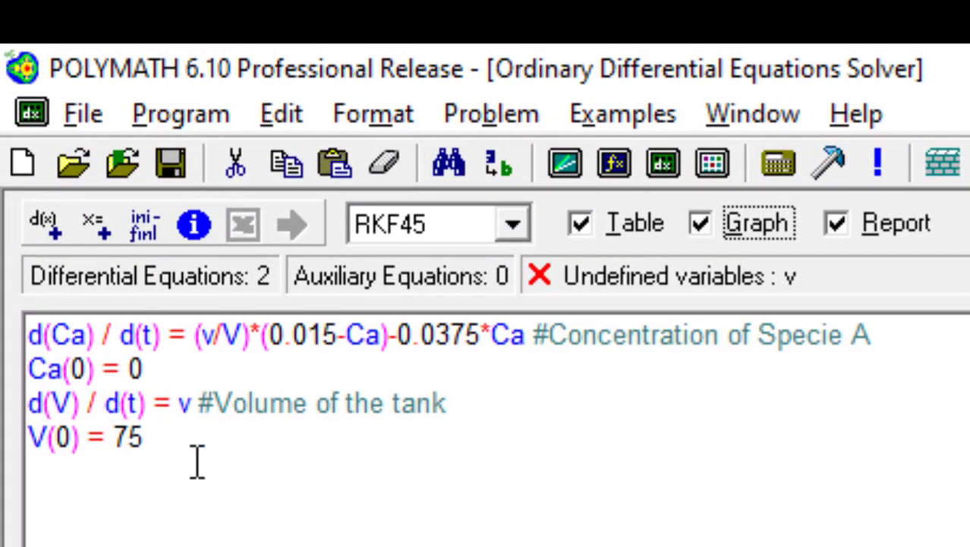
pyautogui.click(182, 403)
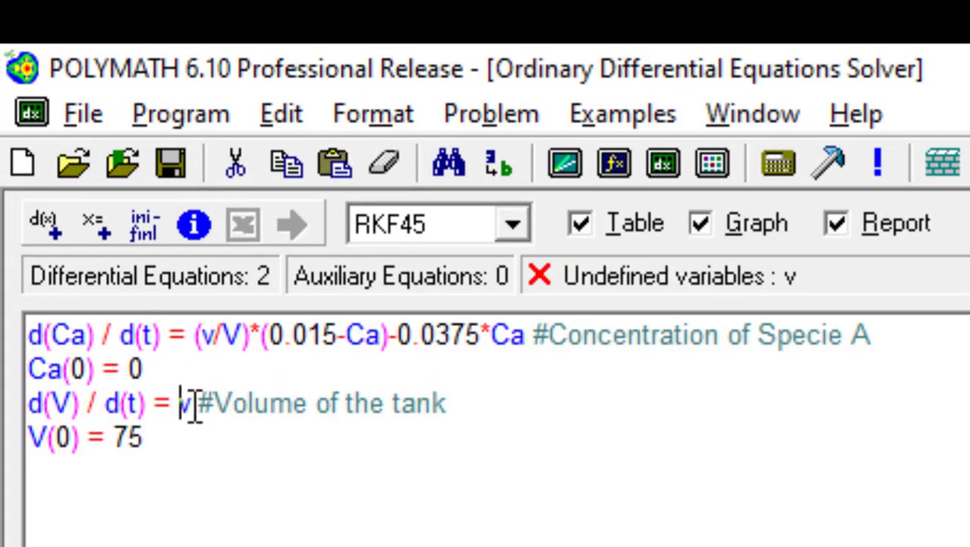
pyautogui.press('enter')
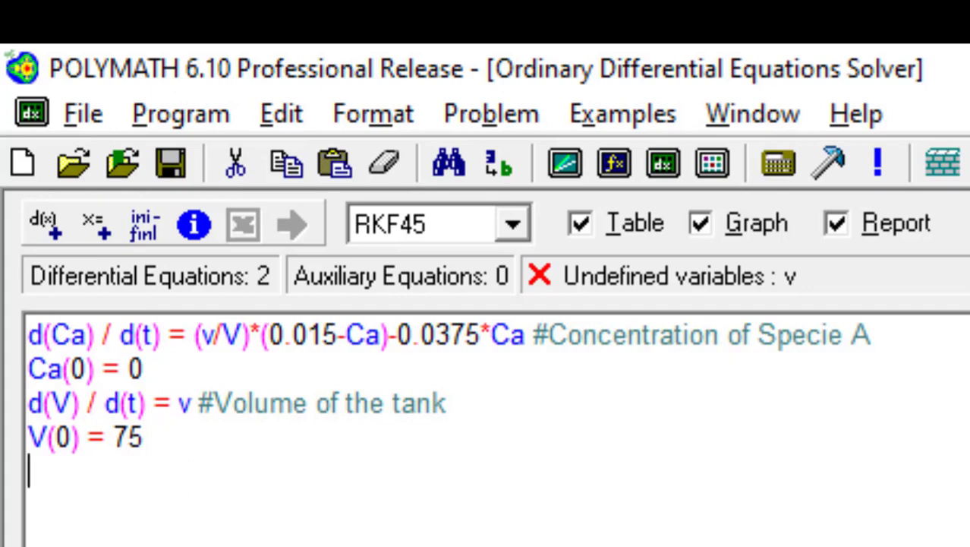
pyautogui.moveTo(98, 274)
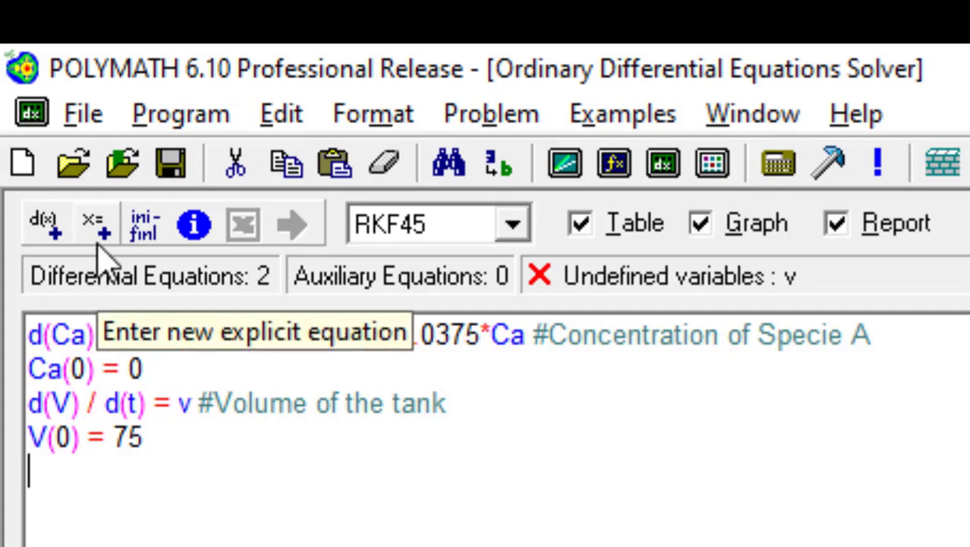
# Step: Define v = if(t>=0 and t<=10) then(2.5*t) else(25) as an explicit equation
pyautogui.write('(v/V)*(0.015-Ca)-')
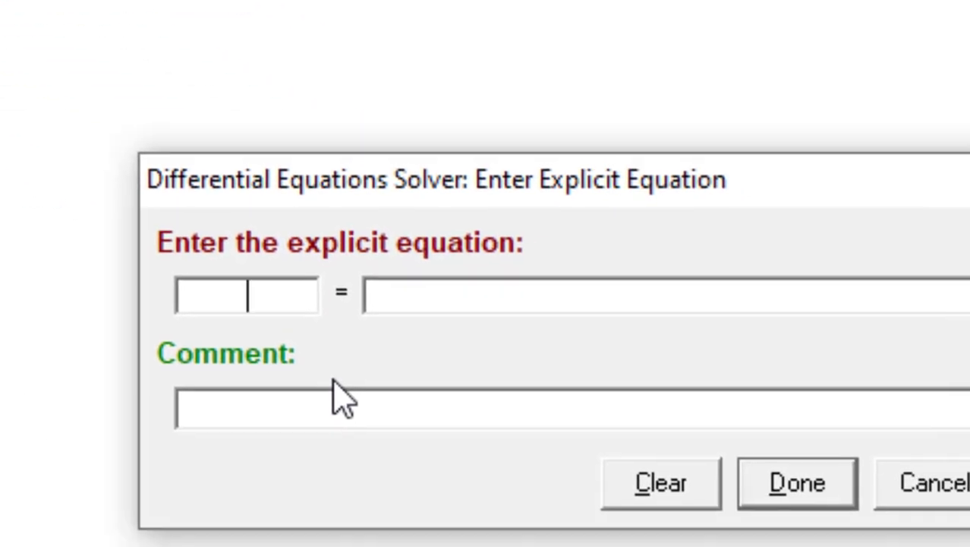
pyautogui.write('V')
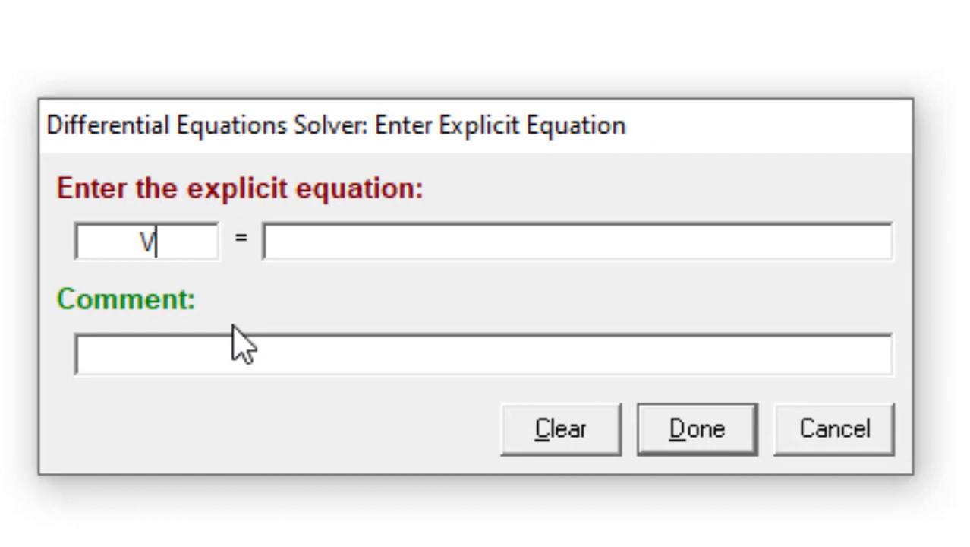
pyautogui.press('Backspace')
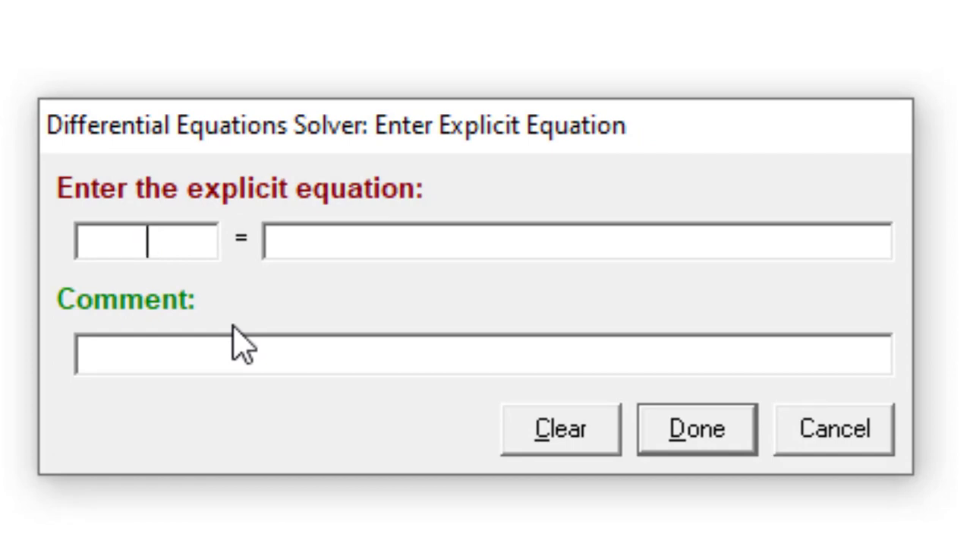
pyautogui.write('v')
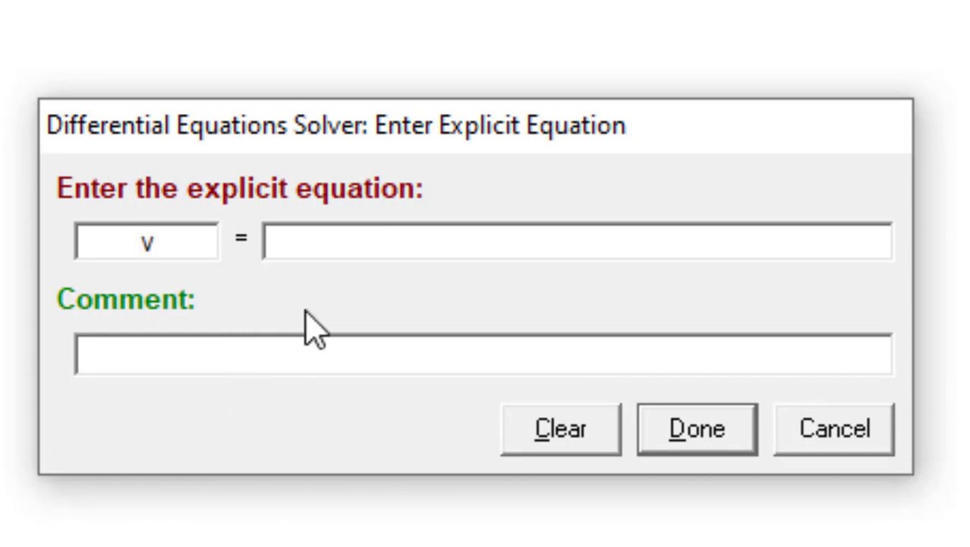
pyautogui.moveTo(589, 179)
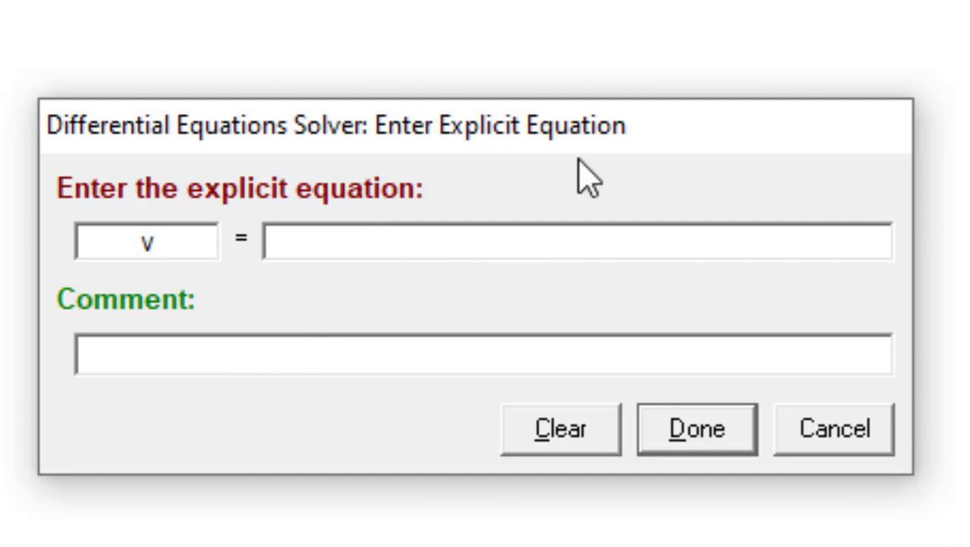
pyautogui.write('if')
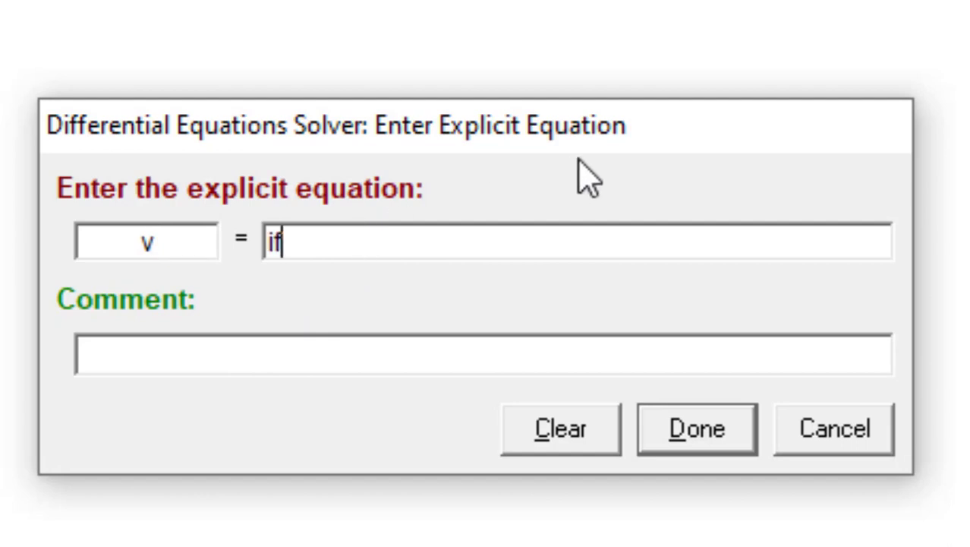
pyautogui.write('(')
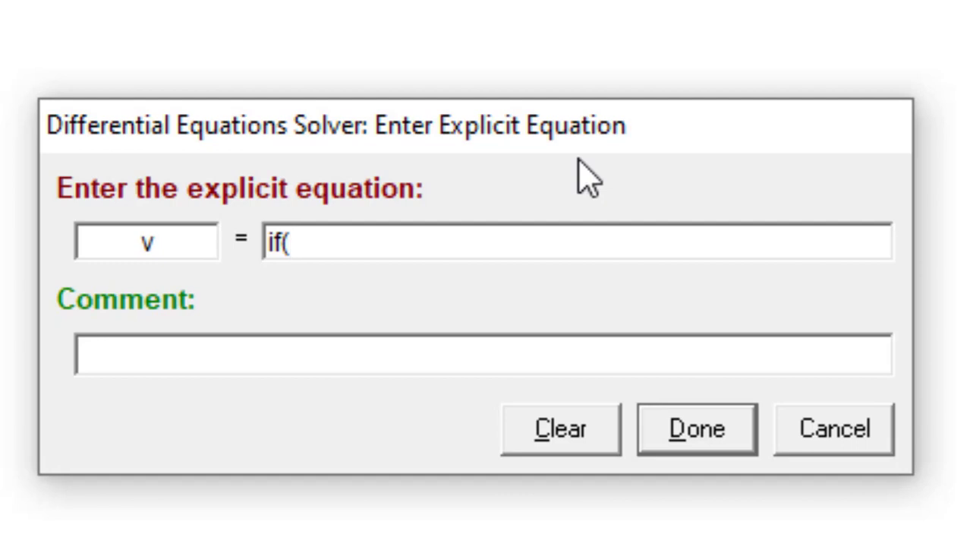
pyautogui.write('t')
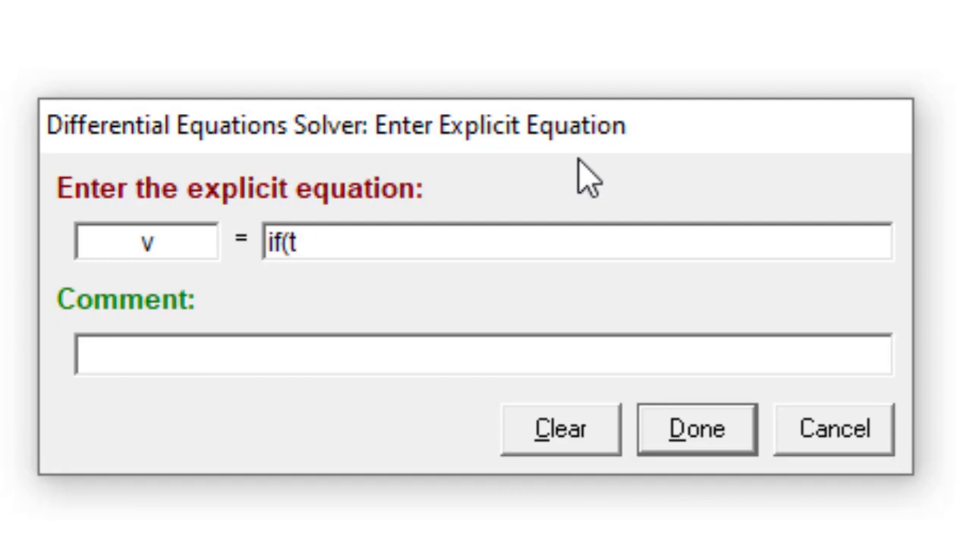
pyautogui.write('<=')
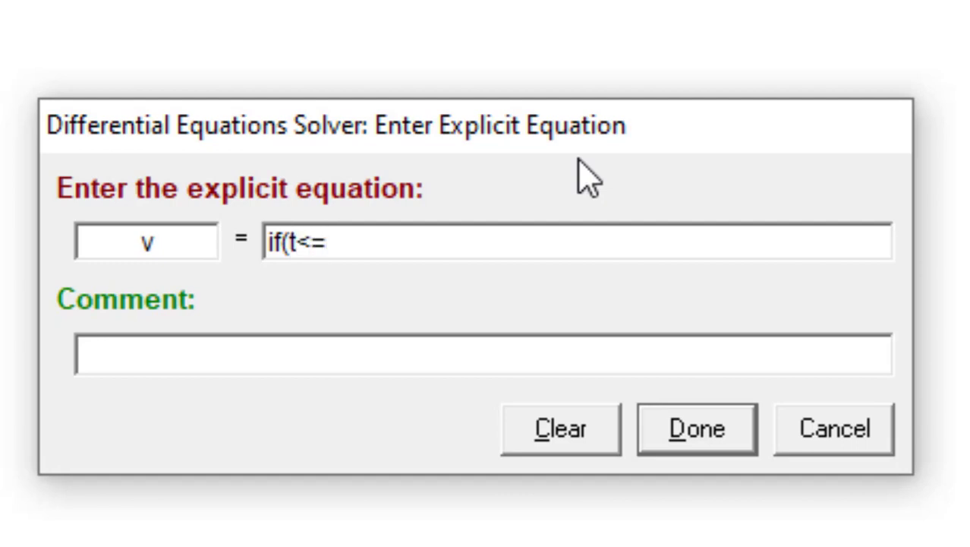
pyautogui.write('0 an')
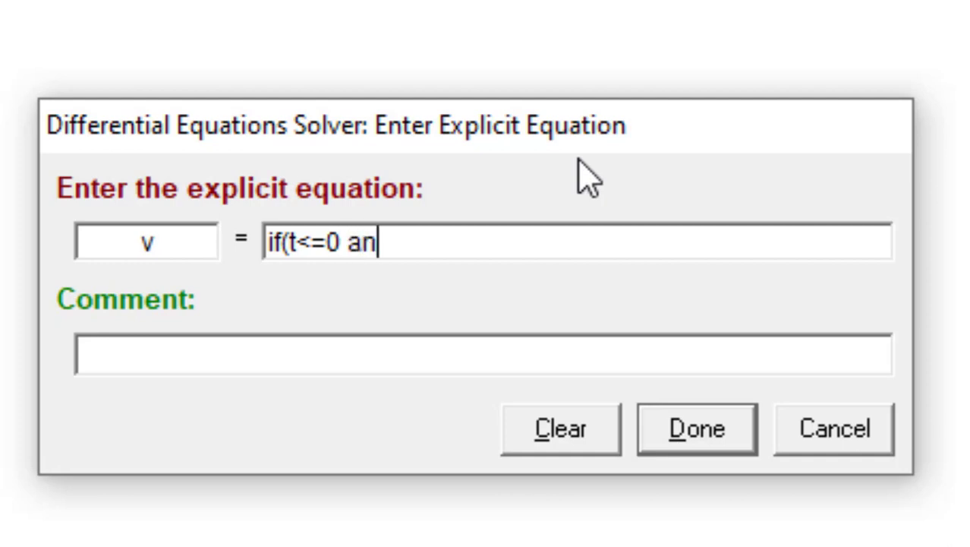
pyautogui.write('d')
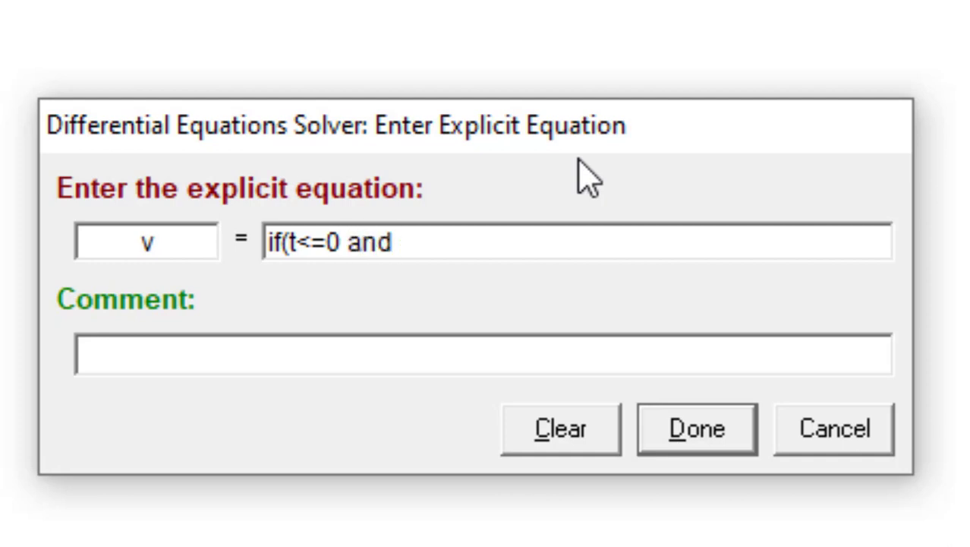
pyautogui.write('t')
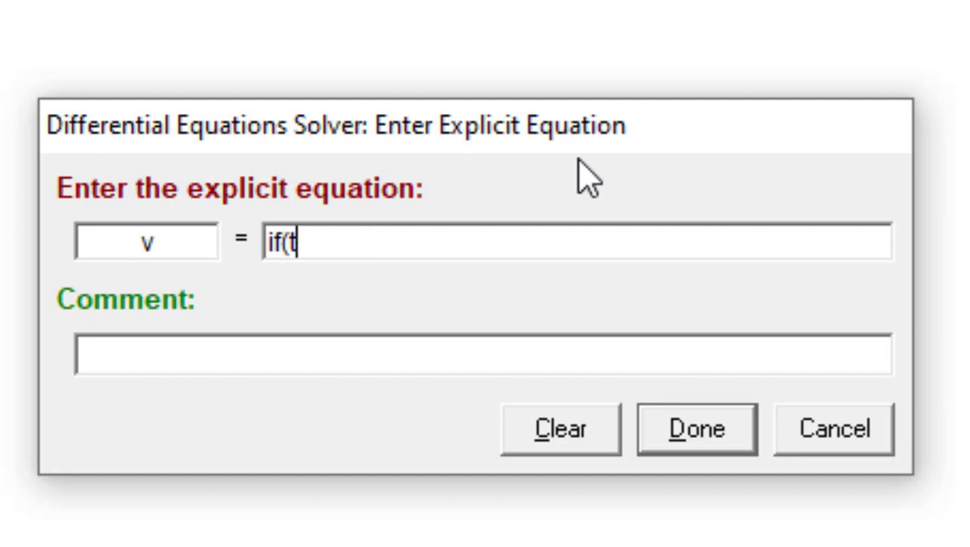
pyautogui.write('>=')
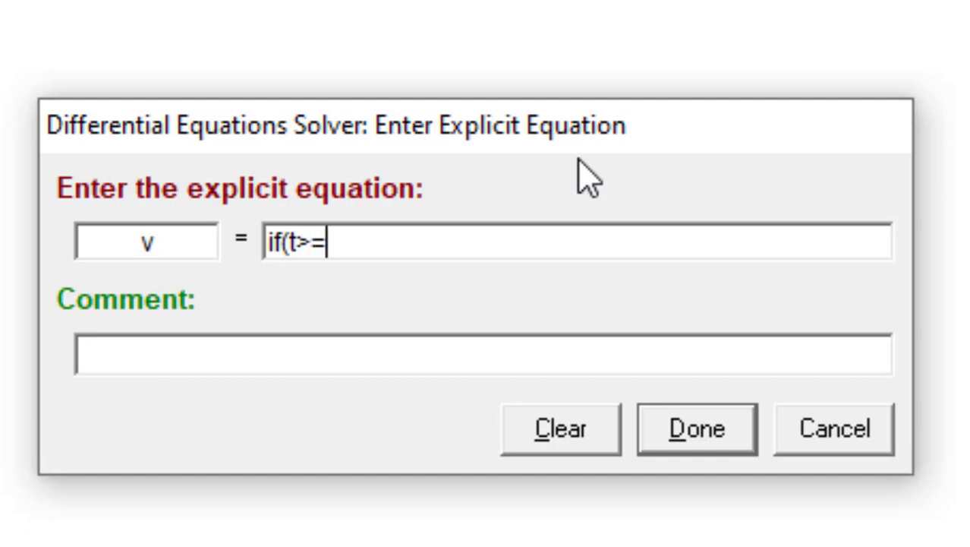
pyautogui.write('0 and')
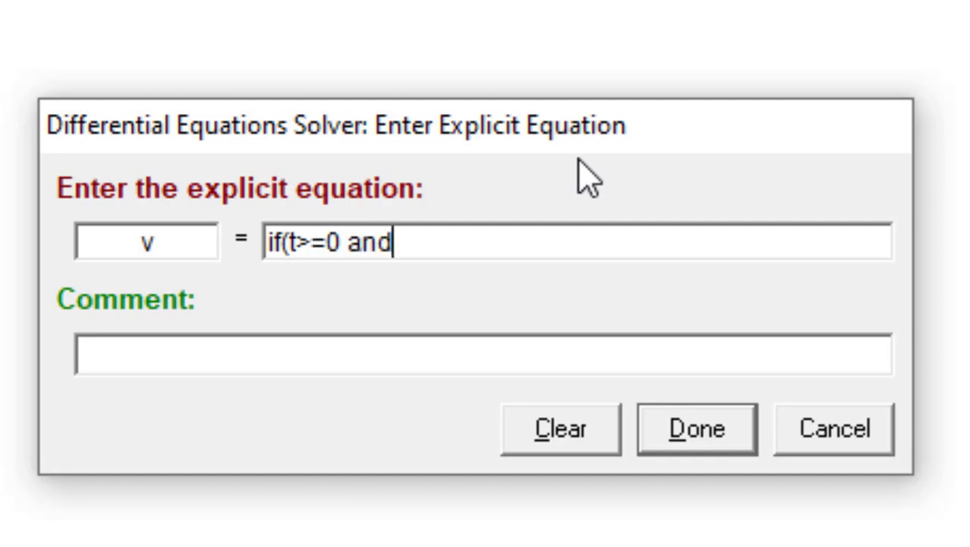
pyautogui.write('t')
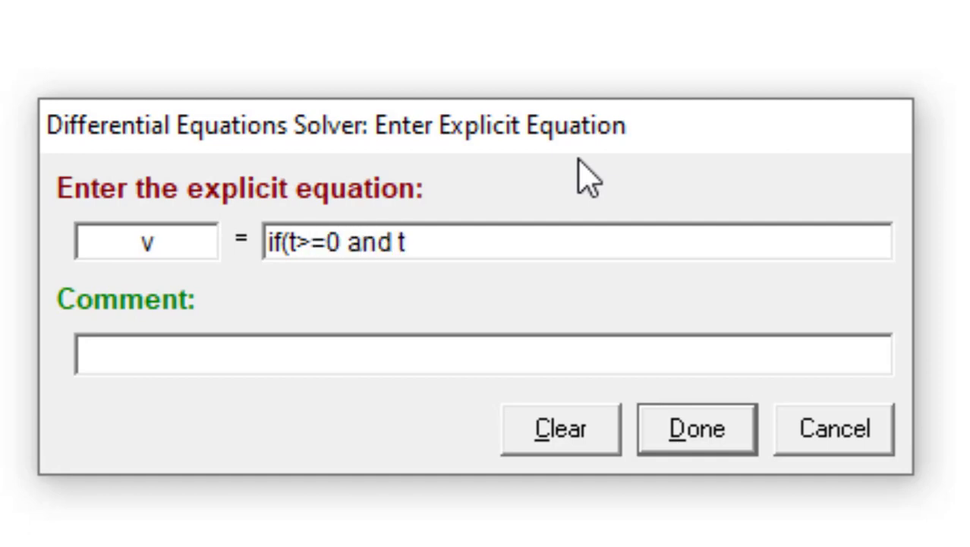
pyautogui.write('<')
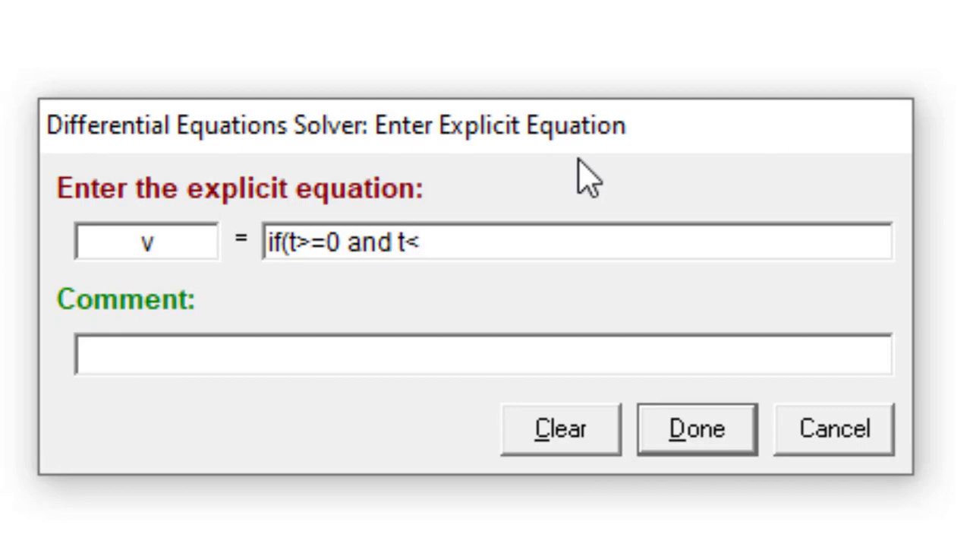
pyautogui.write('=10')
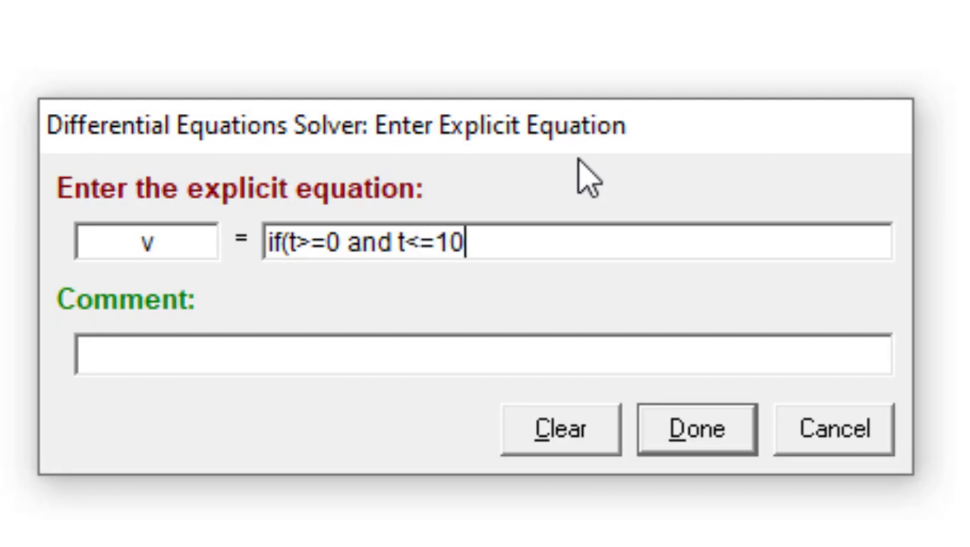
pyautogui.write(')')
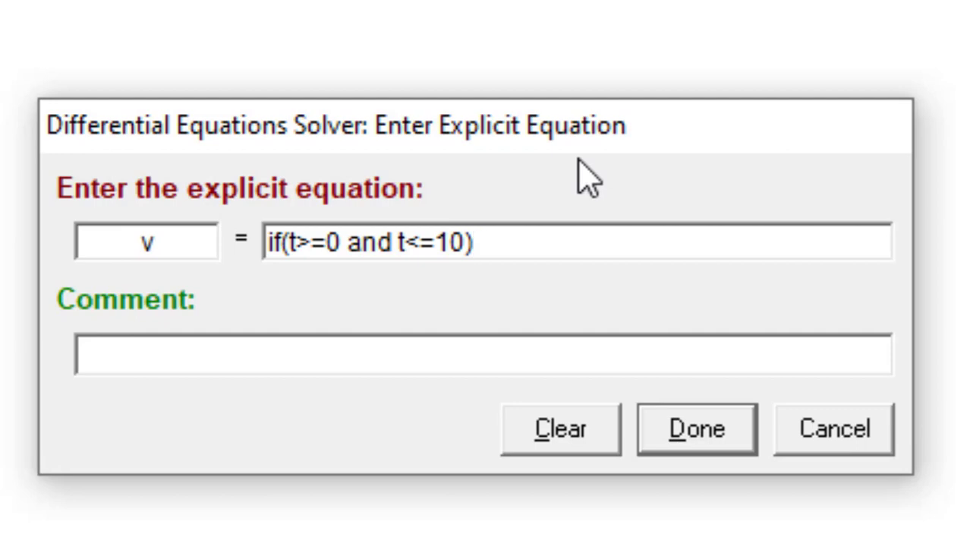
pyautogui.write('then')
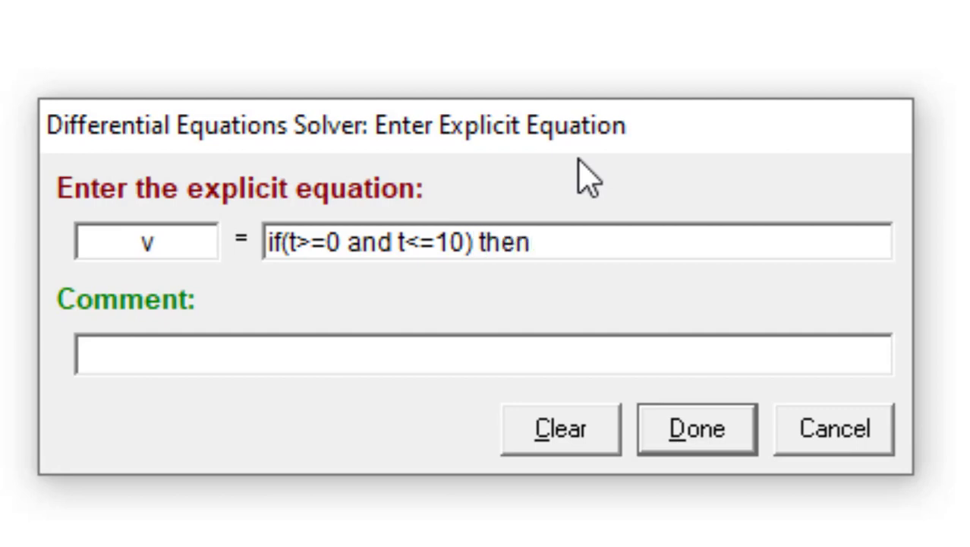
pyautogui.write('(')
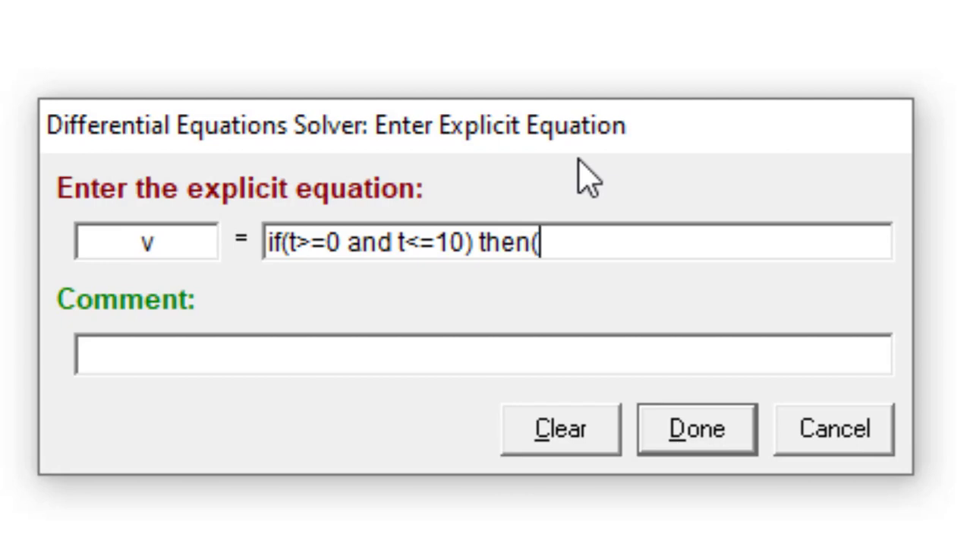
pyautogui.write('2.5')
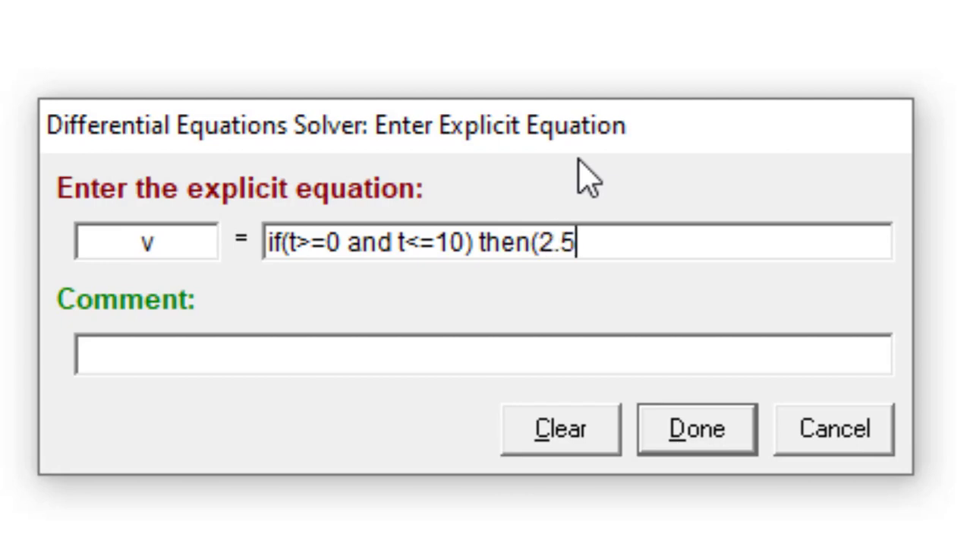
pyautogui.write('*t')
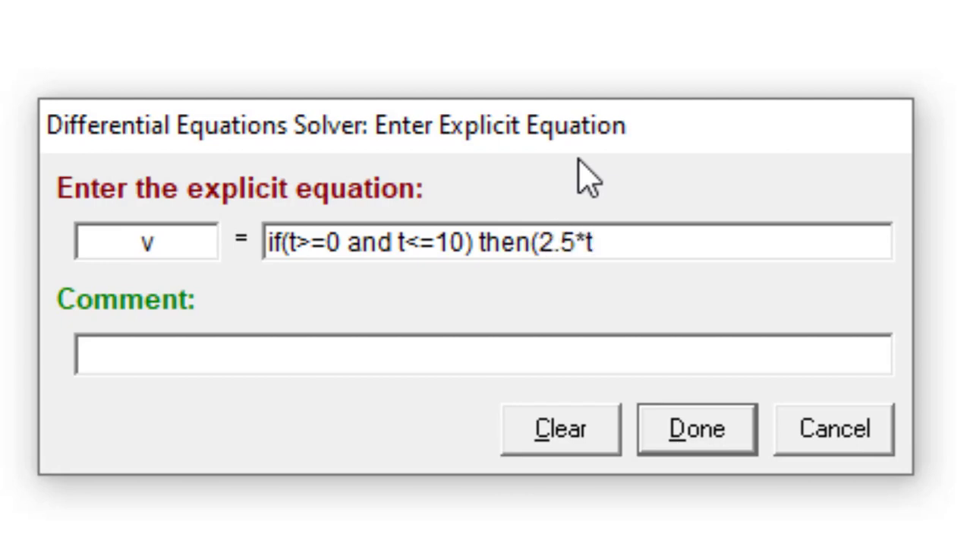
pyautogui.write(') else')
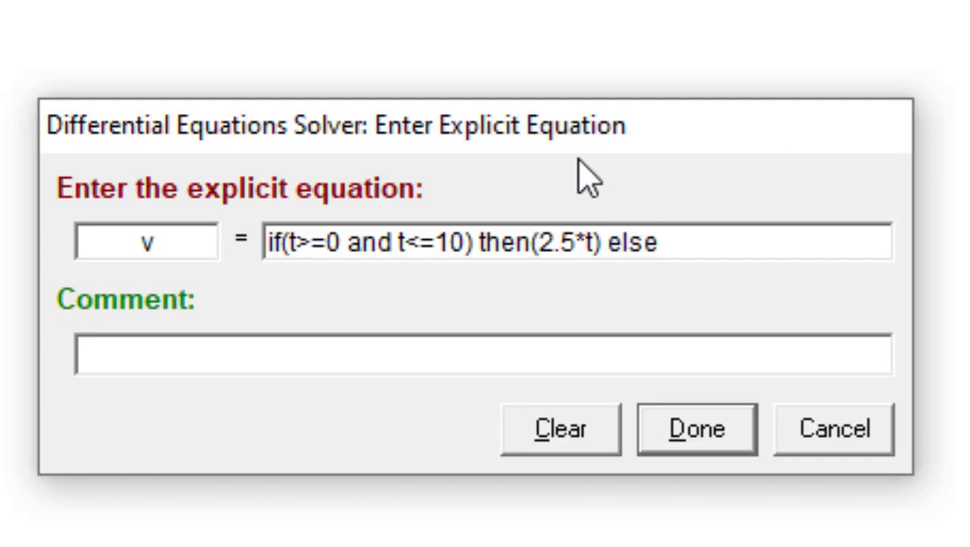
pyautogui.write('(')
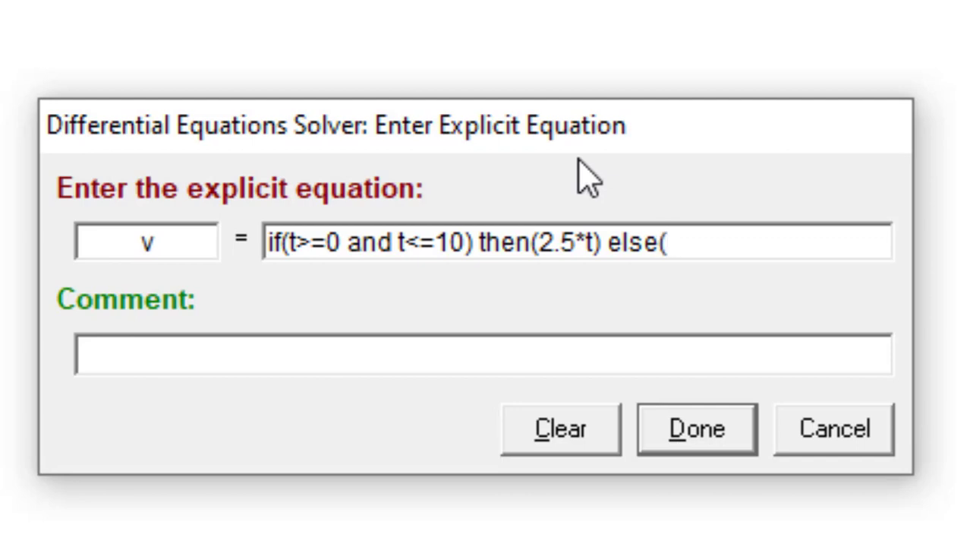
pyautogui.write('25')
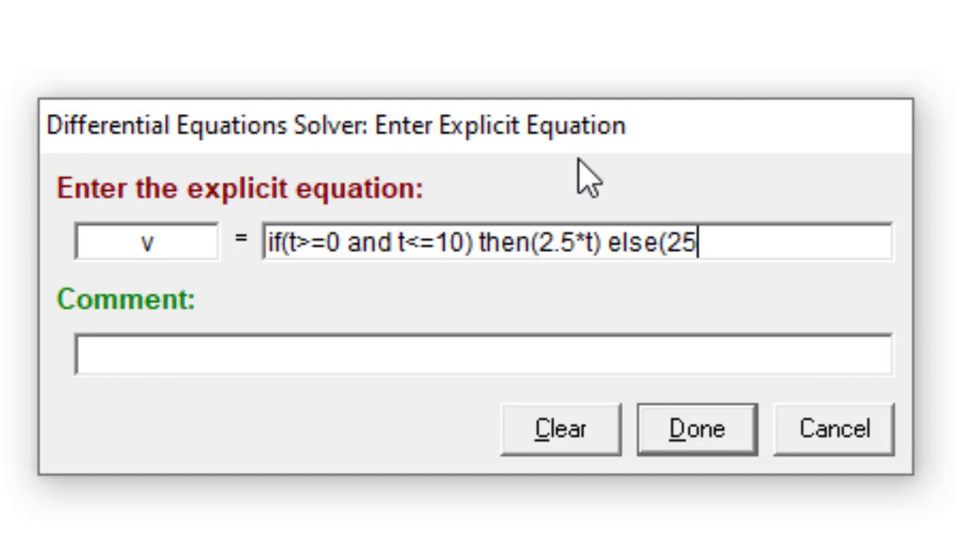
pyautogui.write(')')
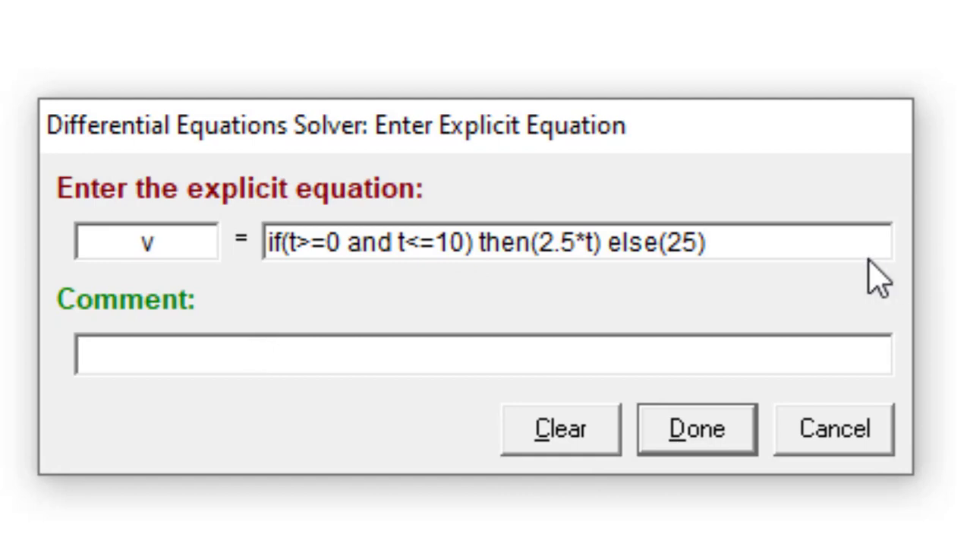
# Step: Comment the v equation 'Feed Flowrate' and add it to the model
pyautogui.write('F')
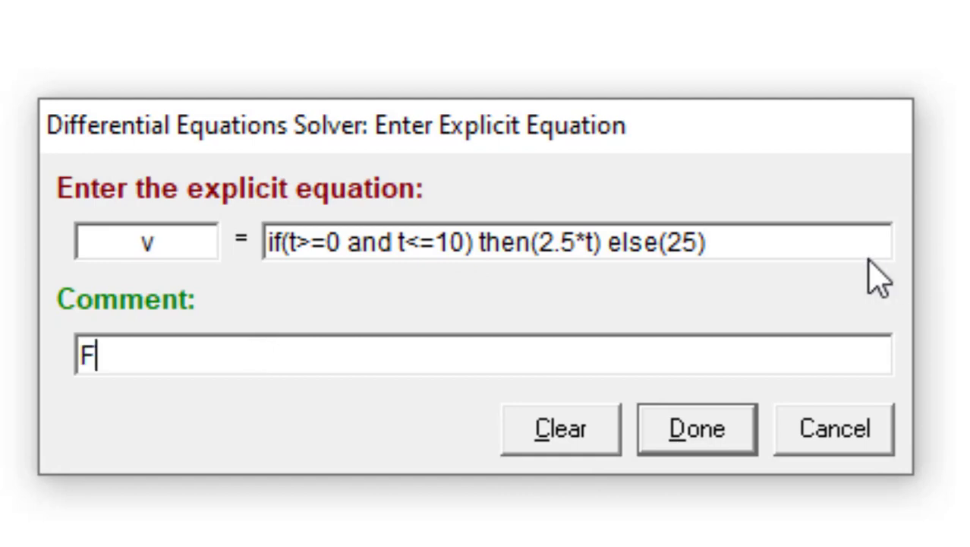
pyautogui.write('eed Flow')
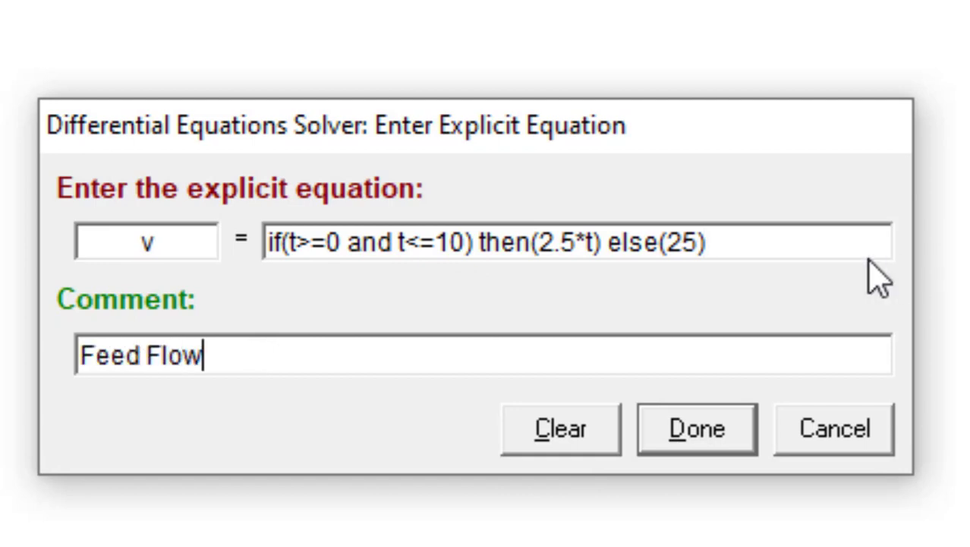
pyautogui.write('rate')
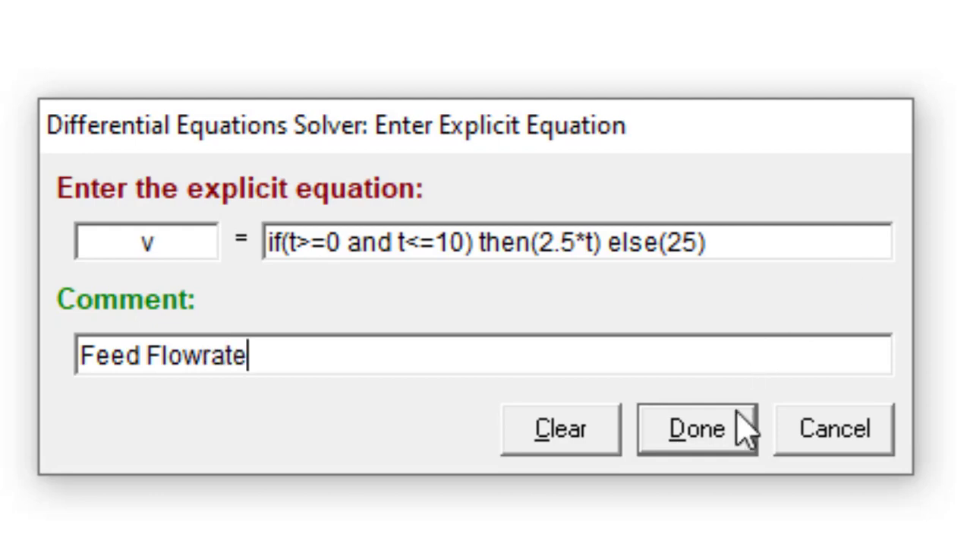
pyautogui.click(695, 428)
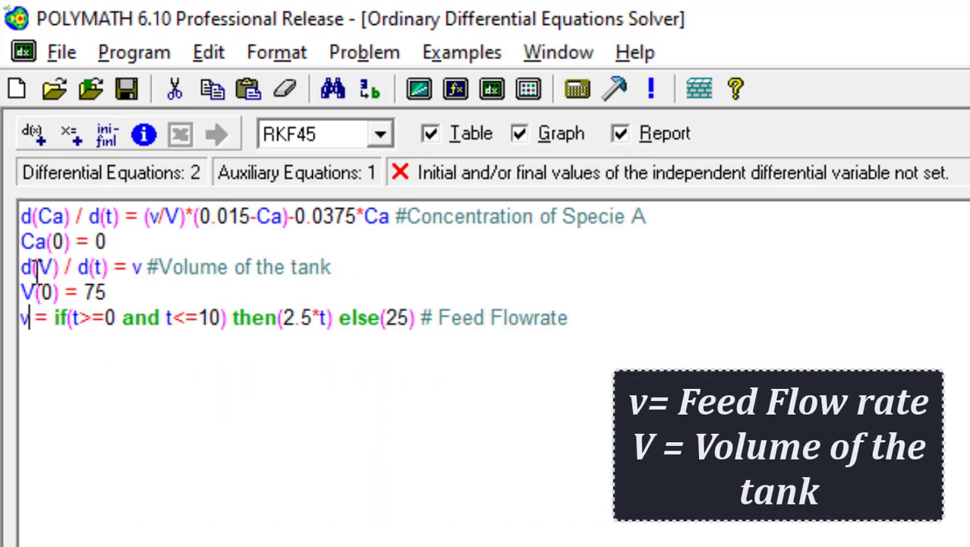
# Step: Bring up the Polymath Guide prompt for the unset initial and final t values
pyautogui.doubleClick(41, 267)
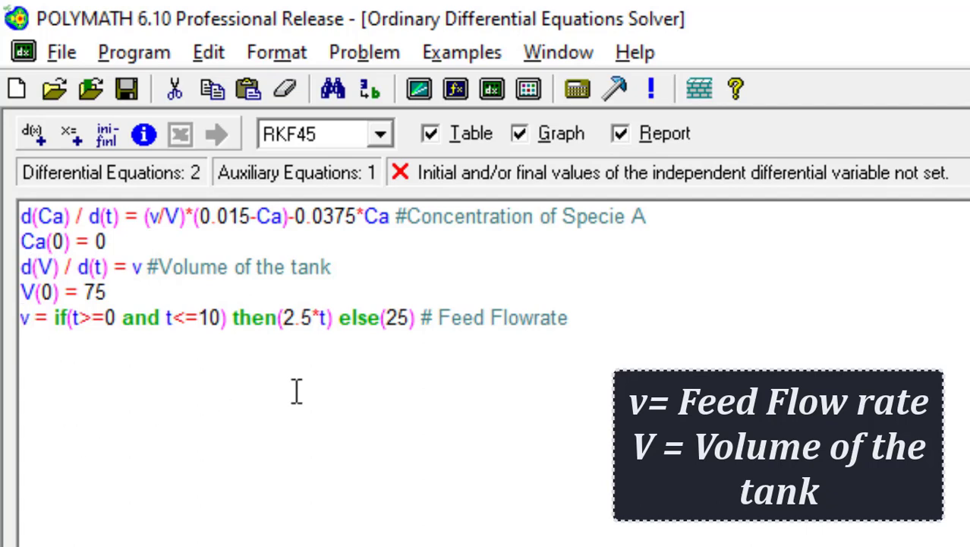
pyautogui.moveTo(545, 380)
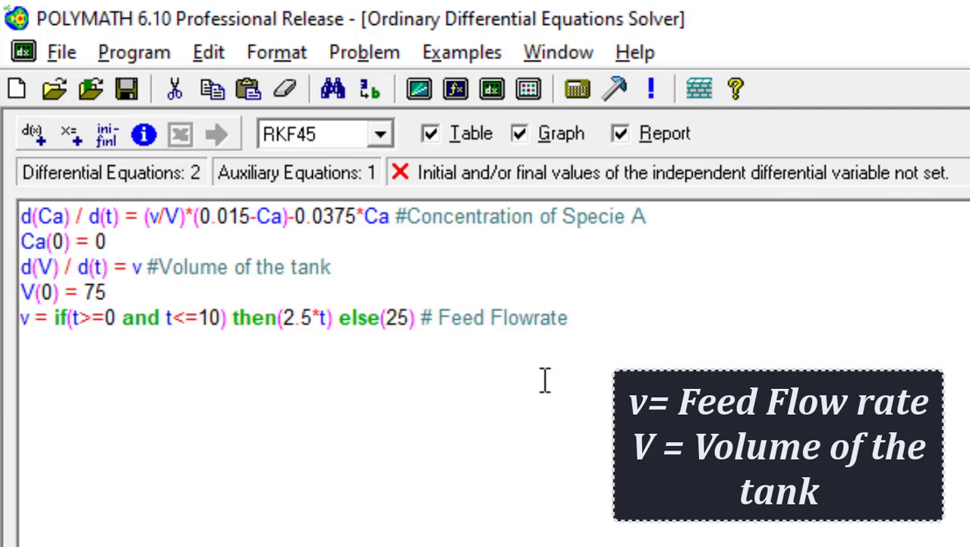
pyautogui.moveTo(463, 477)
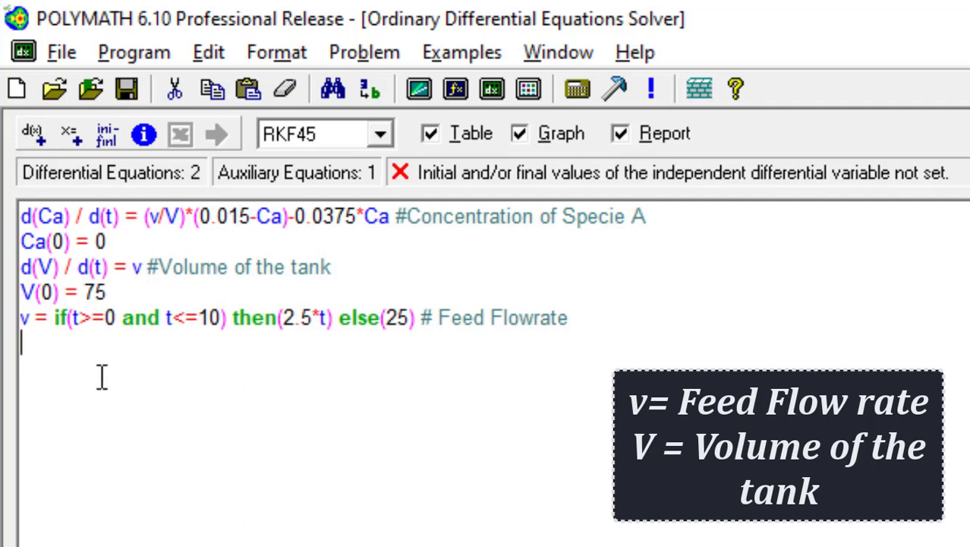
pyautogui.moveTo(448, 197)
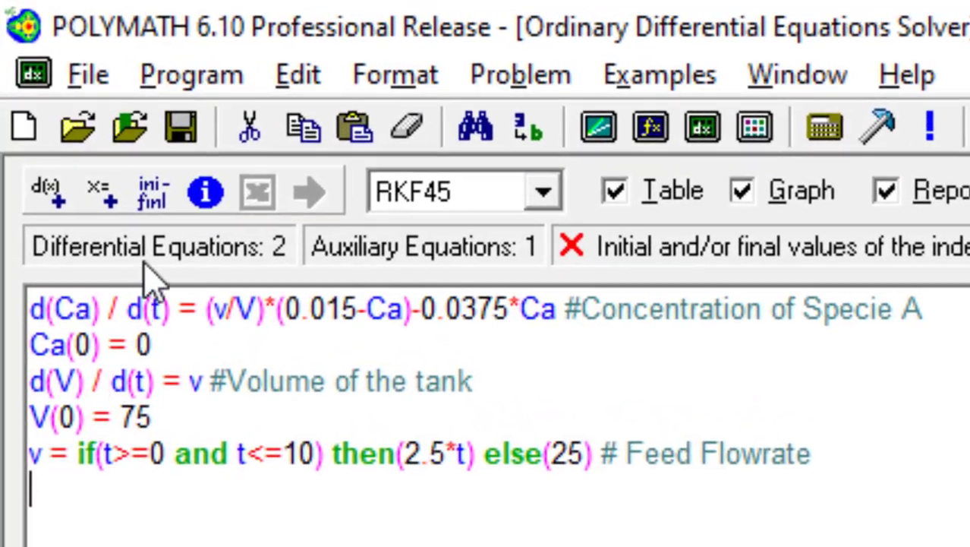
pyautogui.moveTo(152, 190)
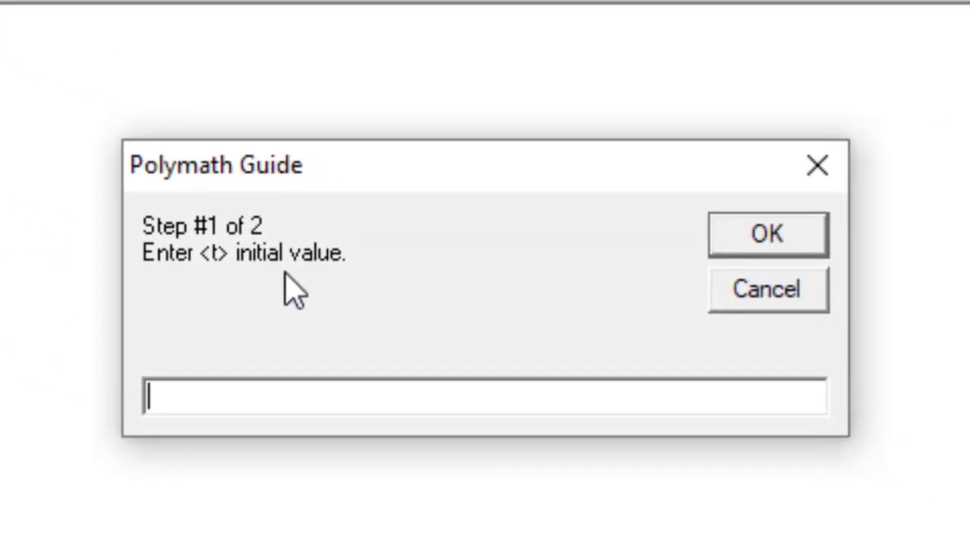
# Step: Set the independent variable t to run from 0 to 100
pyautogui.write('0')
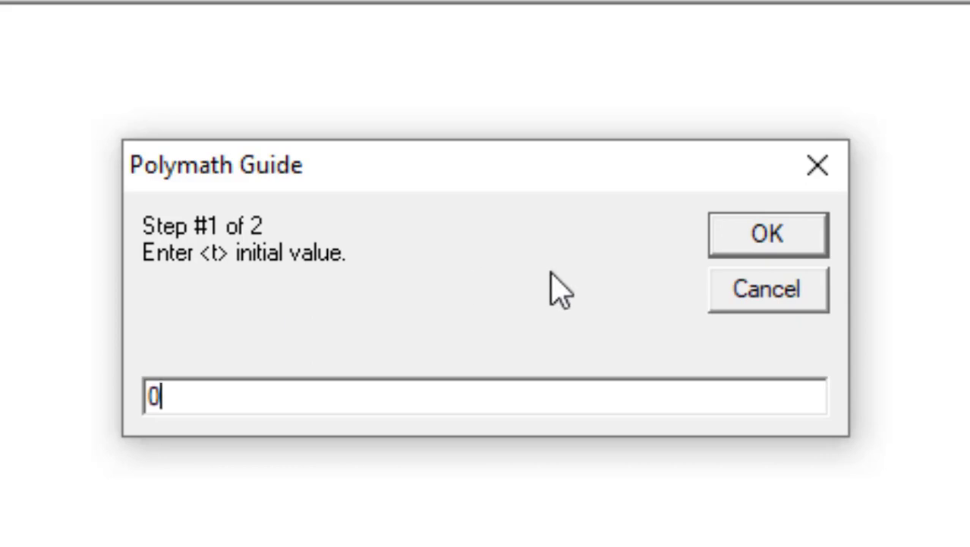
pyautogui.click(769, 234)
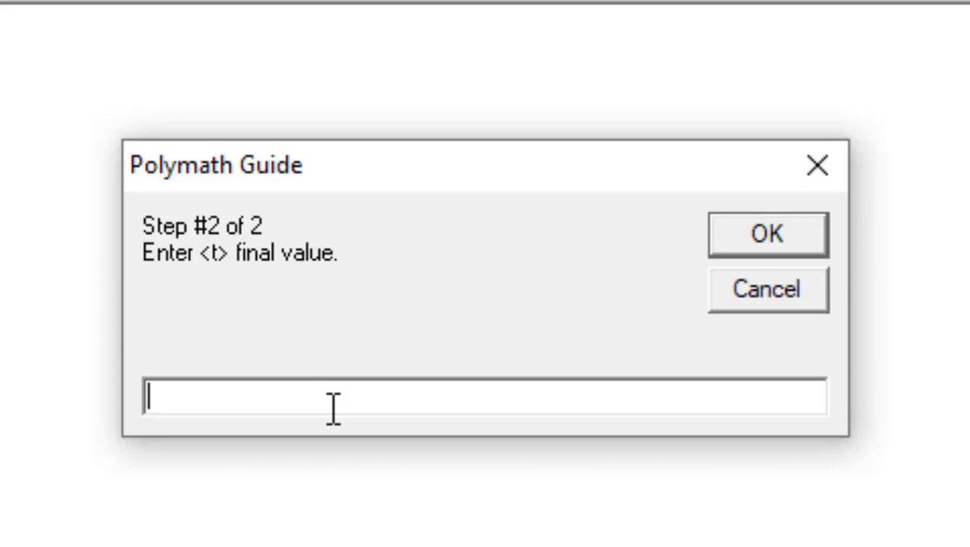
pyautogui.write('100')
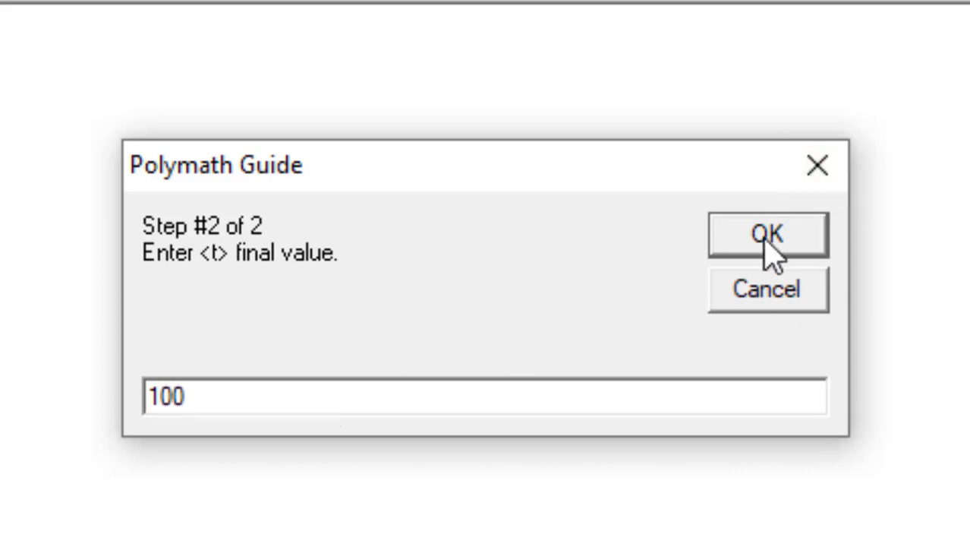
pyautogui.click(182, 395)
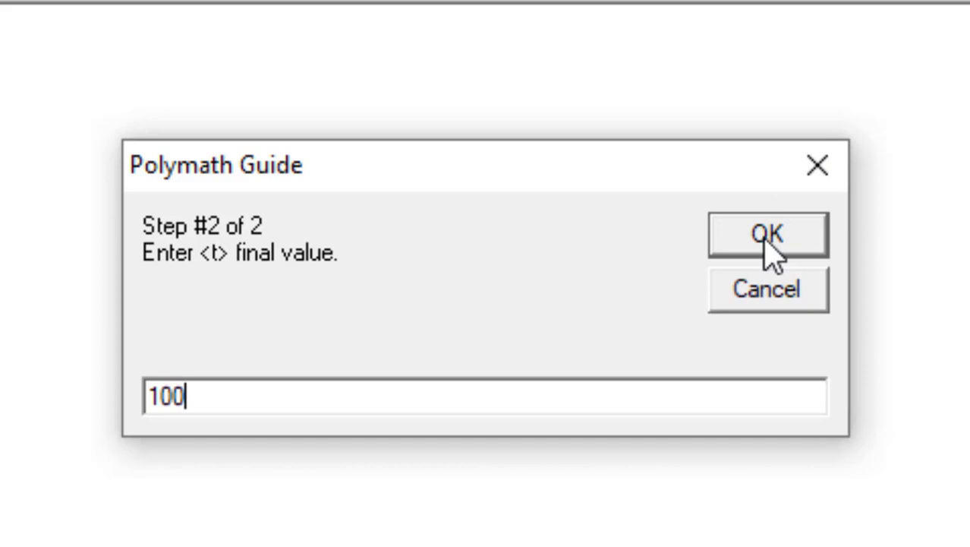
pyautogui.click(768, 234)
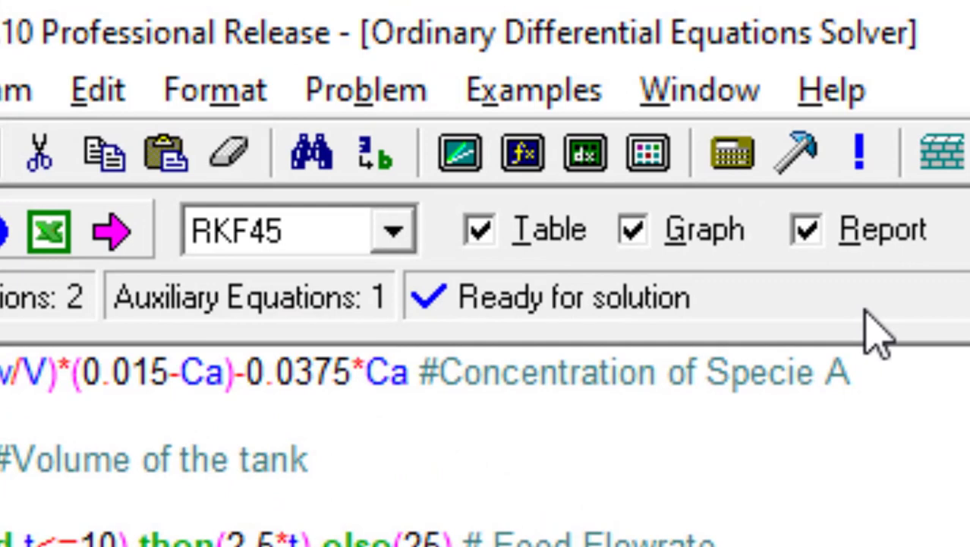
pyautogui.moveTo(303, 273)
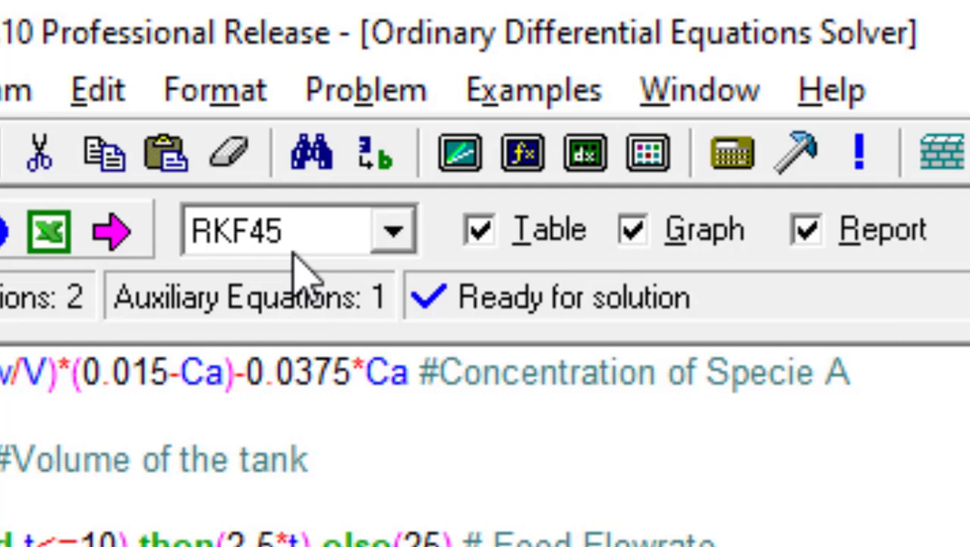
pyautogui.moveTo(99, 303)
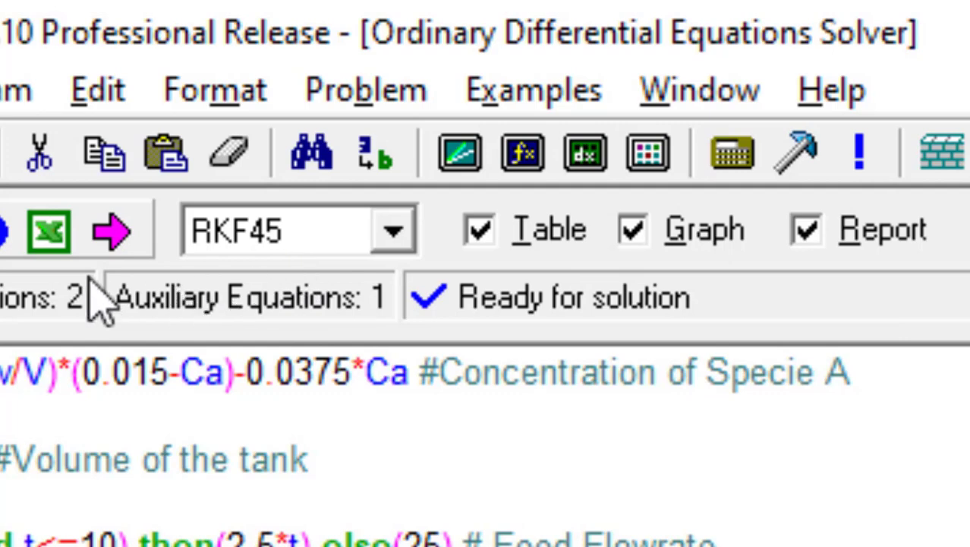
pyautogui.moveTo(524, 266)
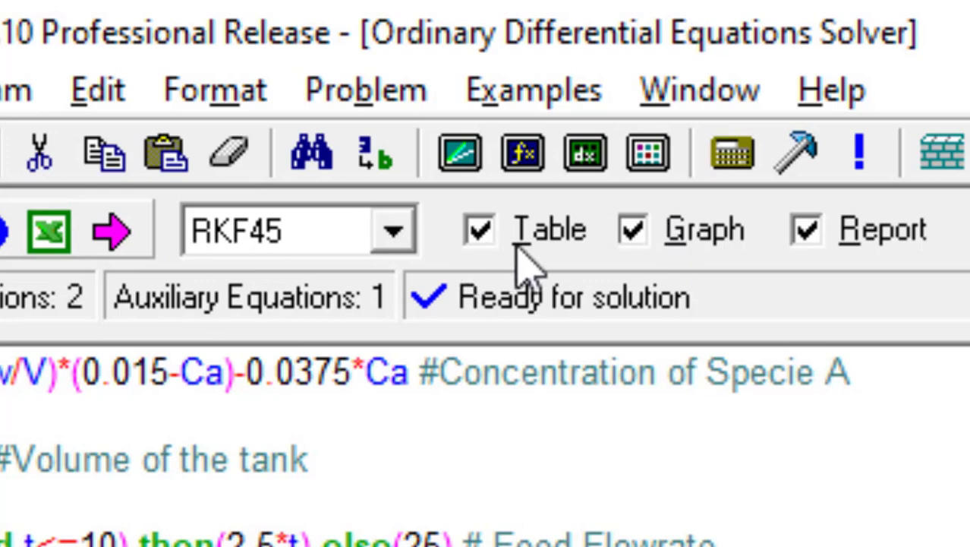
pyautogui.moveTo(103, 312)
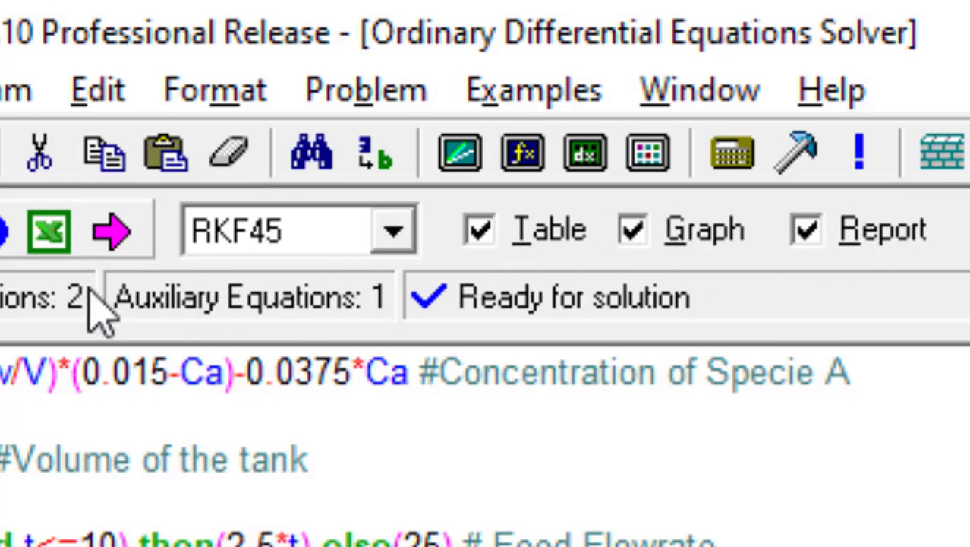
pyautogui.moveTo(114, 231)
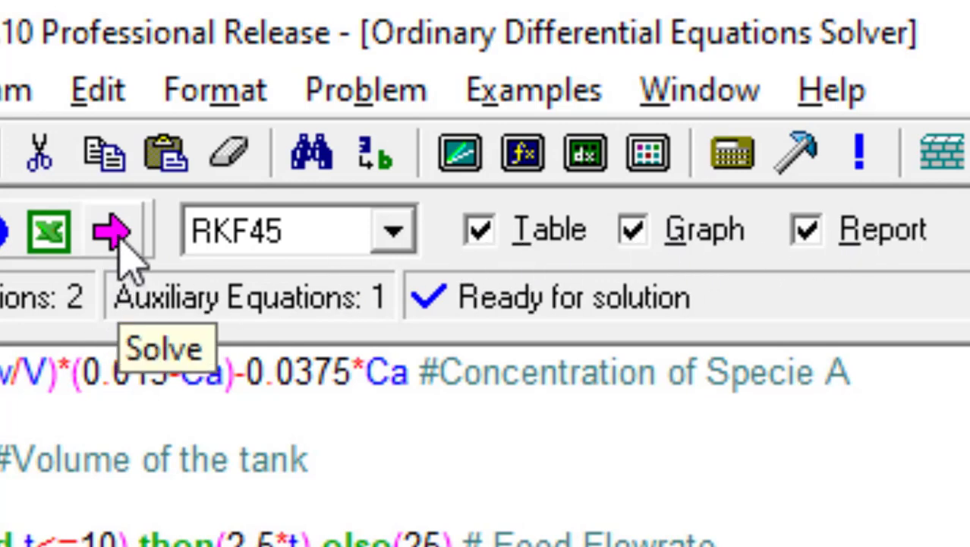
# Step: Solve the tank ODE model with RKF45, producing the report, table and graph
pyautogui.click(114, 231)
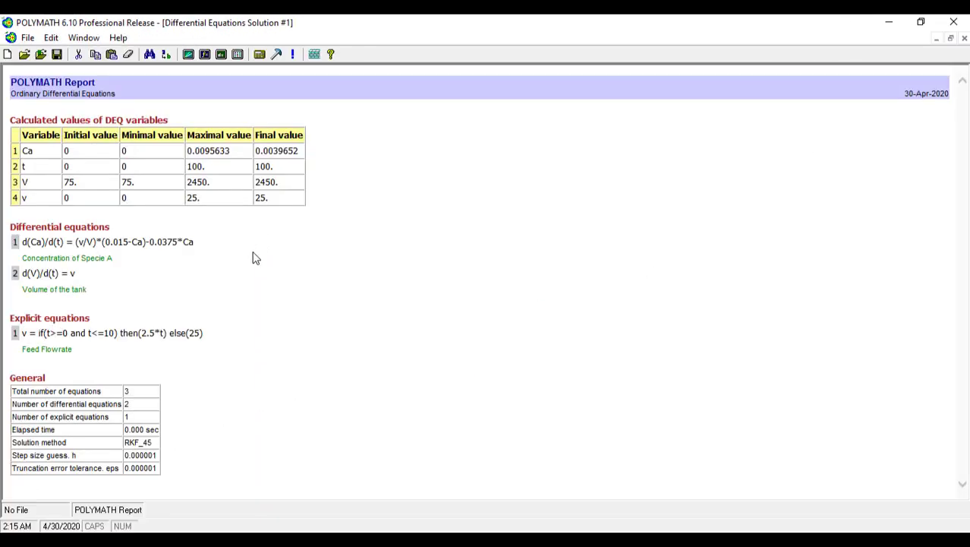
pyautogui.moveTo(494, 234)
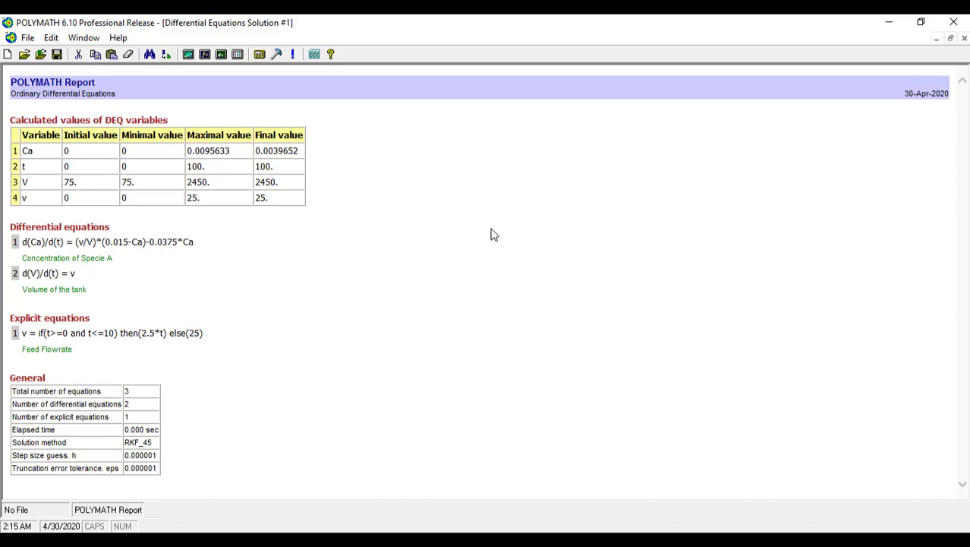
pyautogui.moveTo(934, 42)
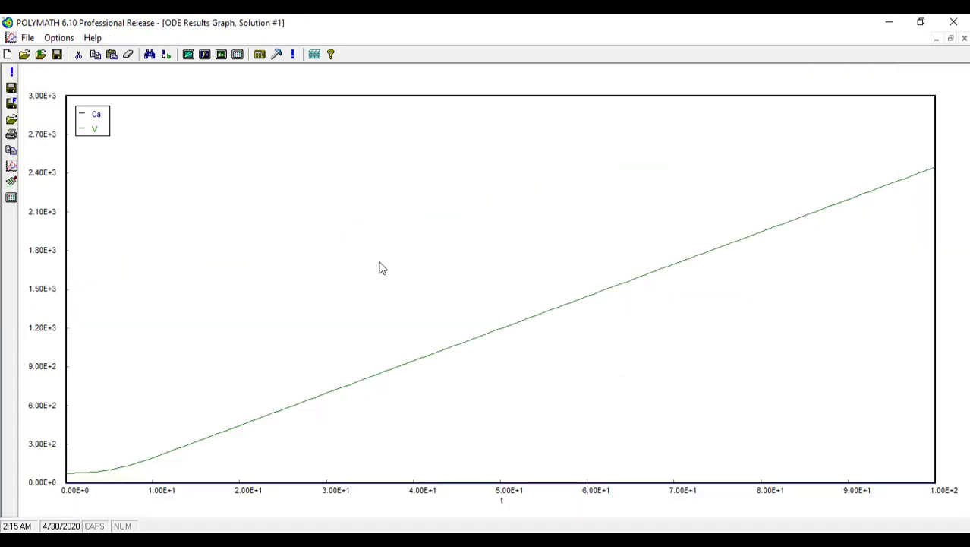
pyautogui.moveTo(644, 489)
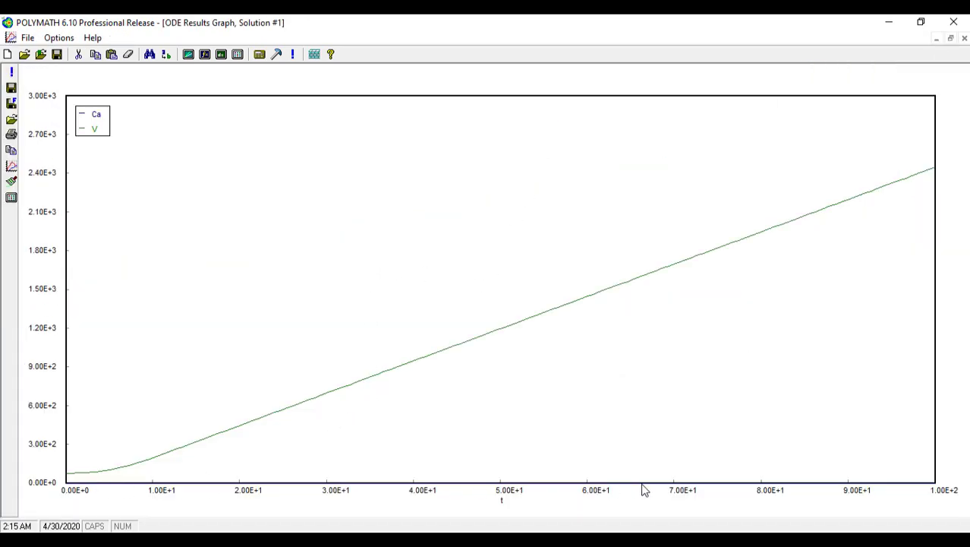
pyautogui.moveTo(18, 110)
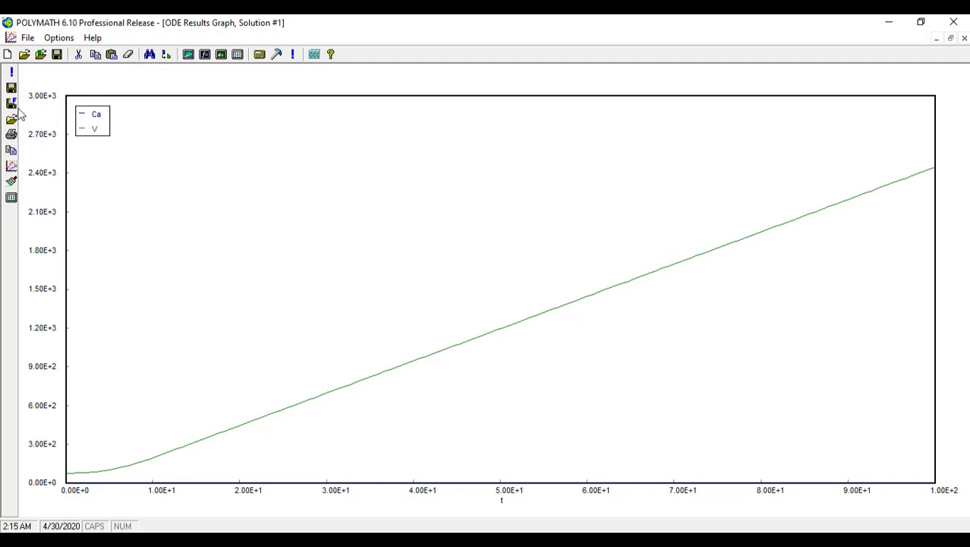
pyautogui.moveTo(353, 177)
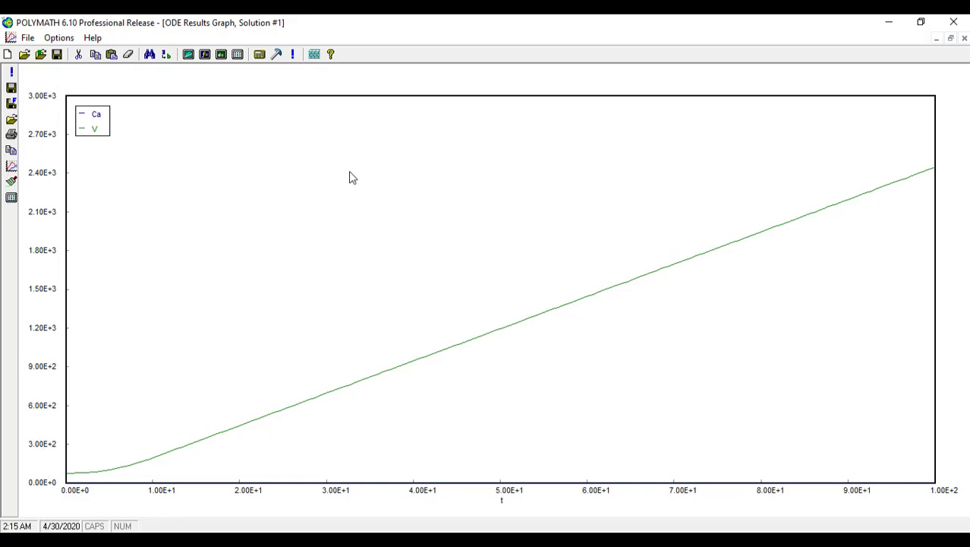
# Step: Hide the Ca data set via Curves... so only V is plotted against t
pyautogui.rightClick(352, 177)
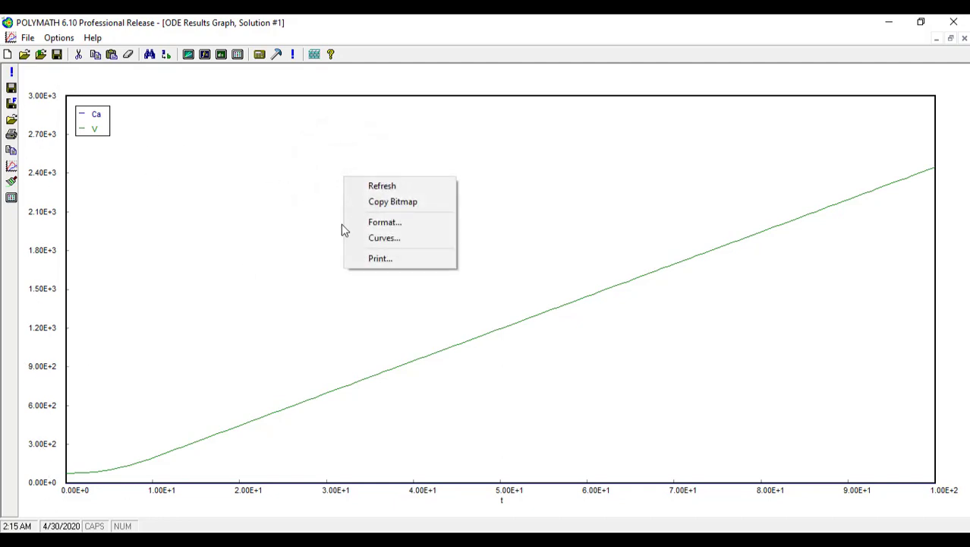
pyautogui.moveTo(383, 237)
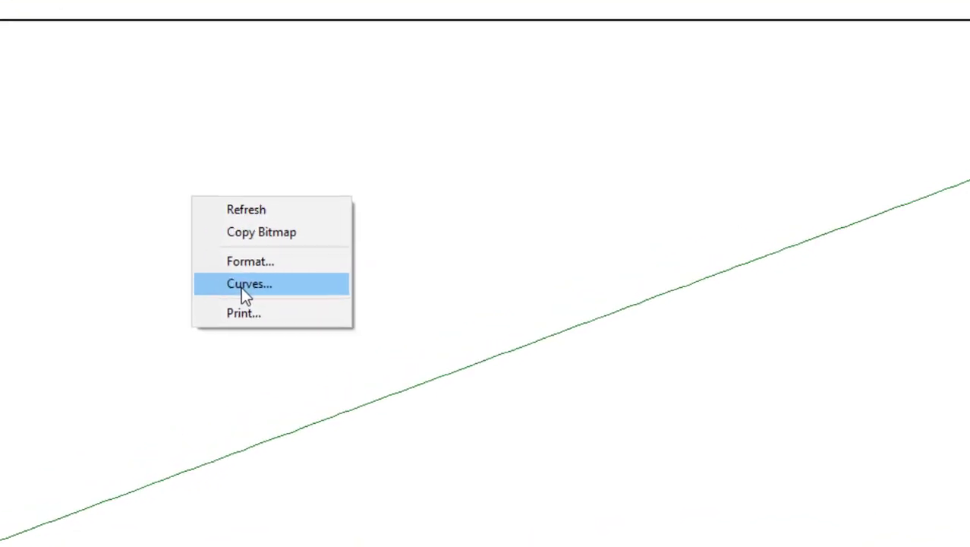
pyautogui.click(249, 284)
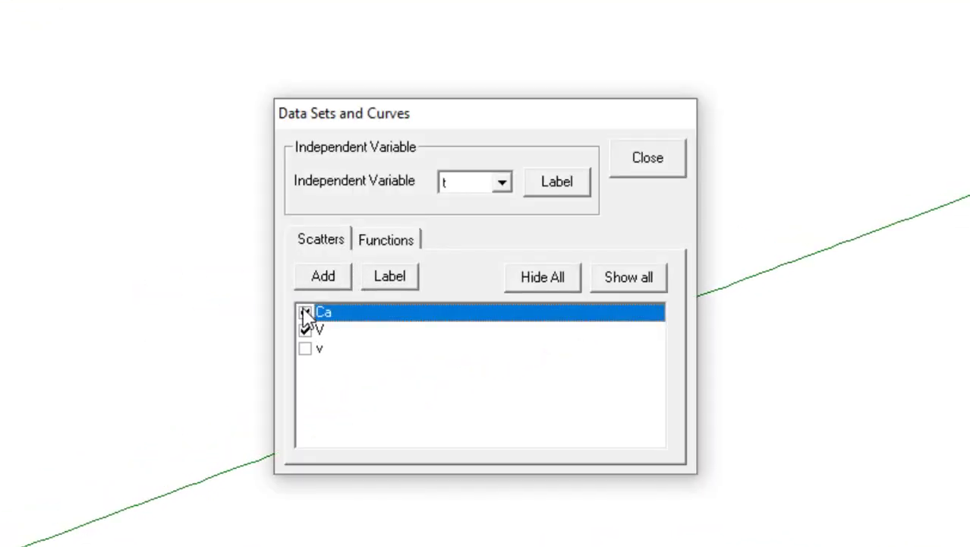
pyautogui.click(304, 314)
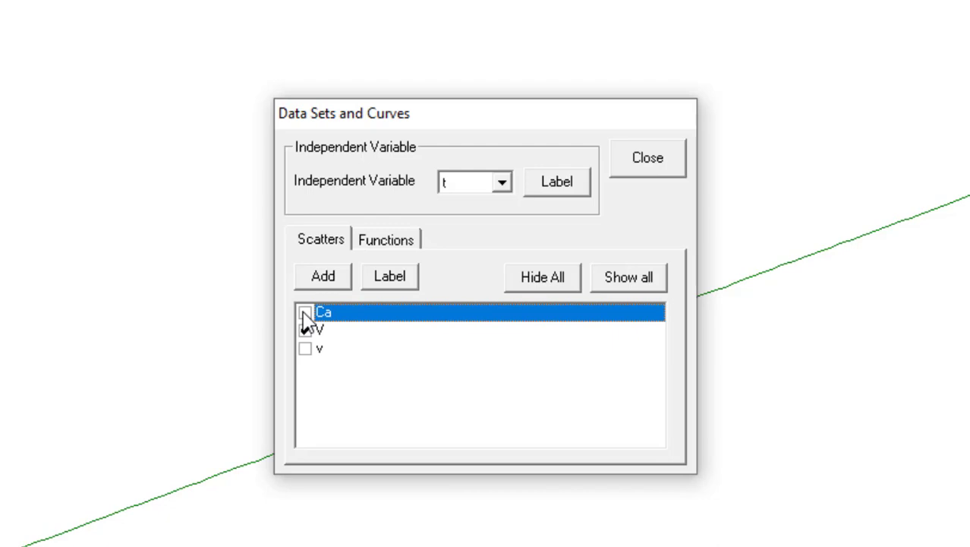
pyautogui.click(304, 331)
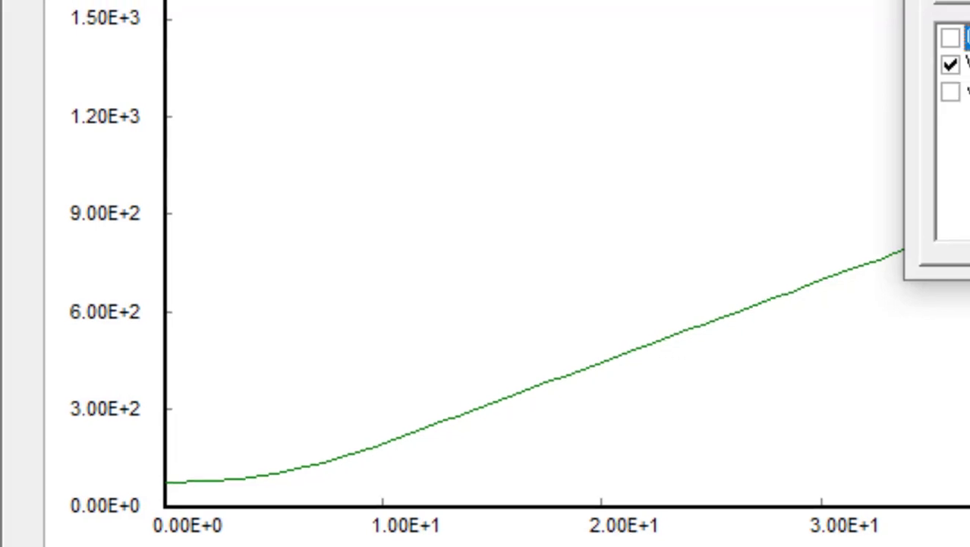
pyautogui.rightClick(349, 243)
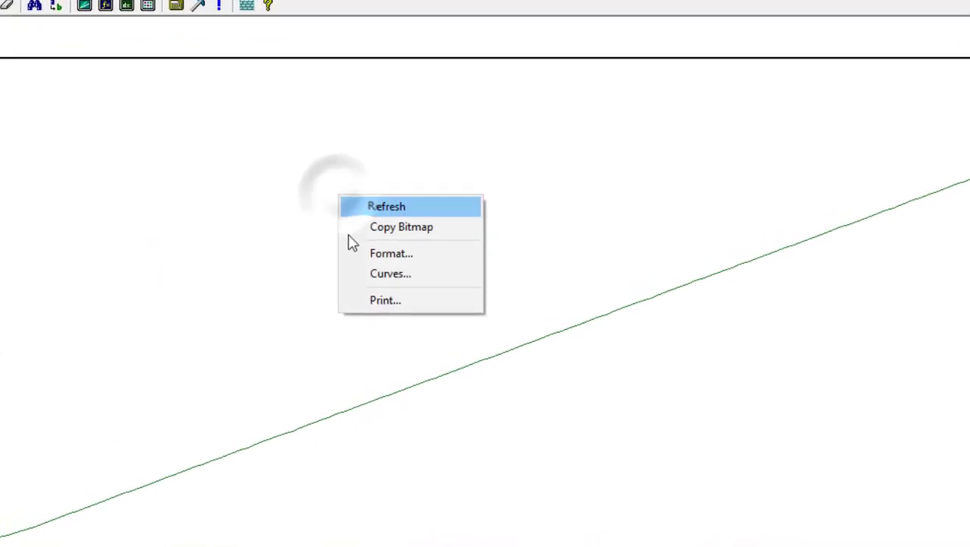
# Step: Format both graph axes to show plain two-decimal number labels
pyautogui.click(392, 252)
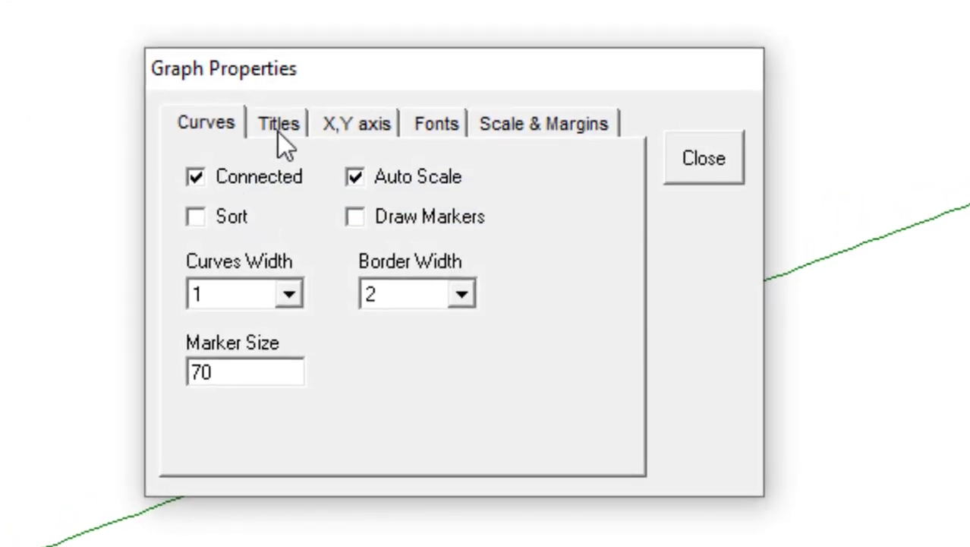
pyautogui.click(355, 123)
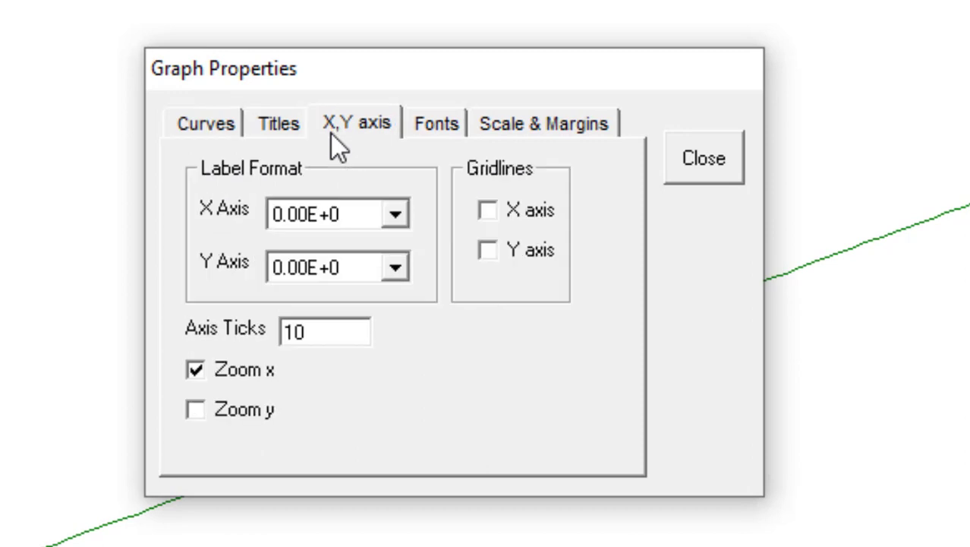
pyautogui.moveTo(402, 224)
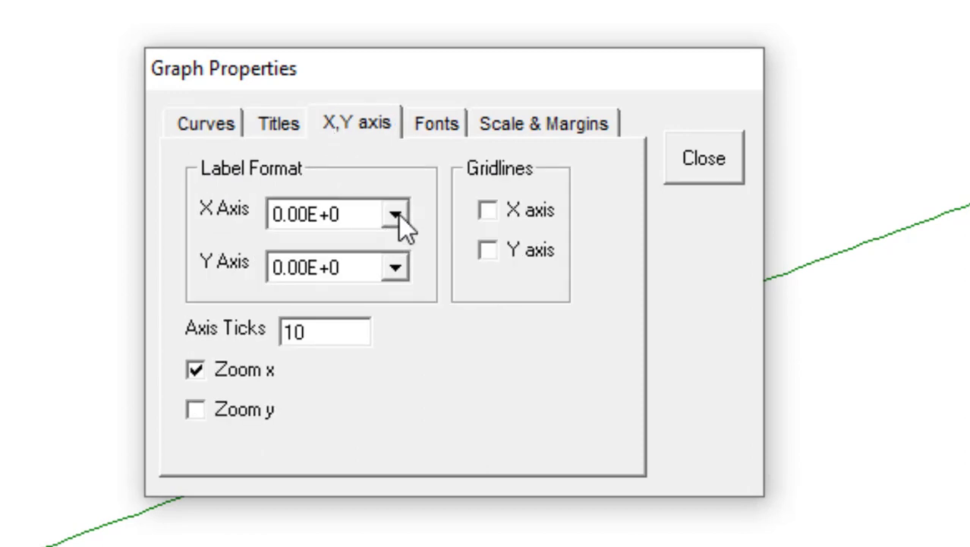
pyautogui.click(395, 212)
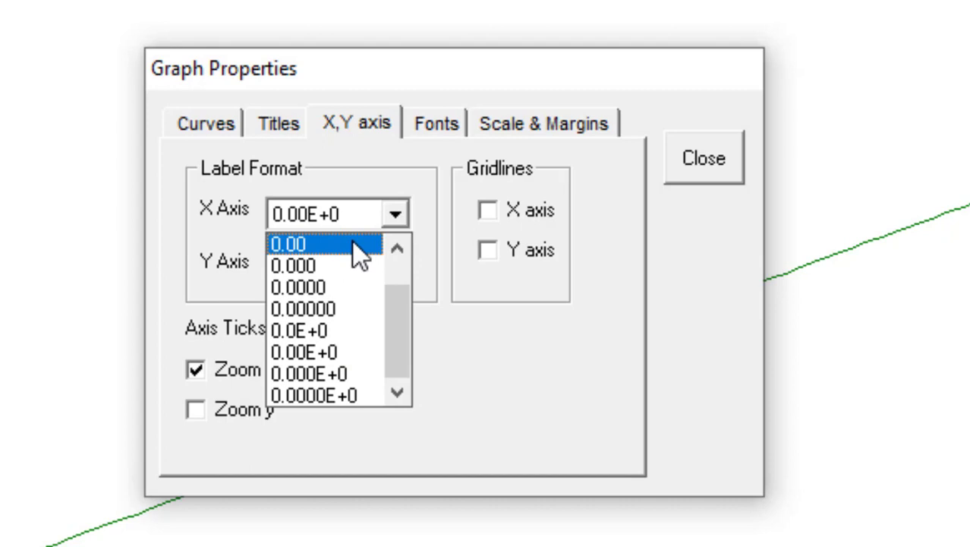
pyautogui.click(289, 243)
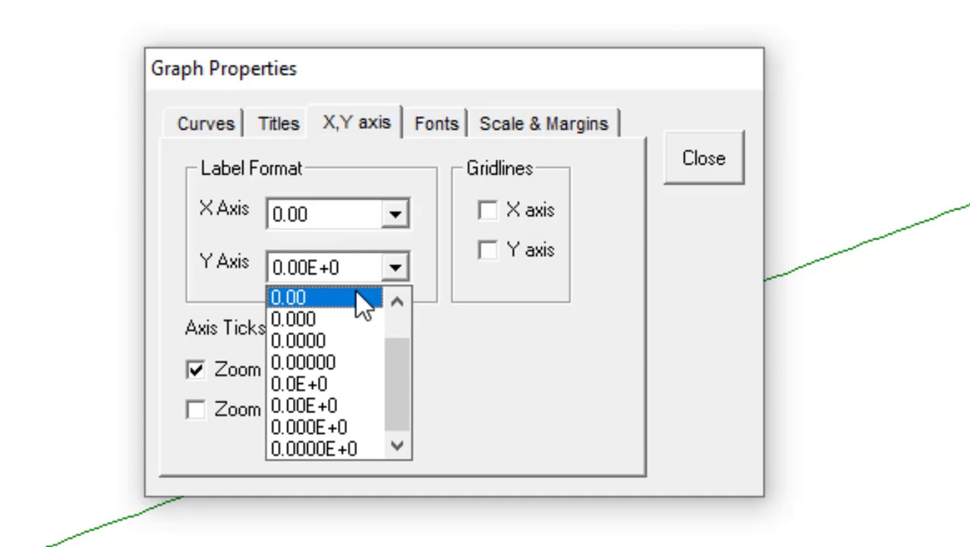
pyautogui.click(301, 296)
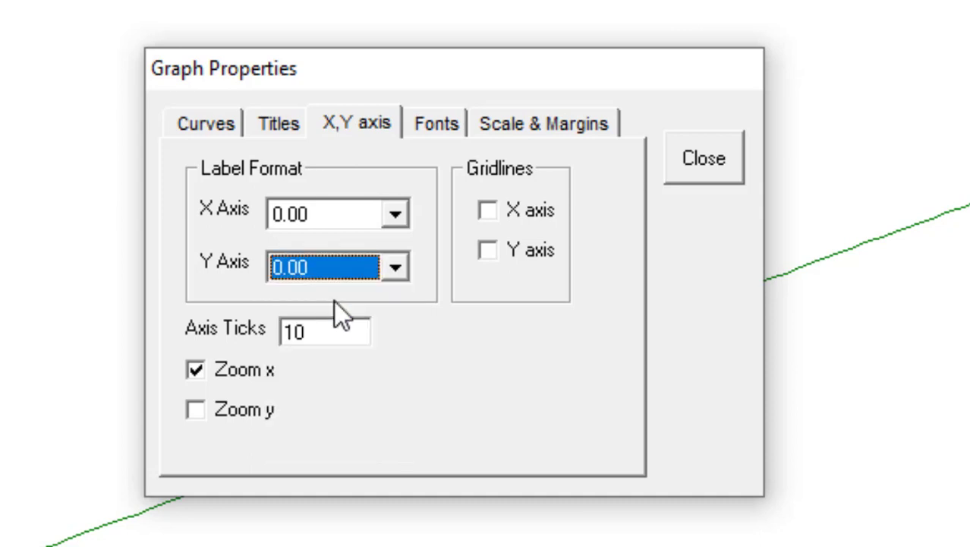
pyautogui.moveTo(580, 261)
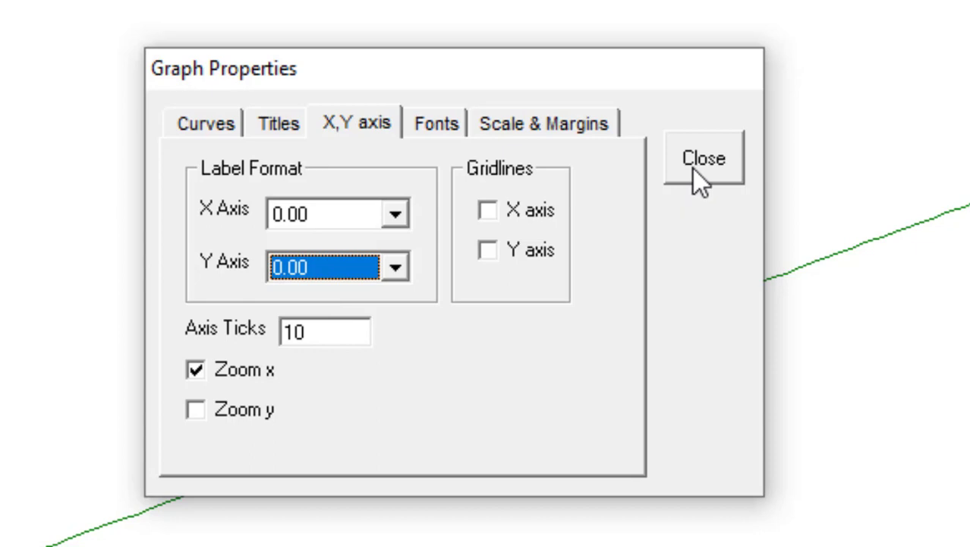
# Step: Title the graph 'Dynamic Response of the tank' and close the settings
pyautogui.click(278, 123)
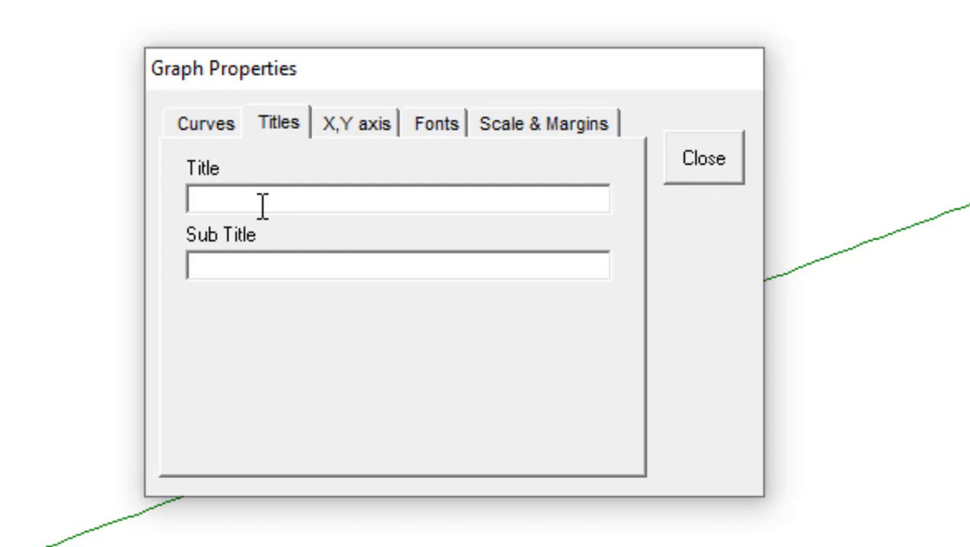
pyautogui.write('Gr')
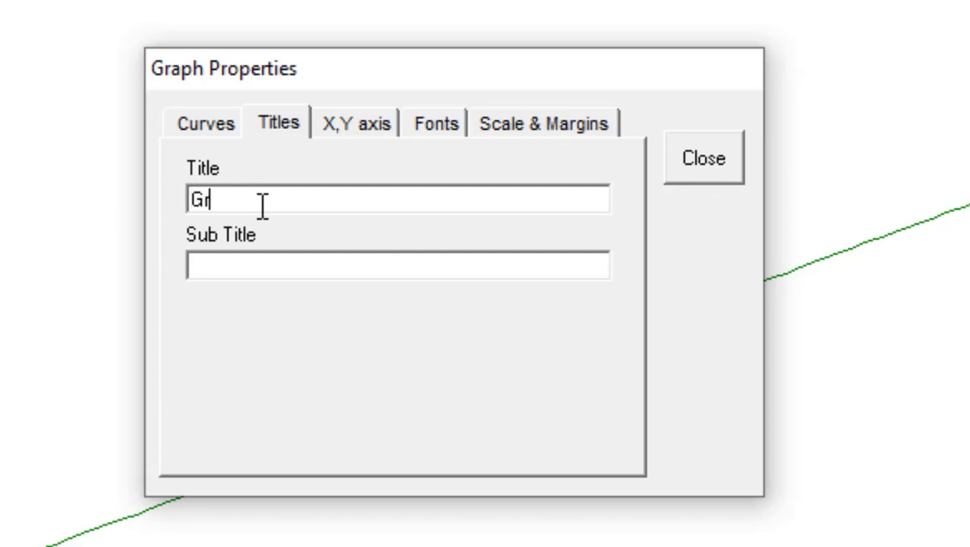
pyautogui.write('aph')
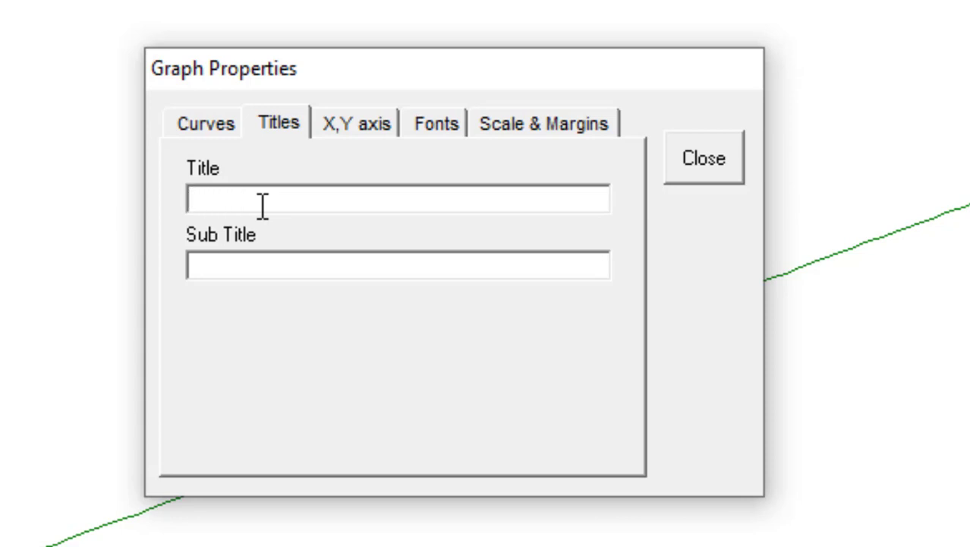
pyautogui.write('Dynamic')
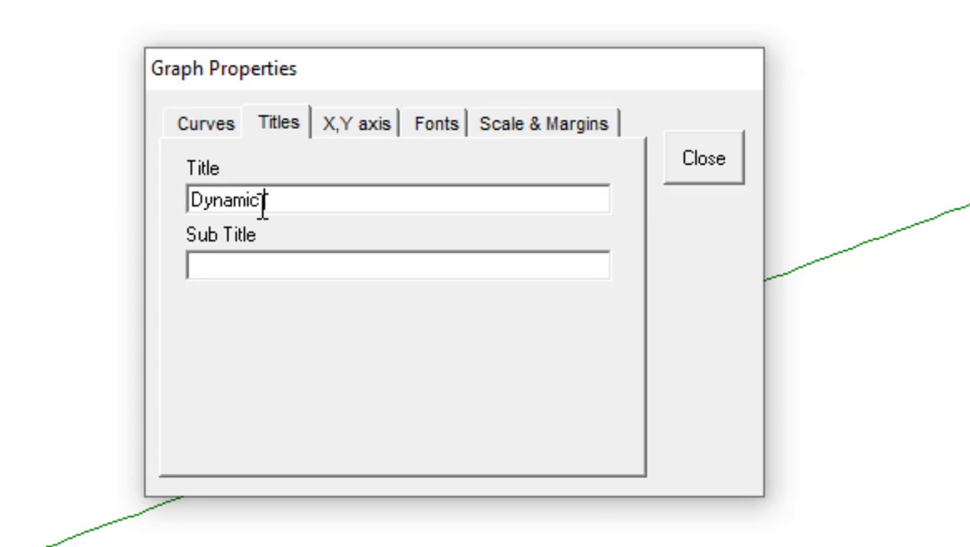
pyautogui.write('Response')
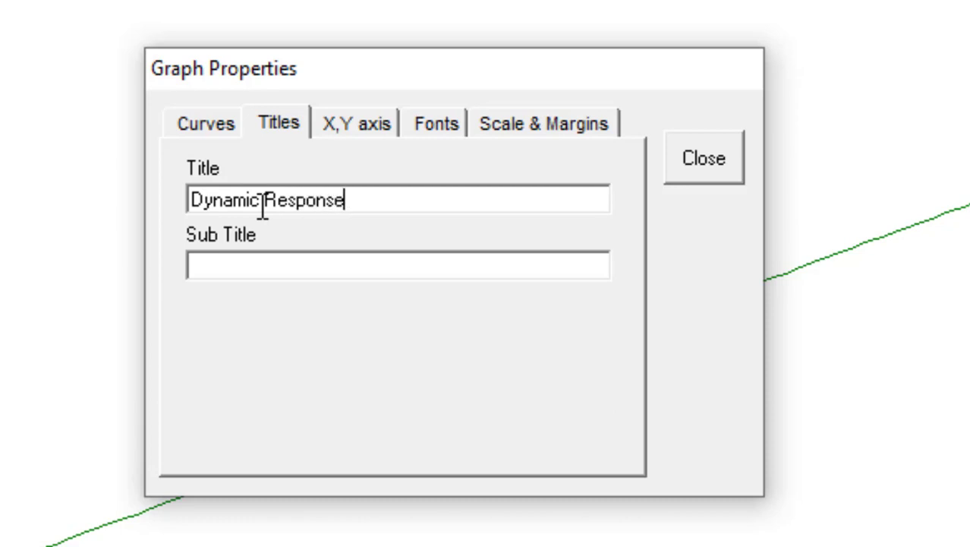
pyautogui.write('of the')
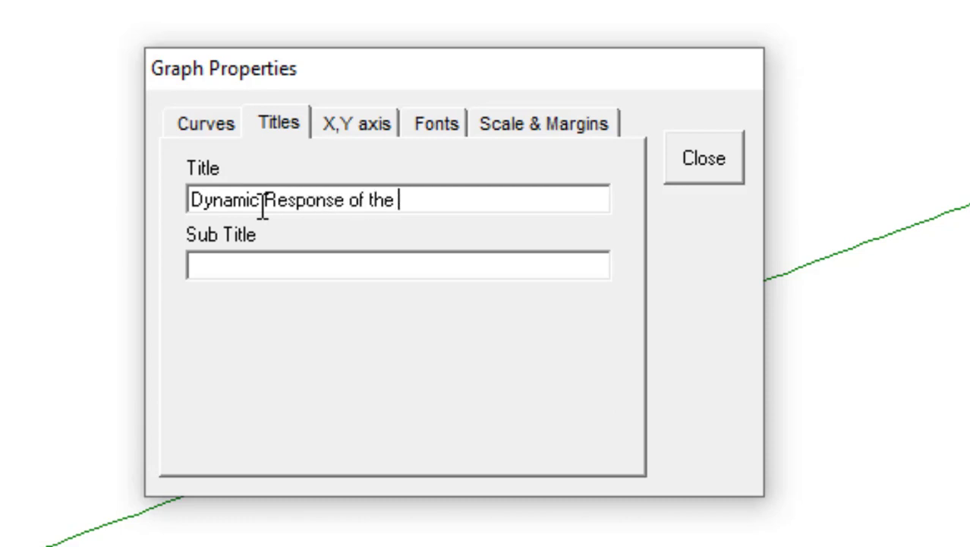
pyautogui.write('tank')
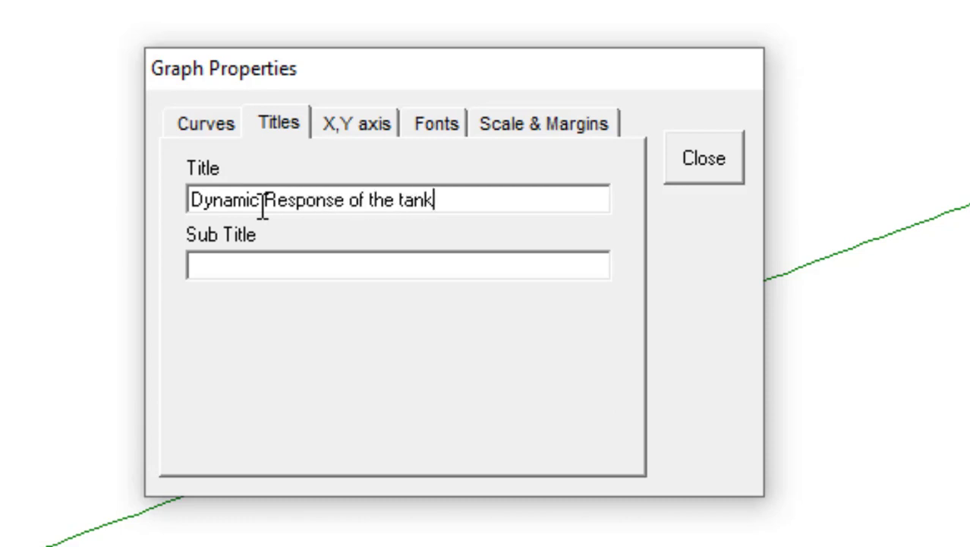
pyautogui.click(703, 156)
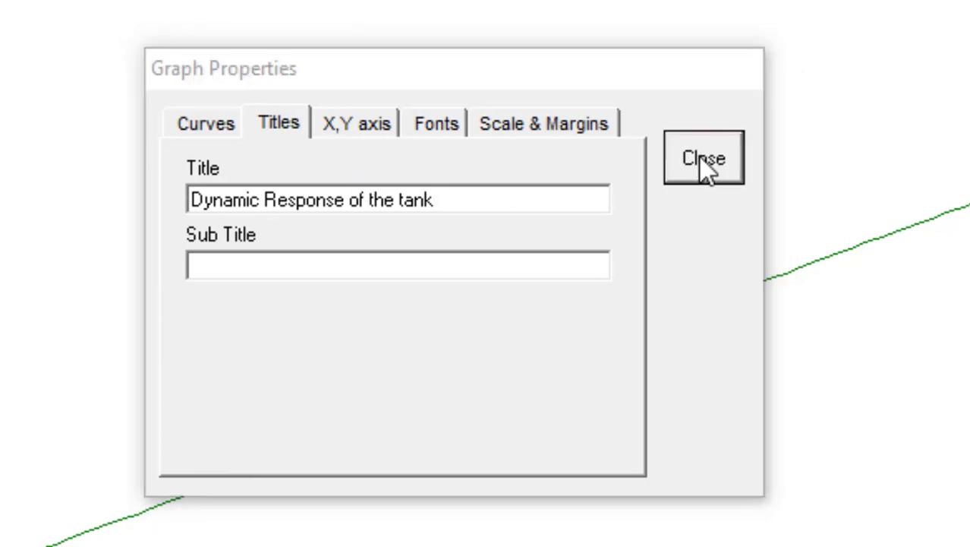
# Step: Close Graph Properties and return to the titled graph of the V curve
pyautogui.click(701, 156)
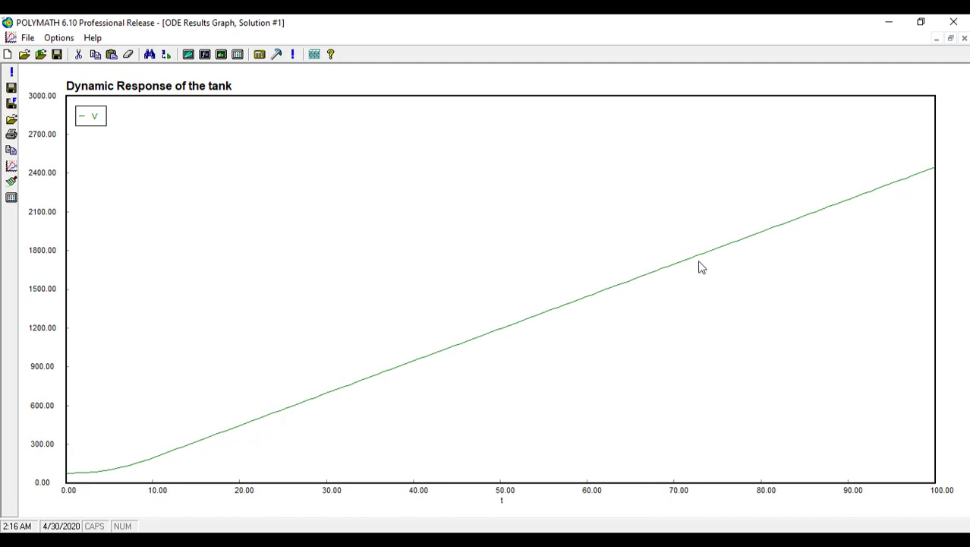
pyautogui.moveTo(331, 332)
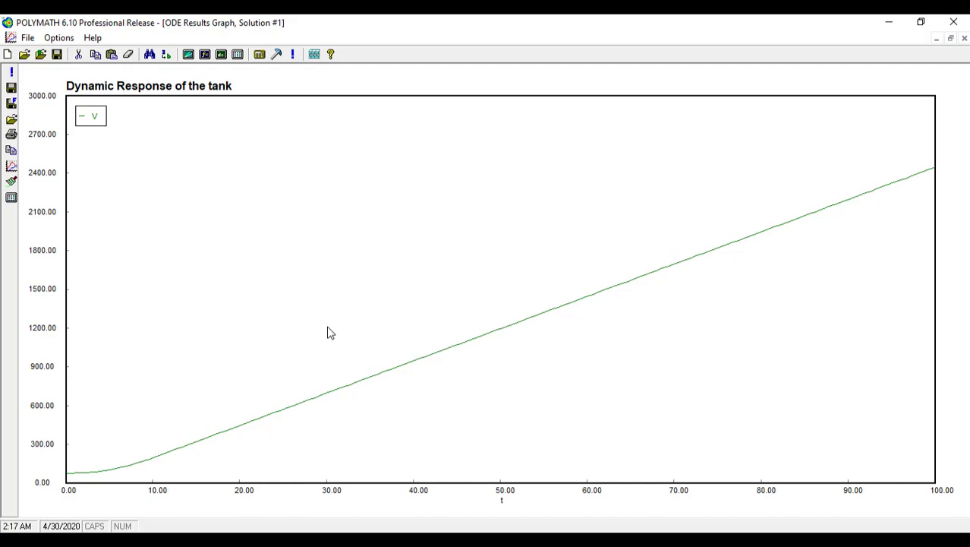
# Step: Switch the plotted data set from V to Ca via the Curves selection and view the Ca plot
pyautogui.rightClick(164, 215)
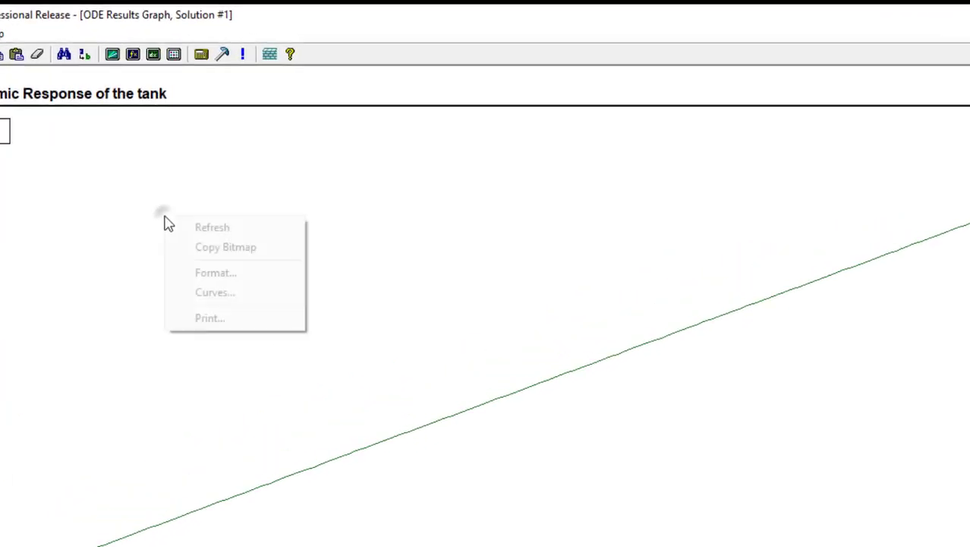
pyautogui.click(216, 292)
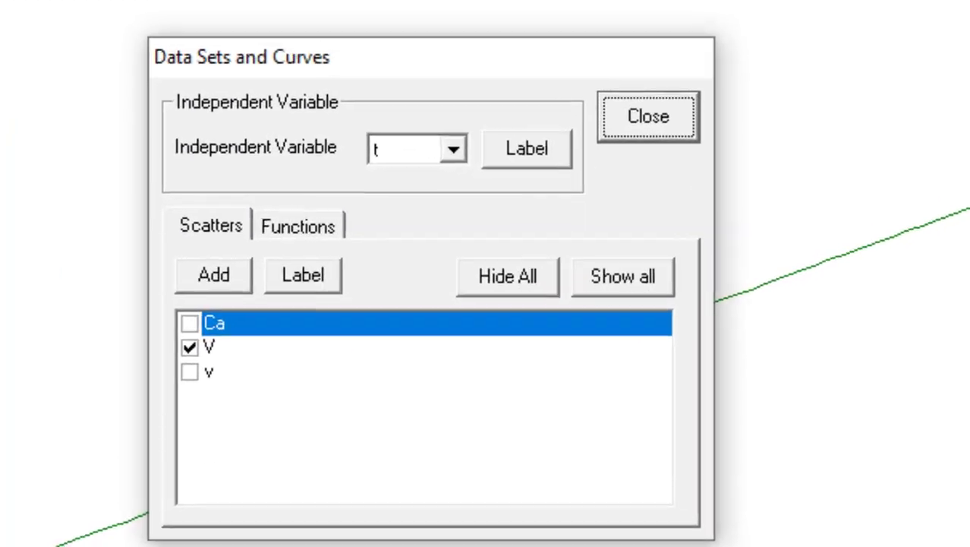
pyautogui.click(205, 347)
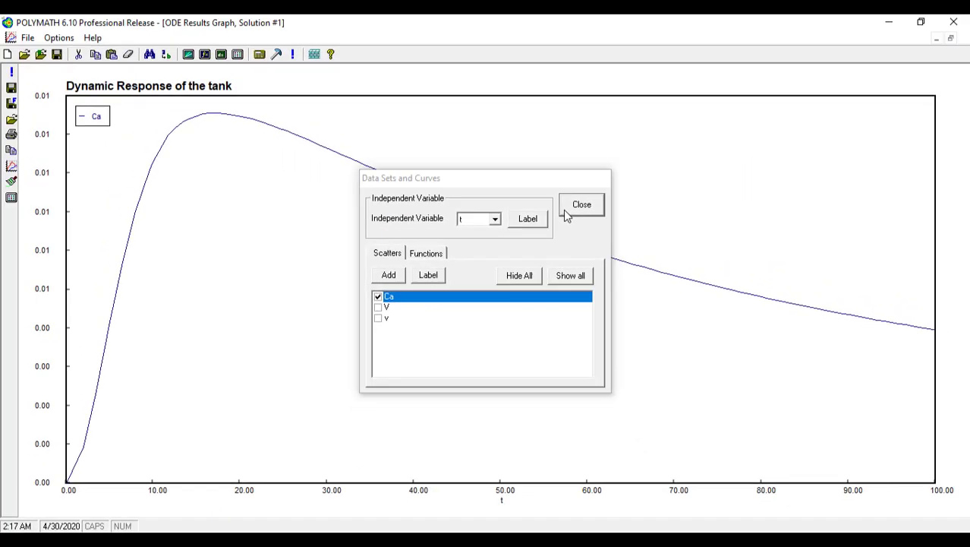
pyautogui.click(582, 204)
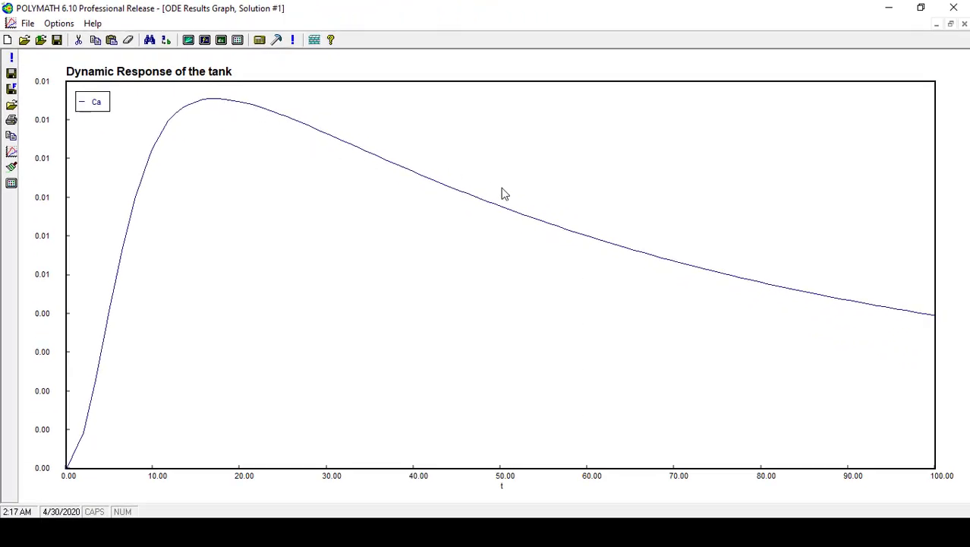
pyautogui.moveTo(231, 188)
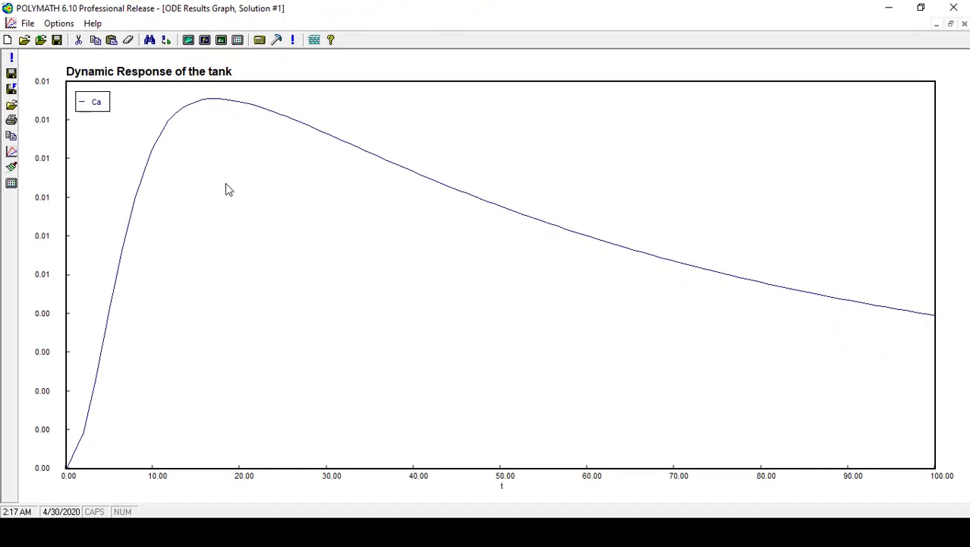
pyautogui.moveTo(797, 295)
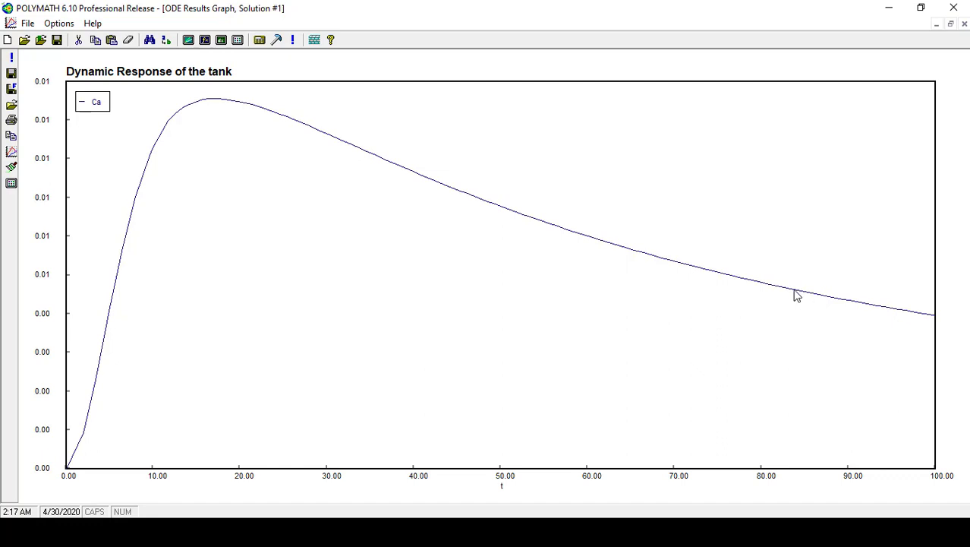
pyautogui.moveTo(896, 328)
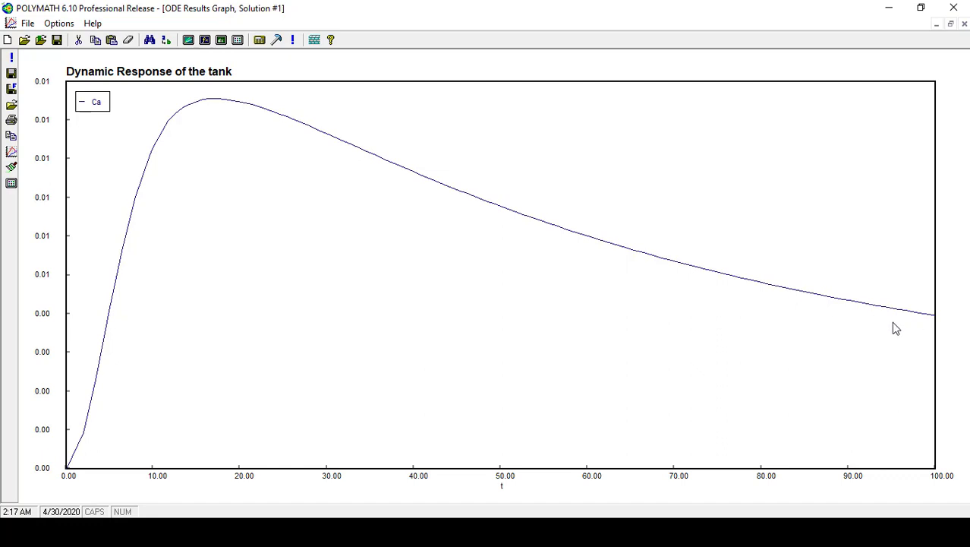
pyautogui.moveTo(838, 319)
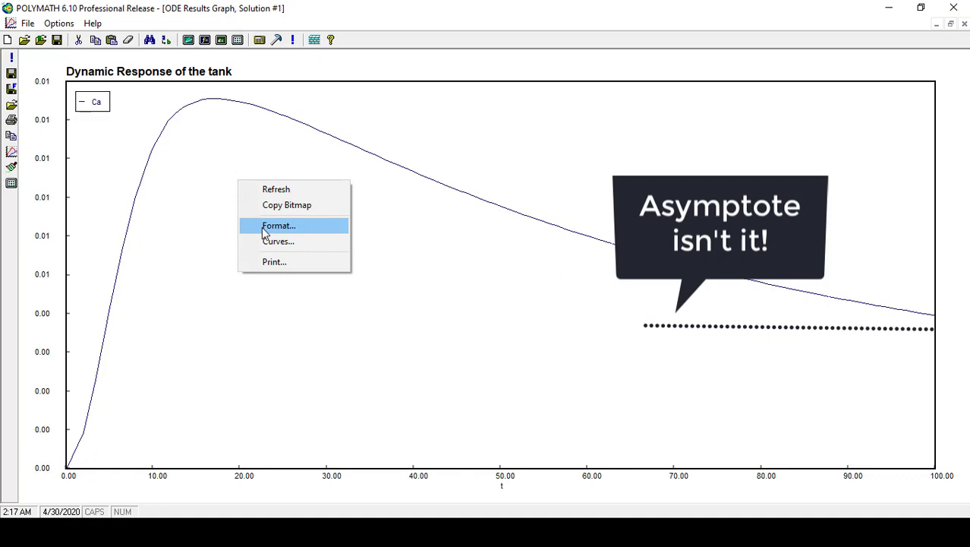
# Step: Switch the plotted data set from Ca to the feed flowrate v curve
pyautogui.click(277, 240)
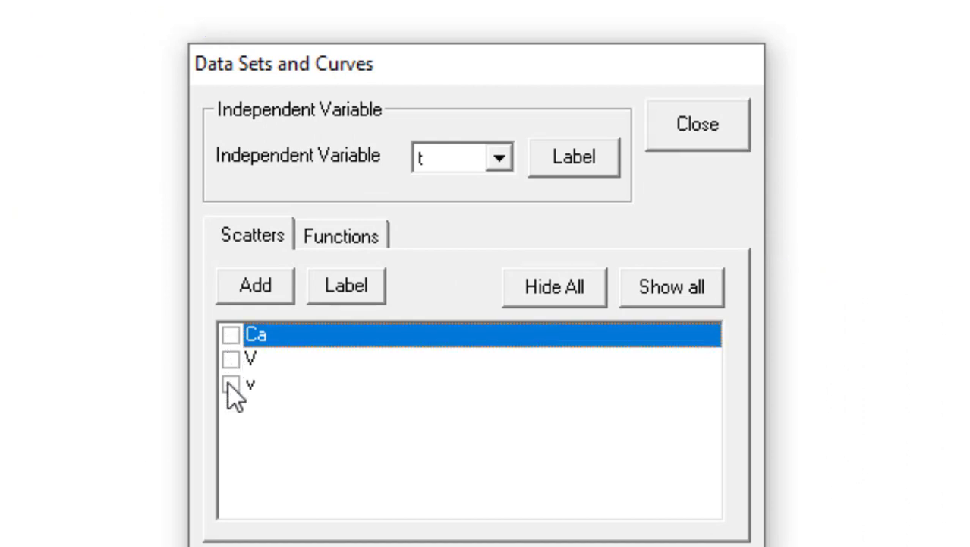
pyautogui.click(230, 382)
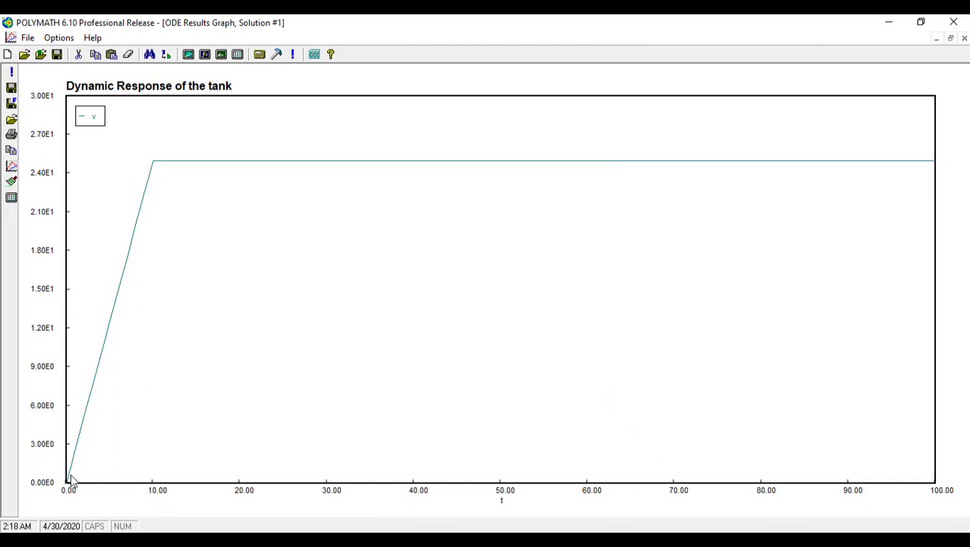
pyautogui.moveTo(149, 179)
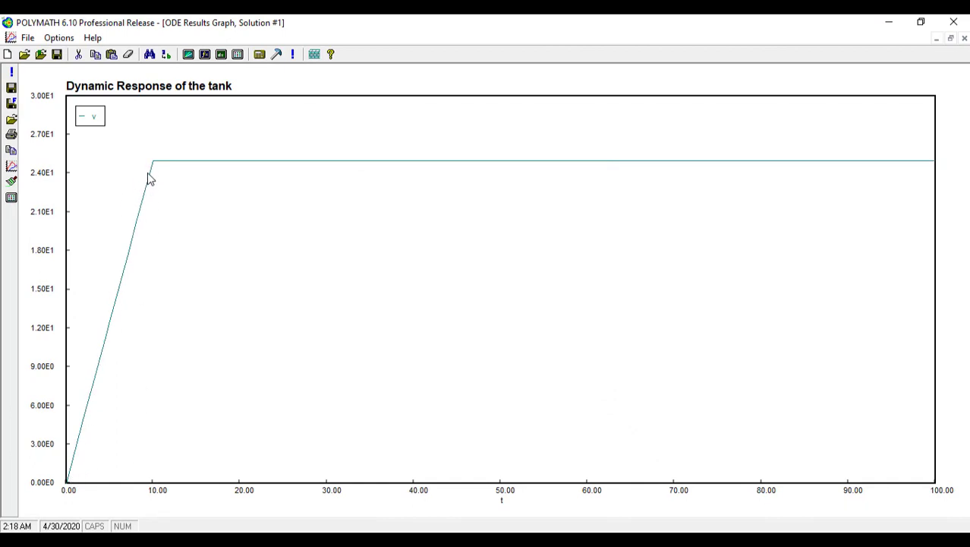
pyautogui.moveTo(199, 169)
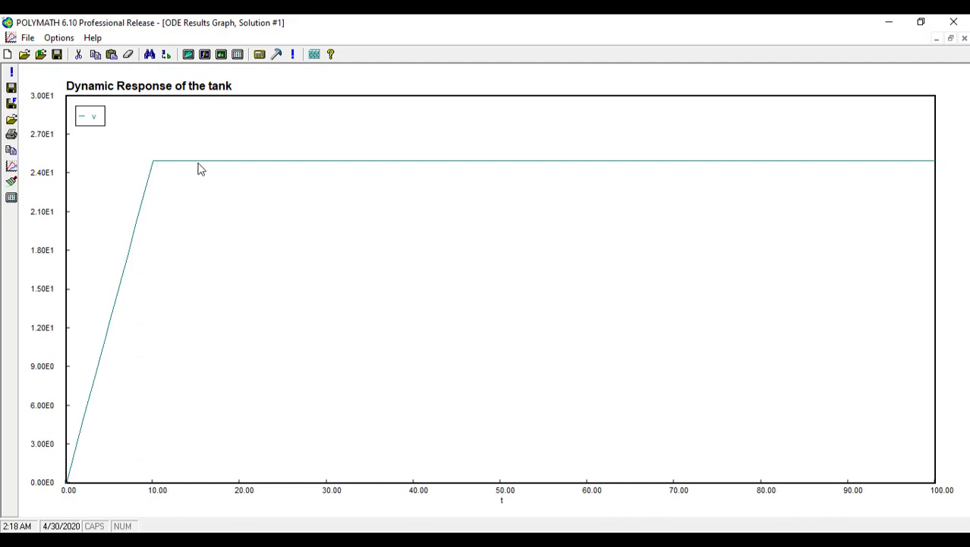
pyautogui.moveTo(462, 187)
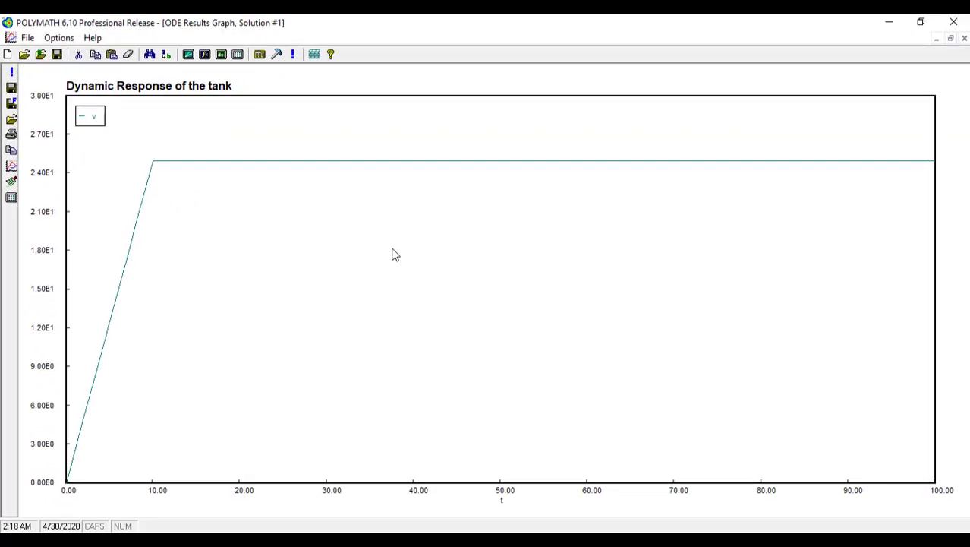
# Step: Set the Y axis label format to 0.00 so the v graph shows plain two-decimal values
pyautogui.rightClick(395, 255)
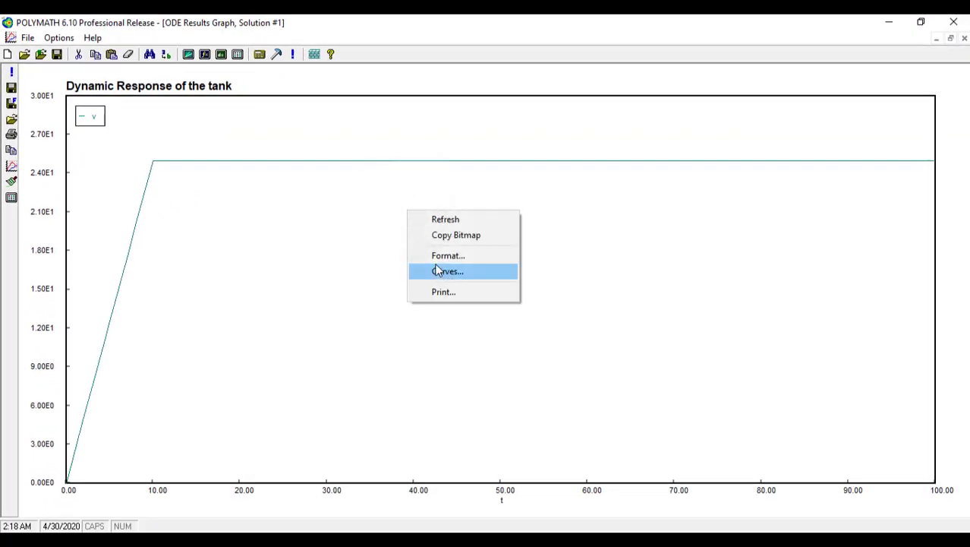
pyautogui.click(447, 270)
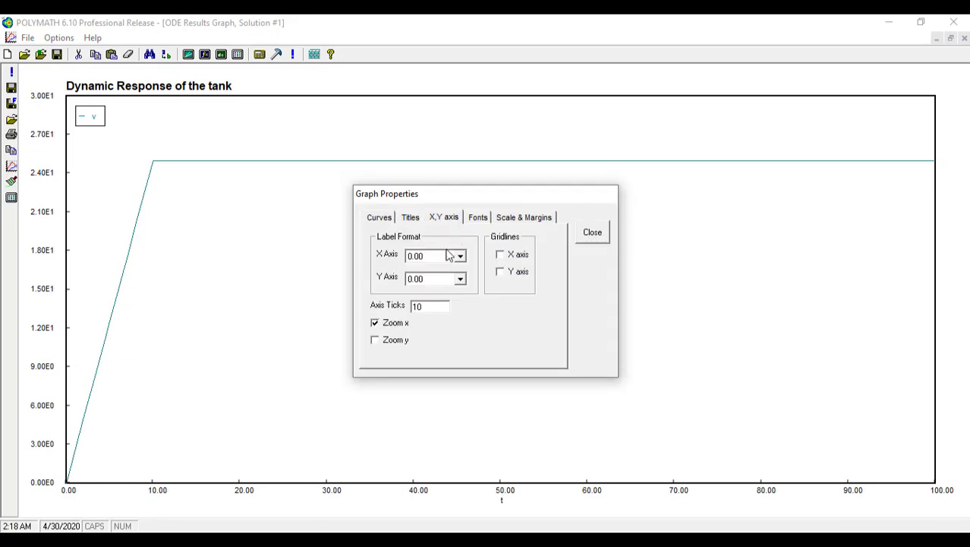
pyautogui.moveTo(453, 283)
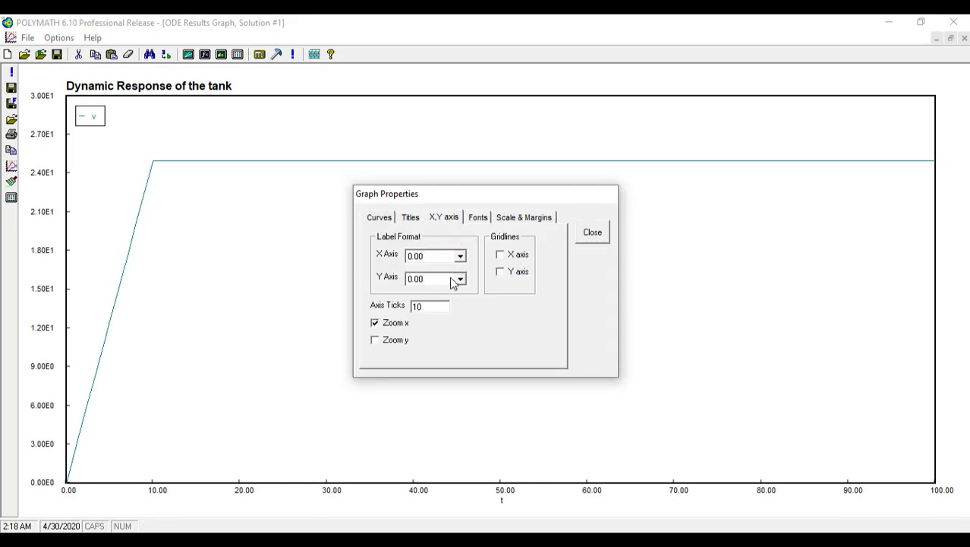
pyautogui.click(460, 279)
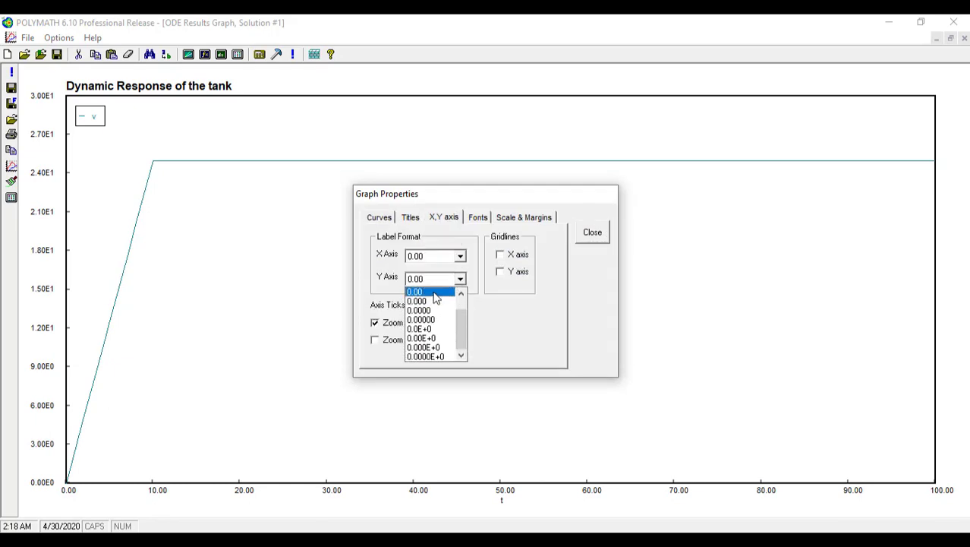
pyautogui.click(416, 292)
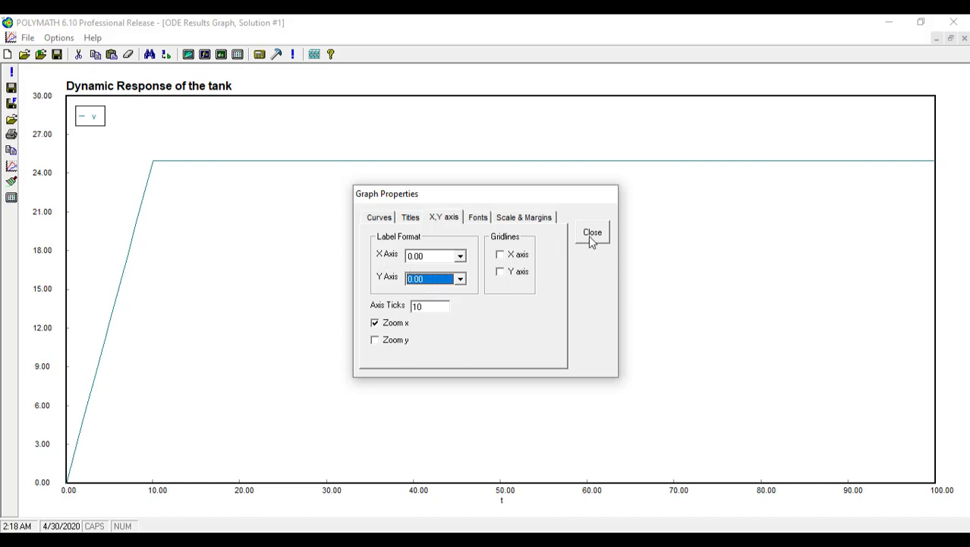
pyautogui.click(592, 233)
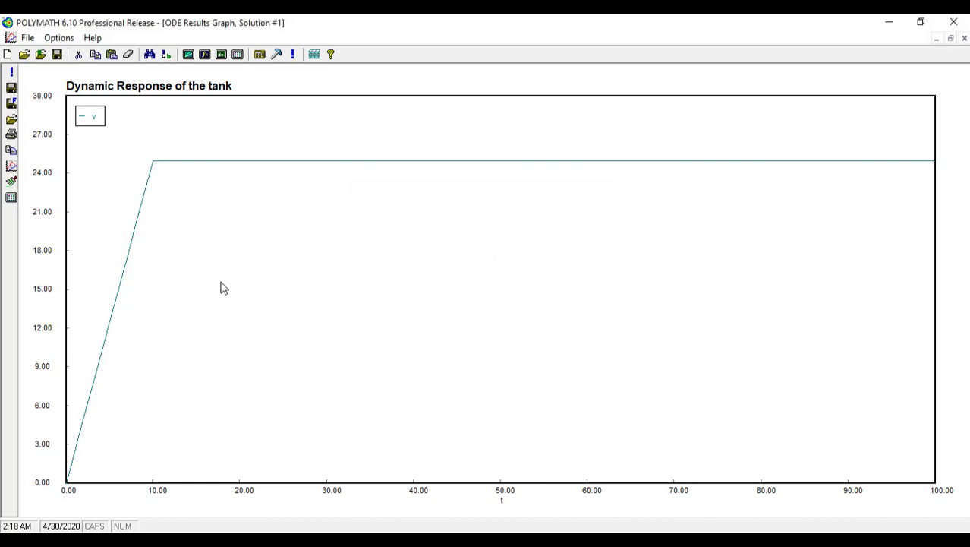
pyautogui.moveTo(210, 294)
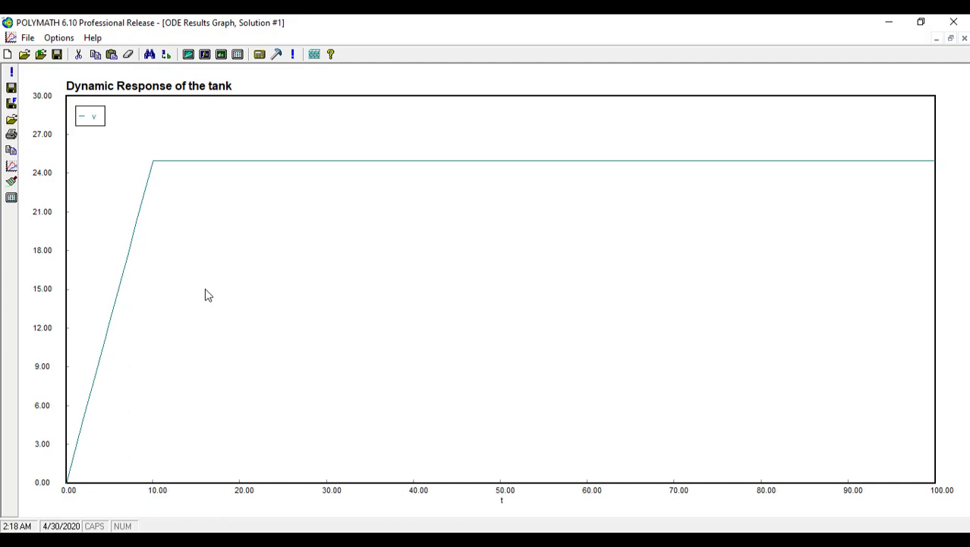
pyautogui.moveTo(352, 194)
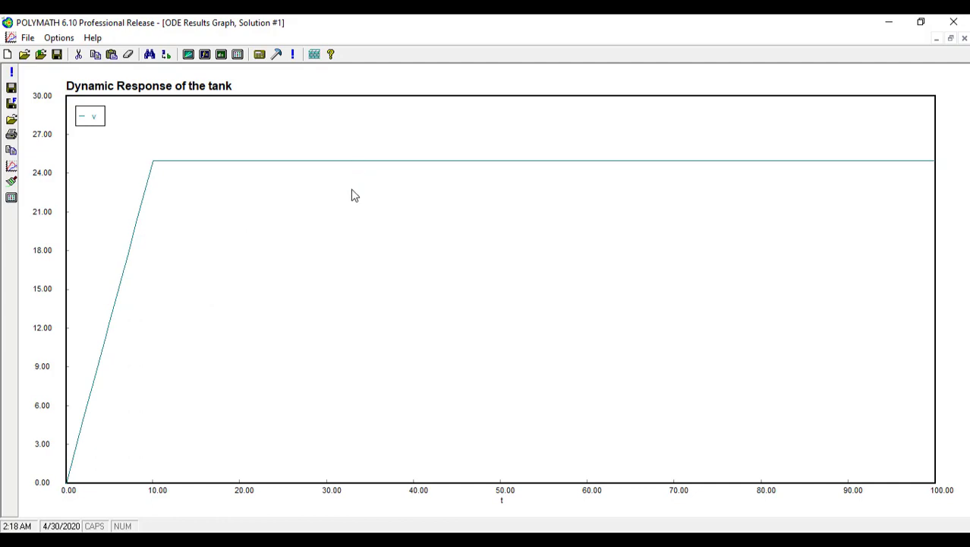
pyautogui.moveTo(338, 198)
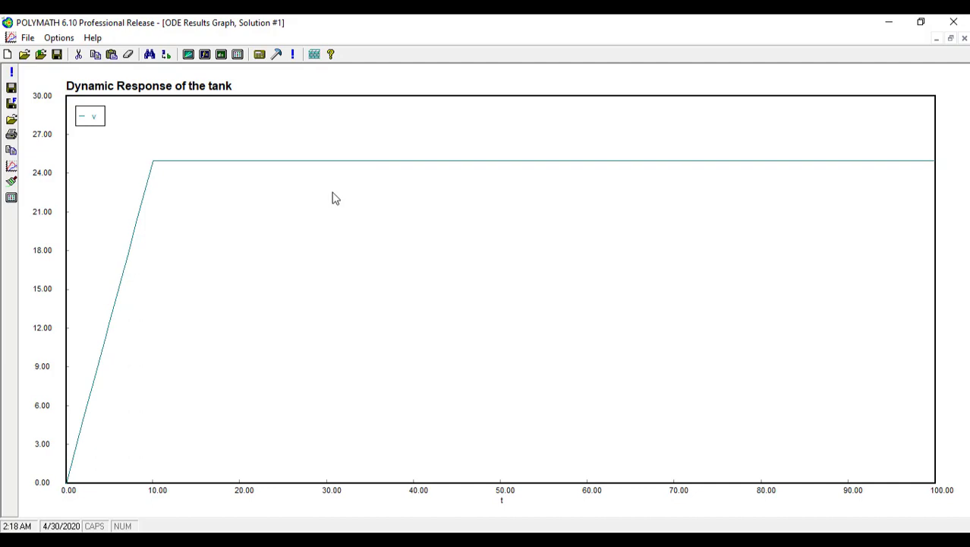
pyautogui.rightClick(331, 197)
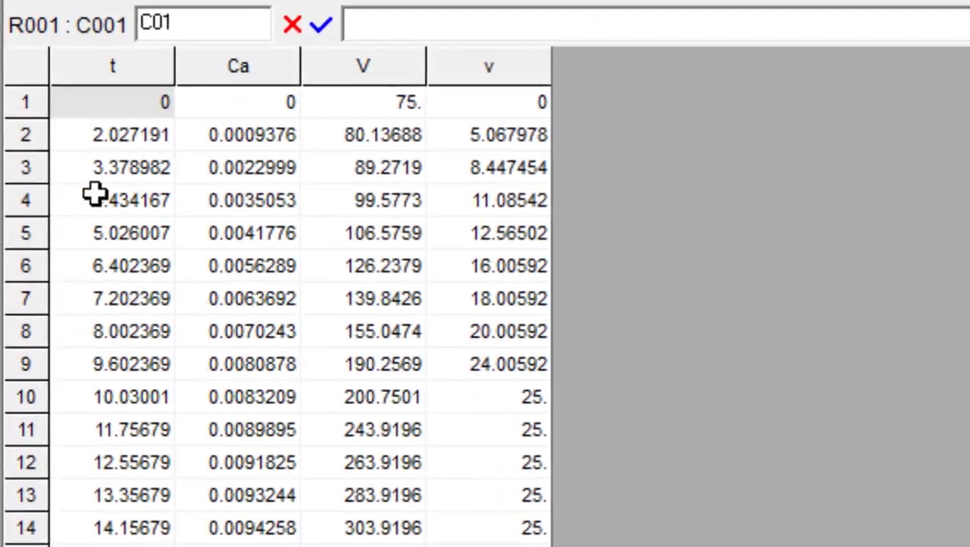
pyautogui.moveTo(114, 73)
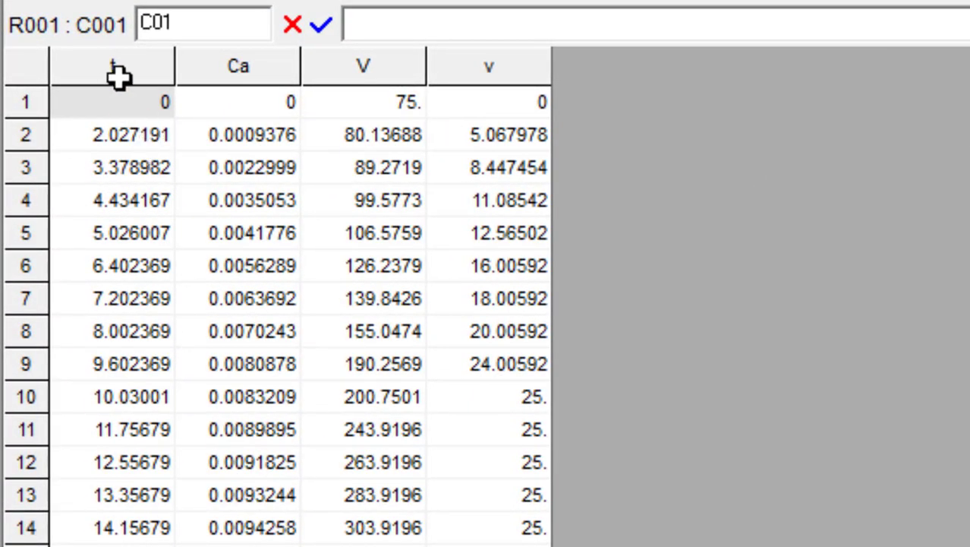
pyautogui.moveTo(234, 69)
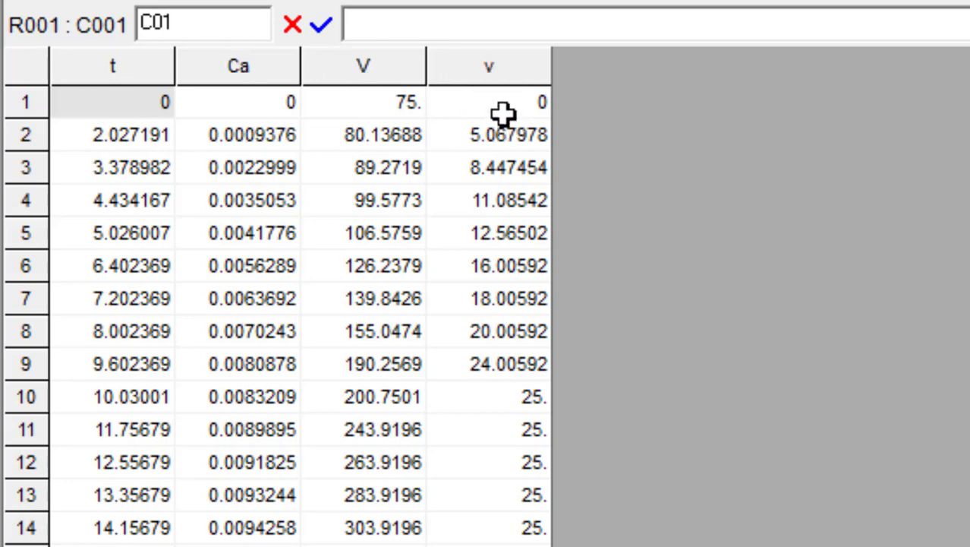
pyautogui.moveTo(501, 134)
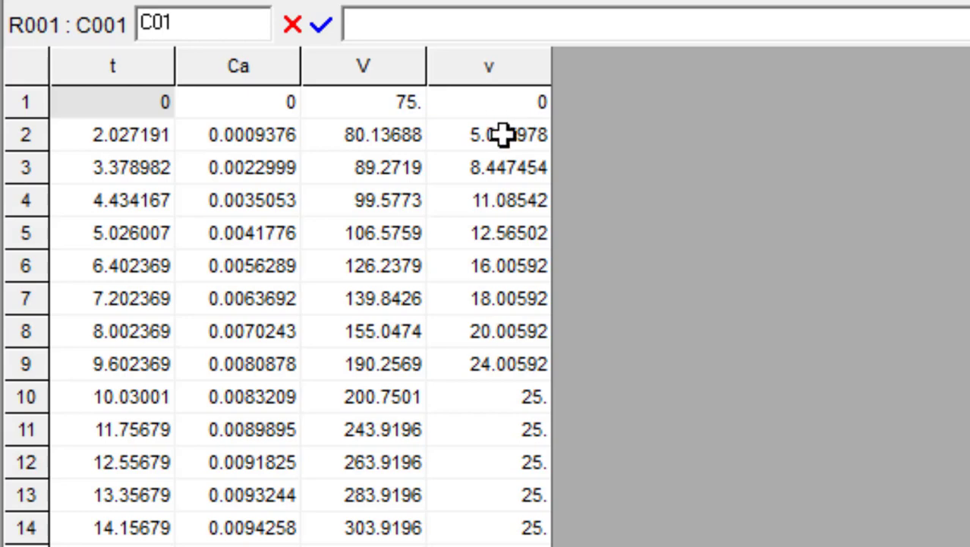
pyautogui.moveTo(513, 274)
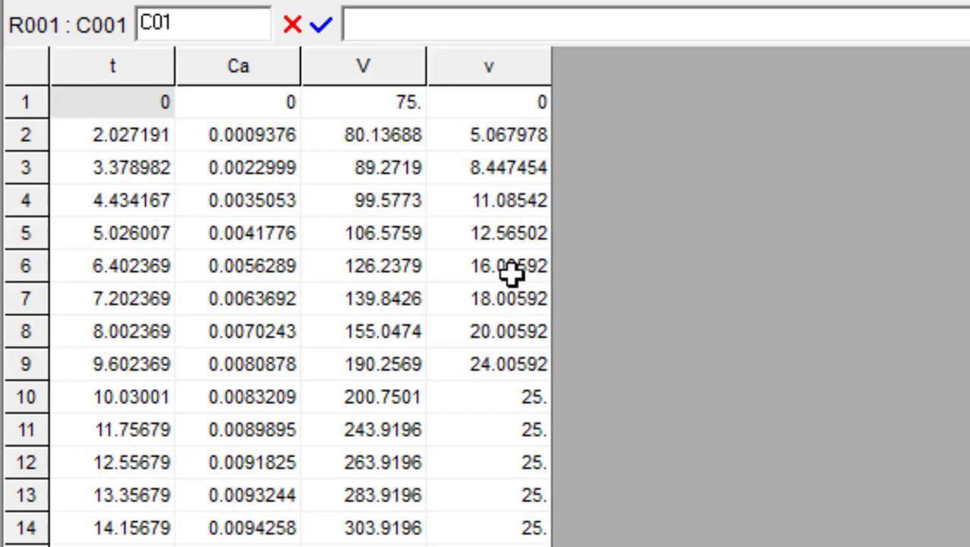
pyautogui.moveTo(680, 408)
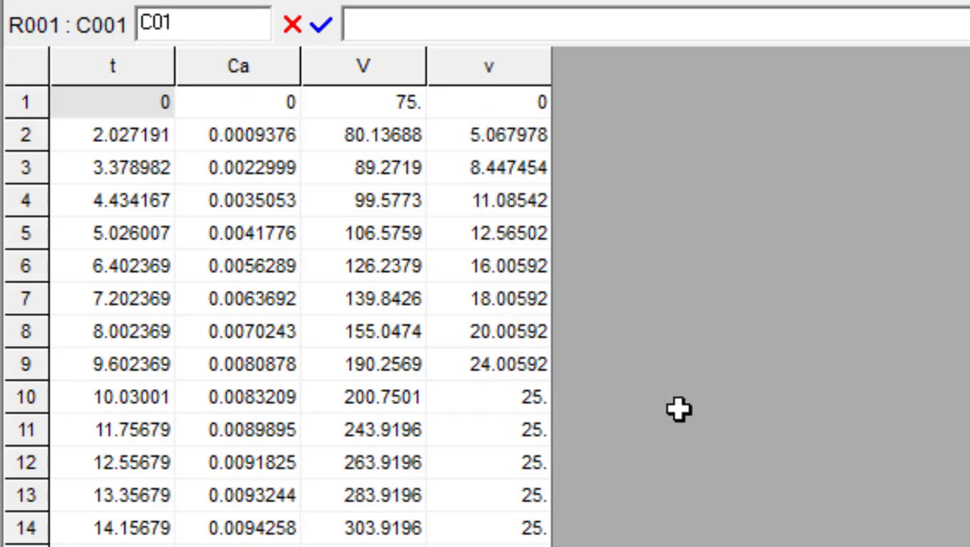